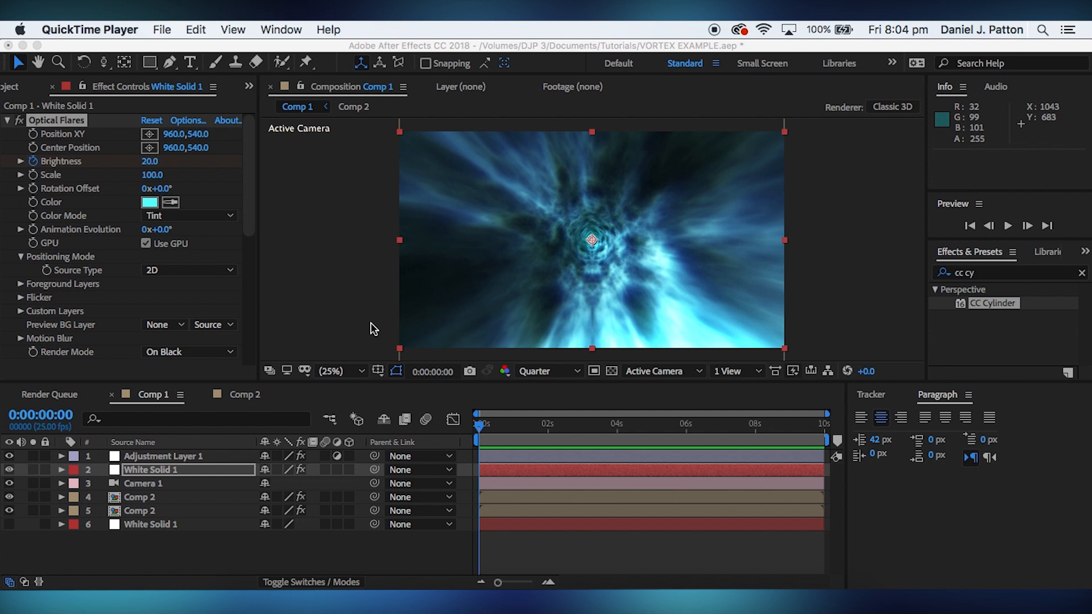
mouse_move(464, 280)
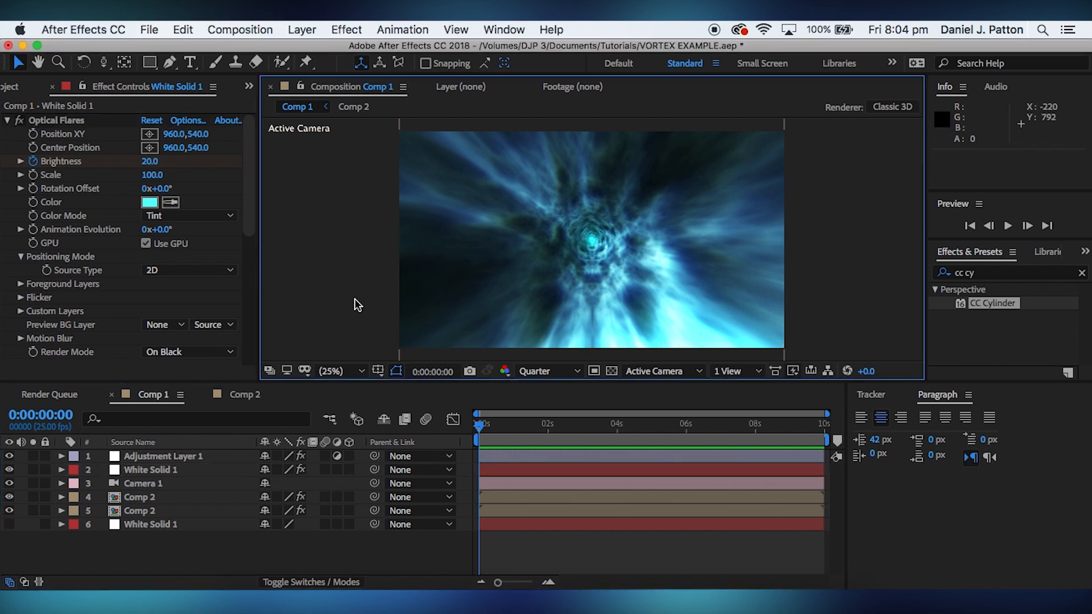
mouse_move(355, 410)
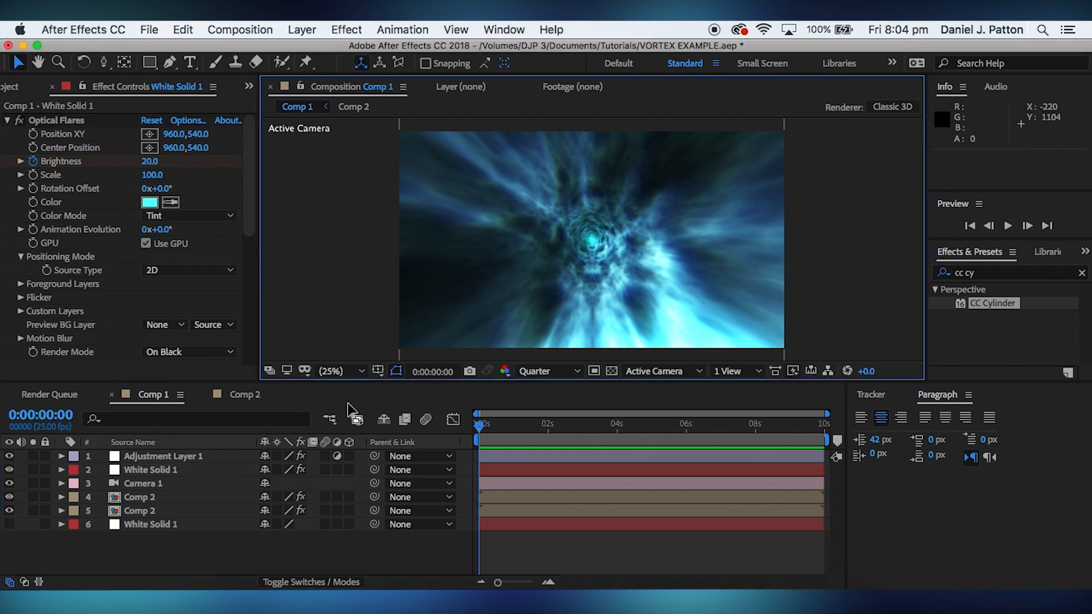
mouse_move(376, 564)
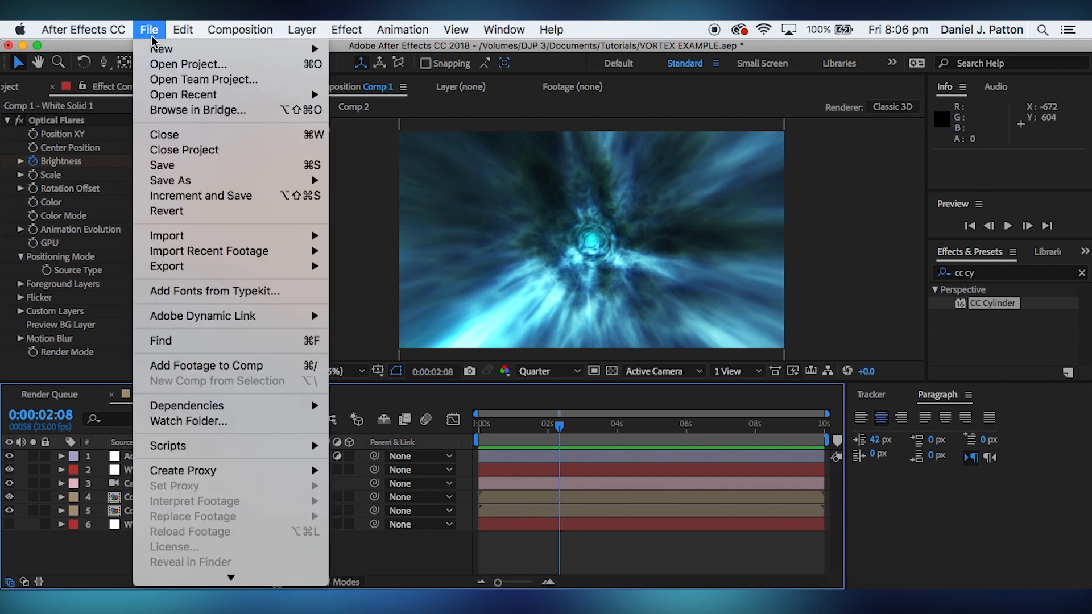
mouse_move(162, 49)
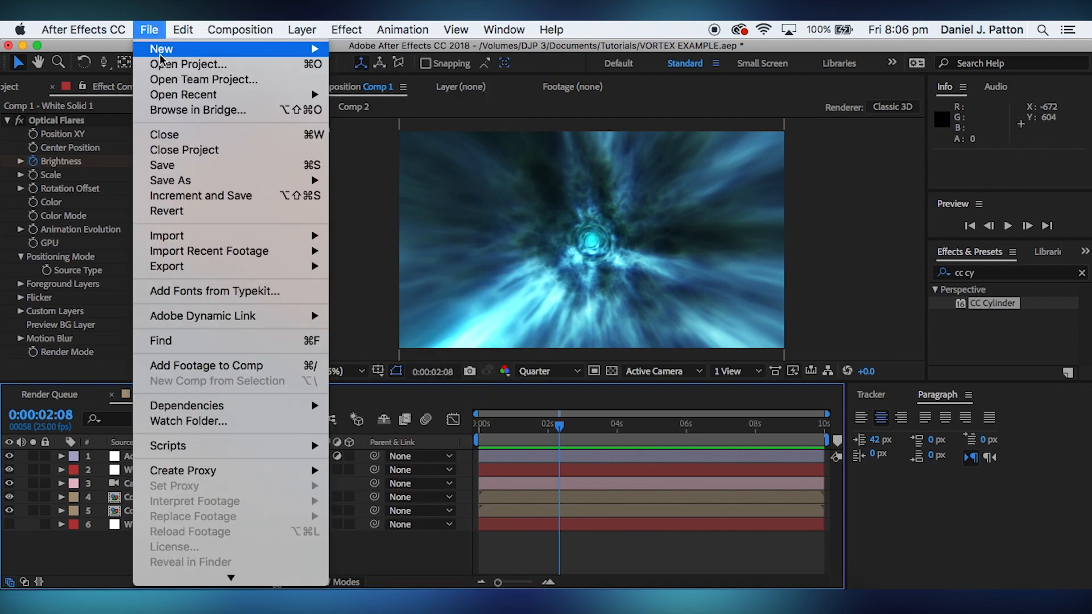
- Create a new project with an empty 1920×1080 composition named Vortex Comp
click(164, 135)
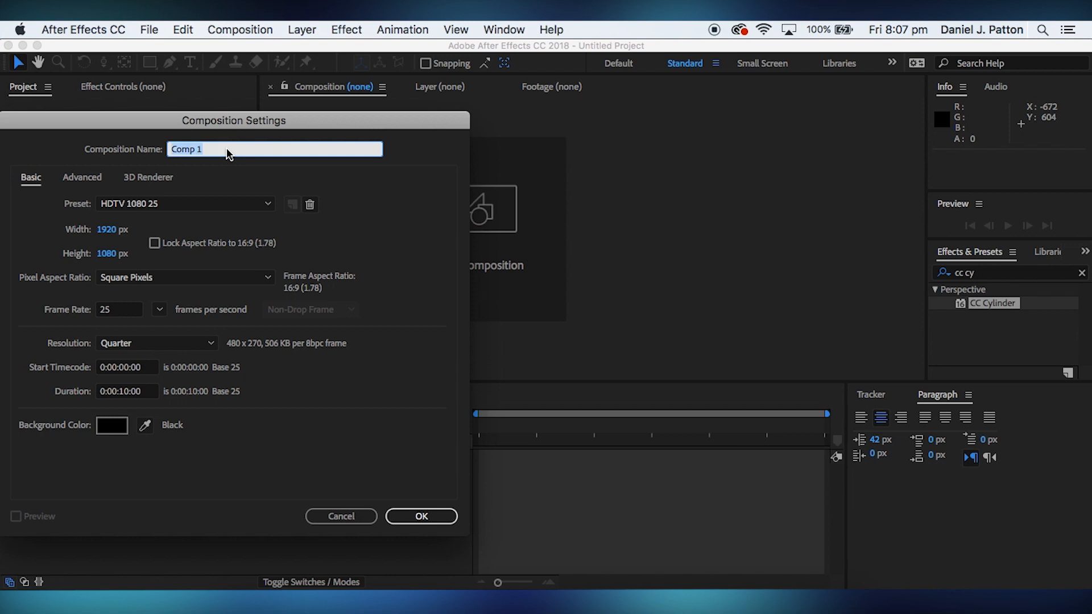
text(v)
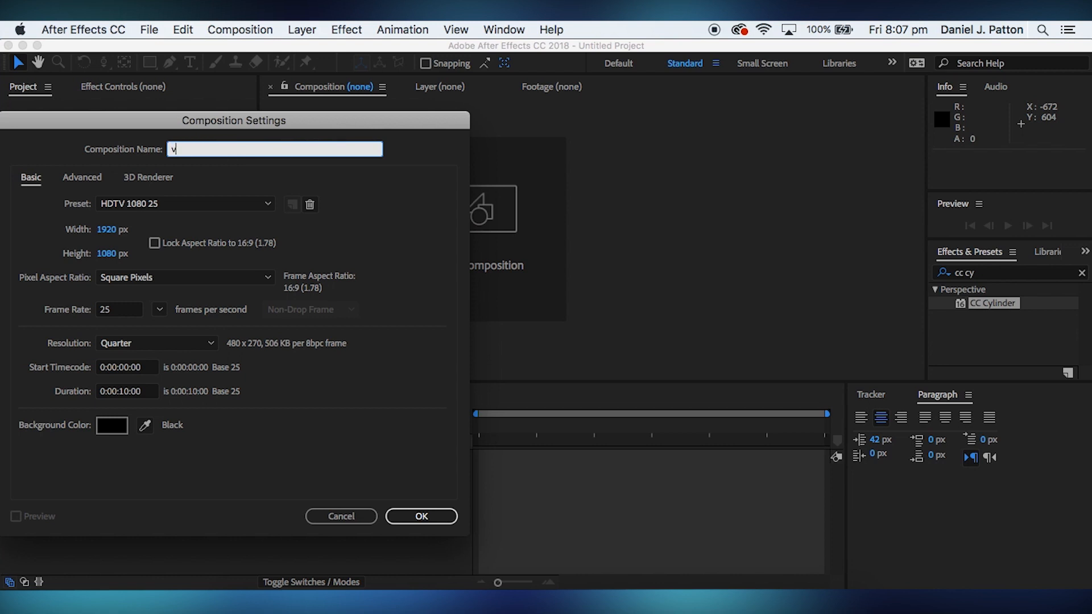
text(ortex)
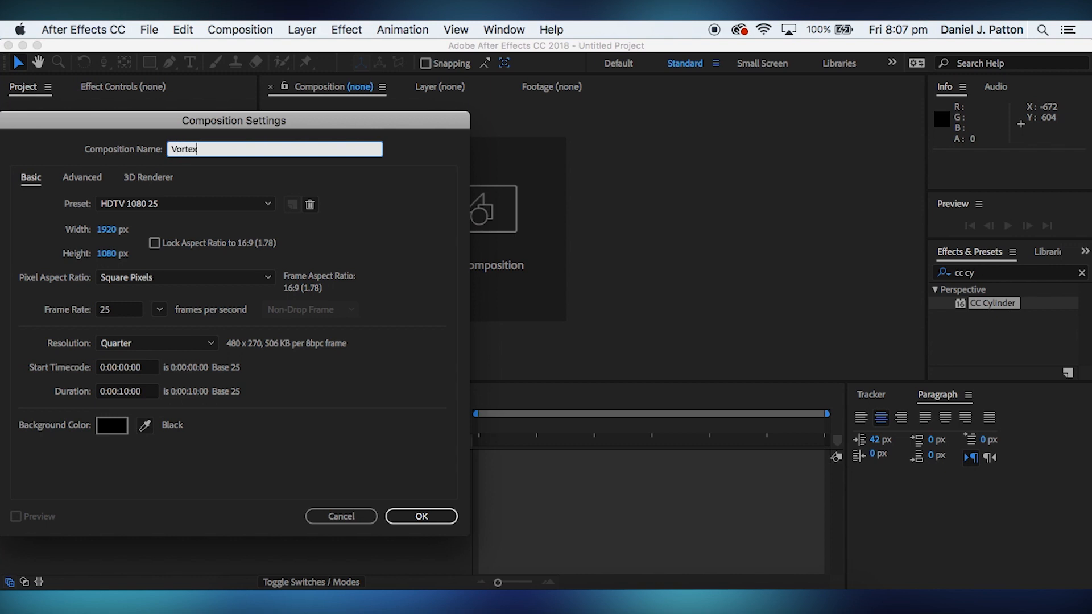
text(Comp)
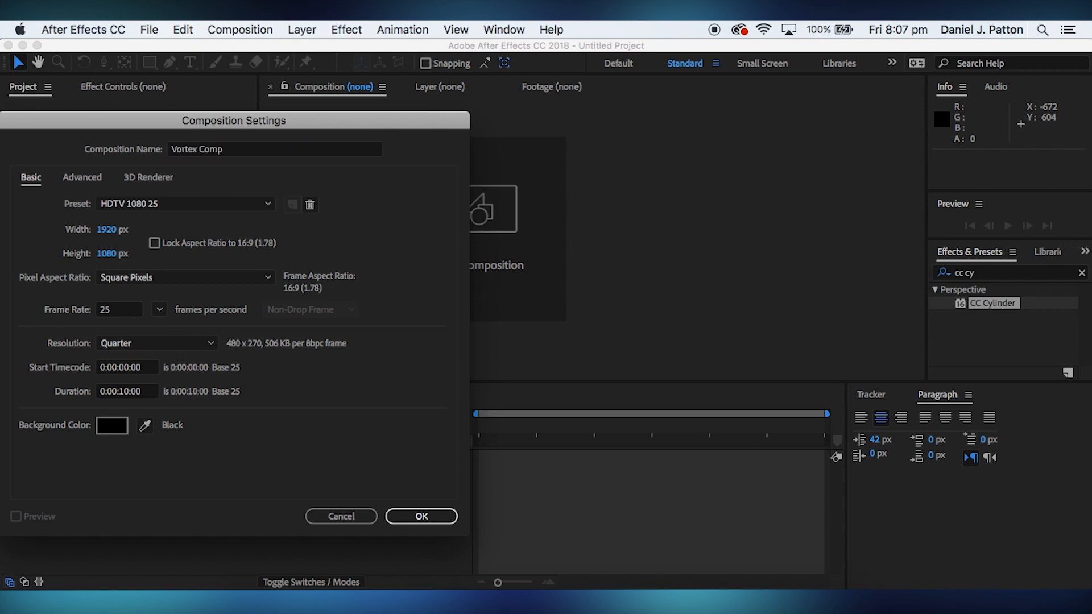
click(421, 517)
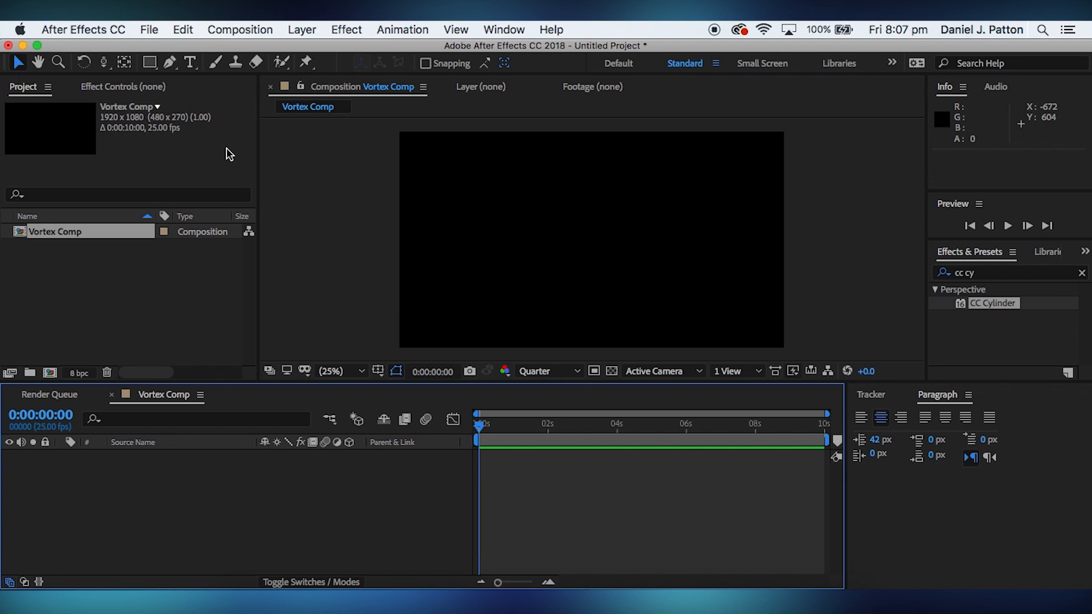
mouse_move(66, 374)
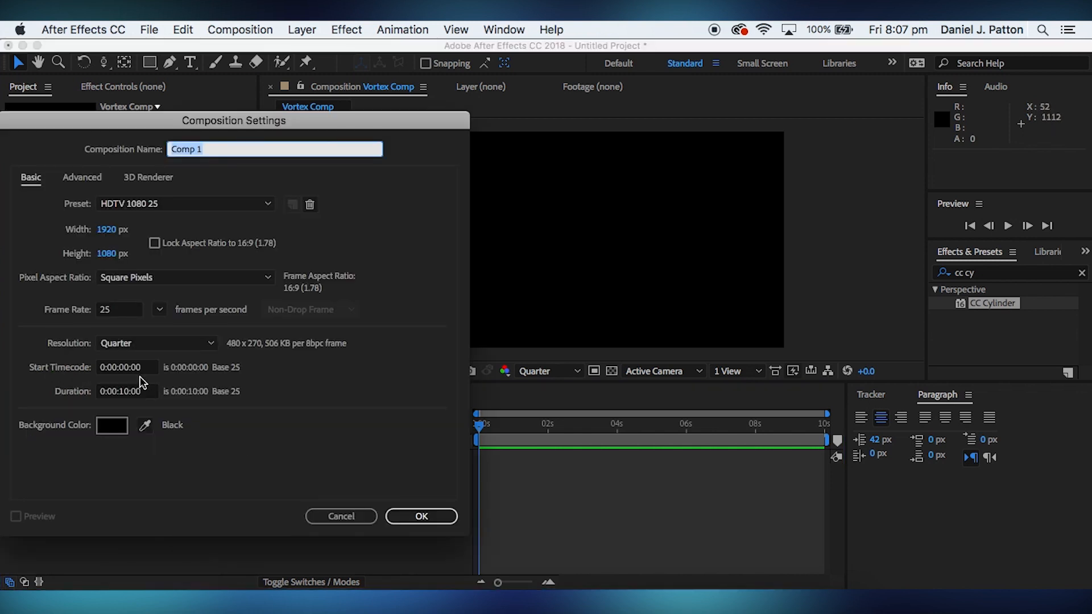
mouse_move(126, 300)
text(9000)
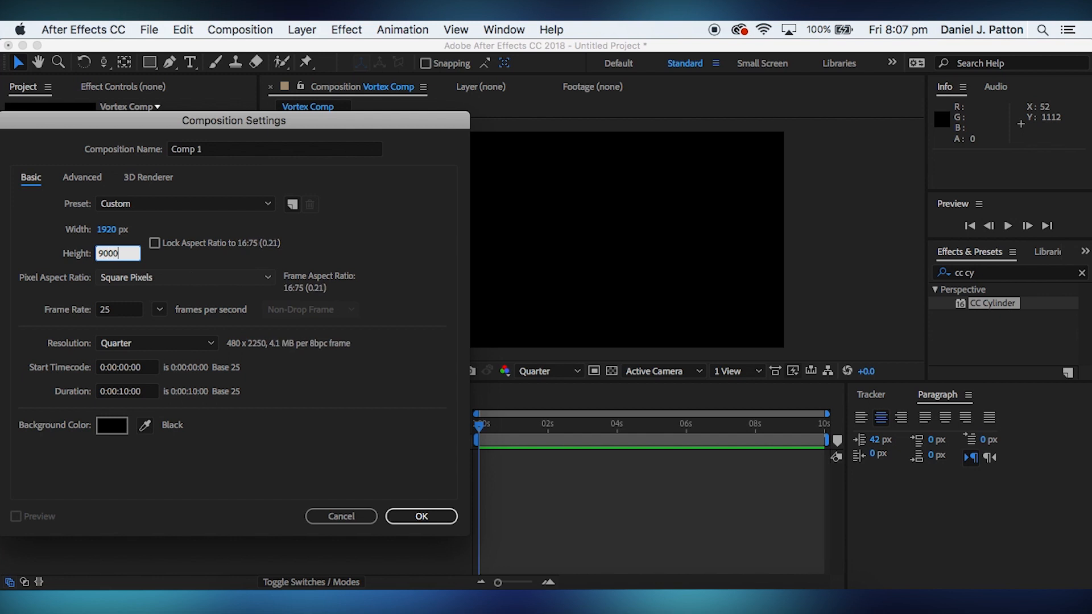
- Create Comp 1 at 1920 by 9000 pixels with aspect lock off
click(420, 516)
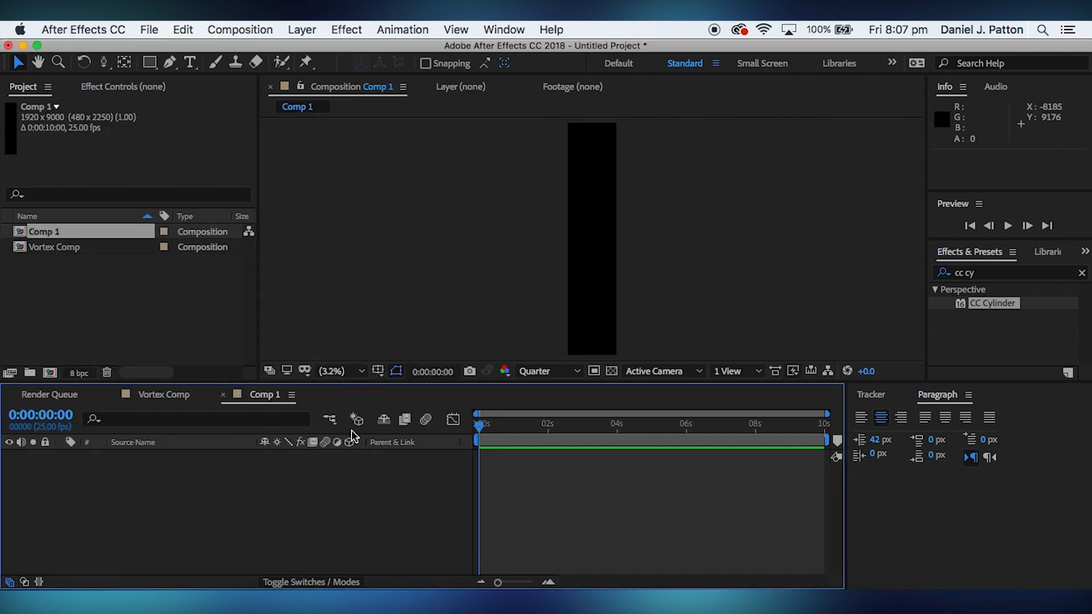
mouse_move(626, 229)
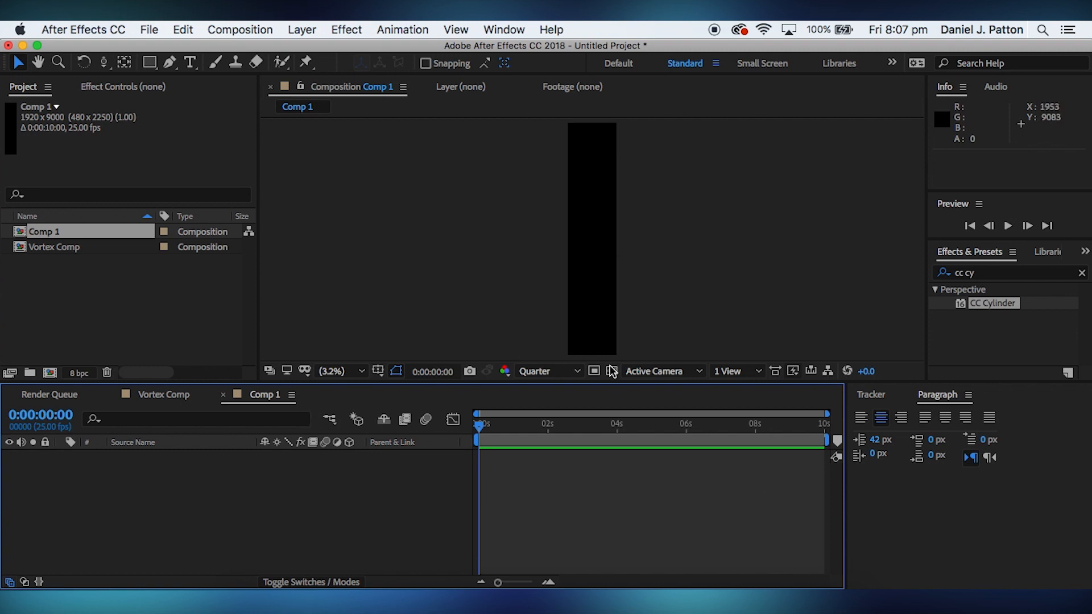
mouse_move(223, 514)
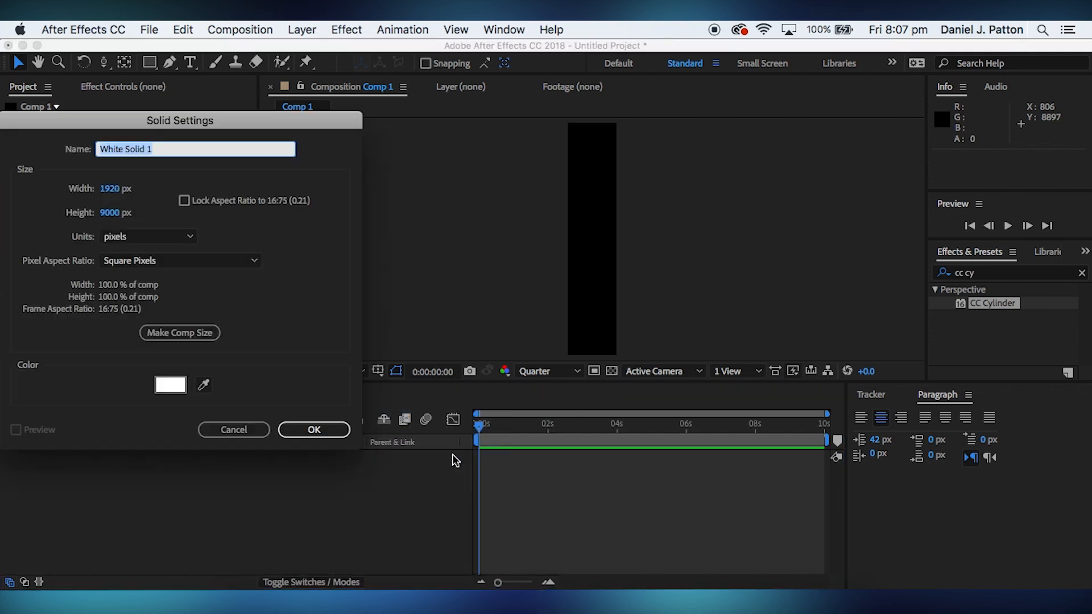
- Add a full-size black solid, Black Solid 1, to Comp 1
click(169, 386)
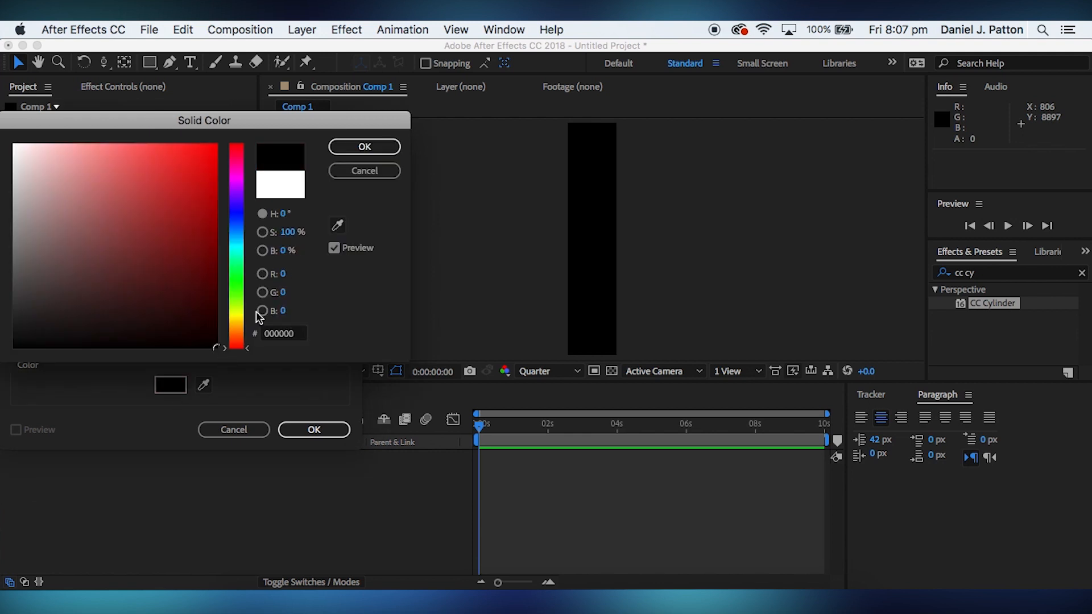
click(364, 146)
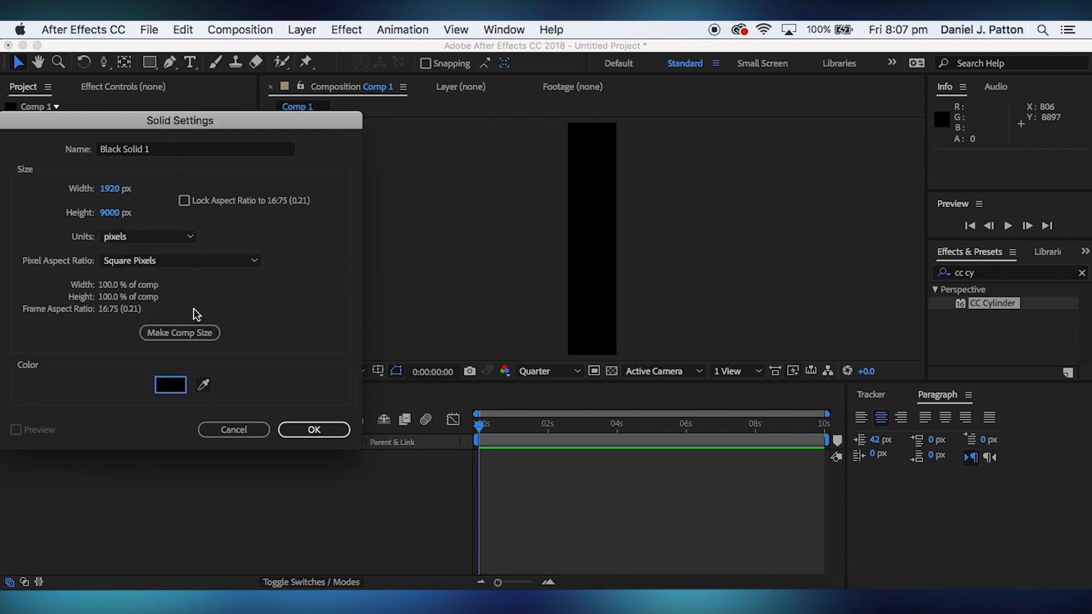
mouse_move(179, 334)
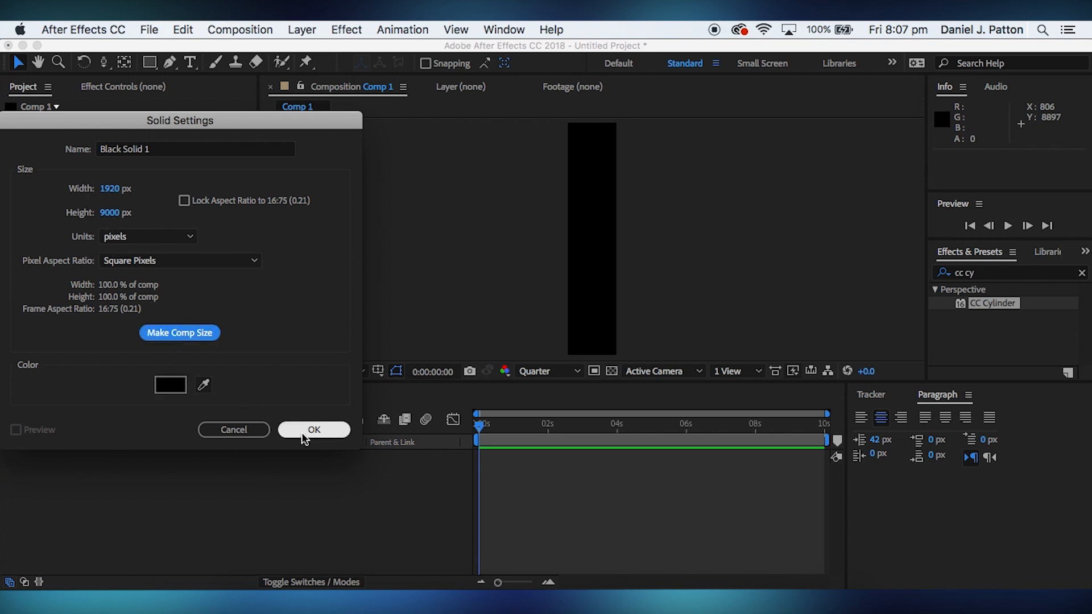
click(314, 430)
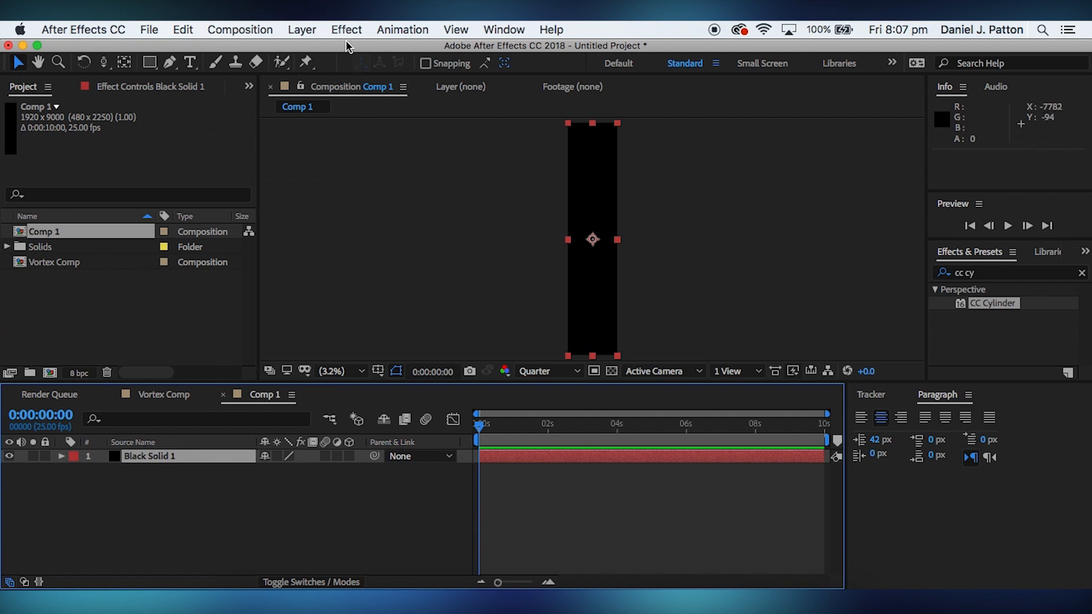
click(346, 29)
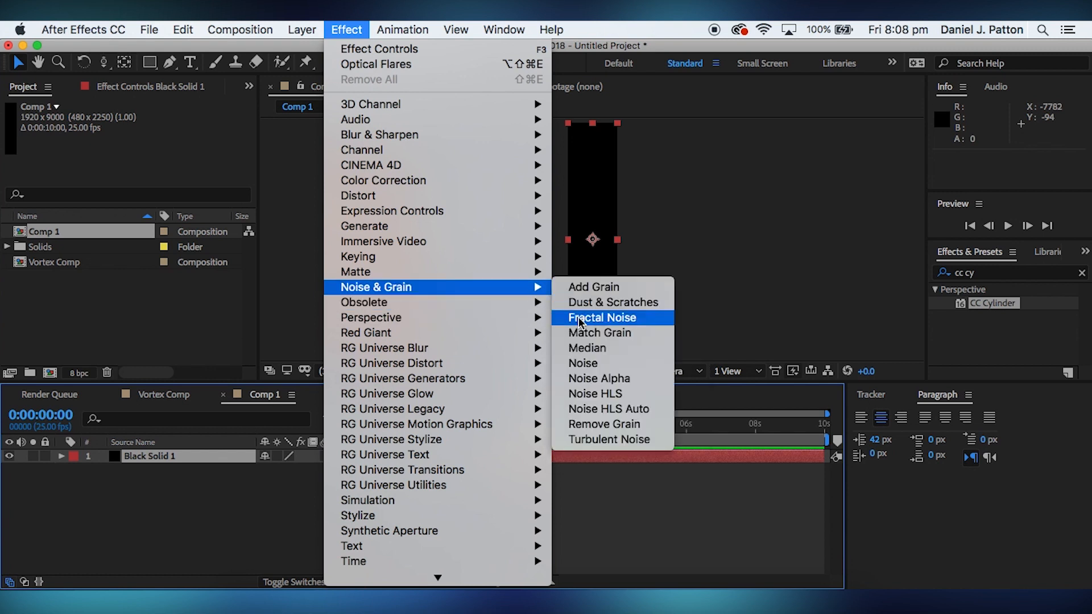
- Apply Fractal Noise set to inverted Cloudy, Spline noise type, with Transform Scale 120
click(602, 317)
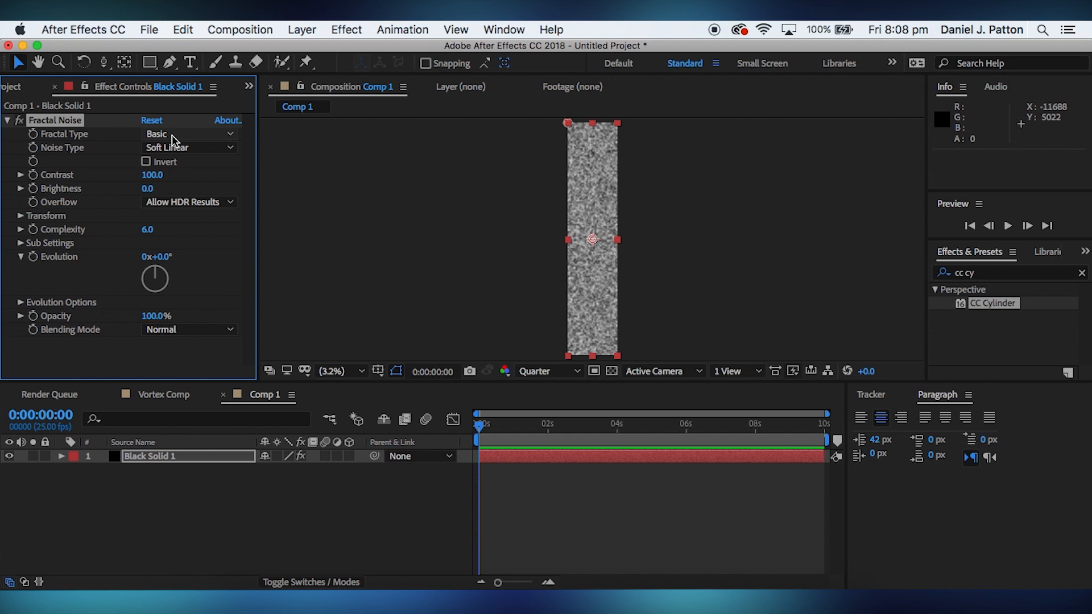
click(188, 134)
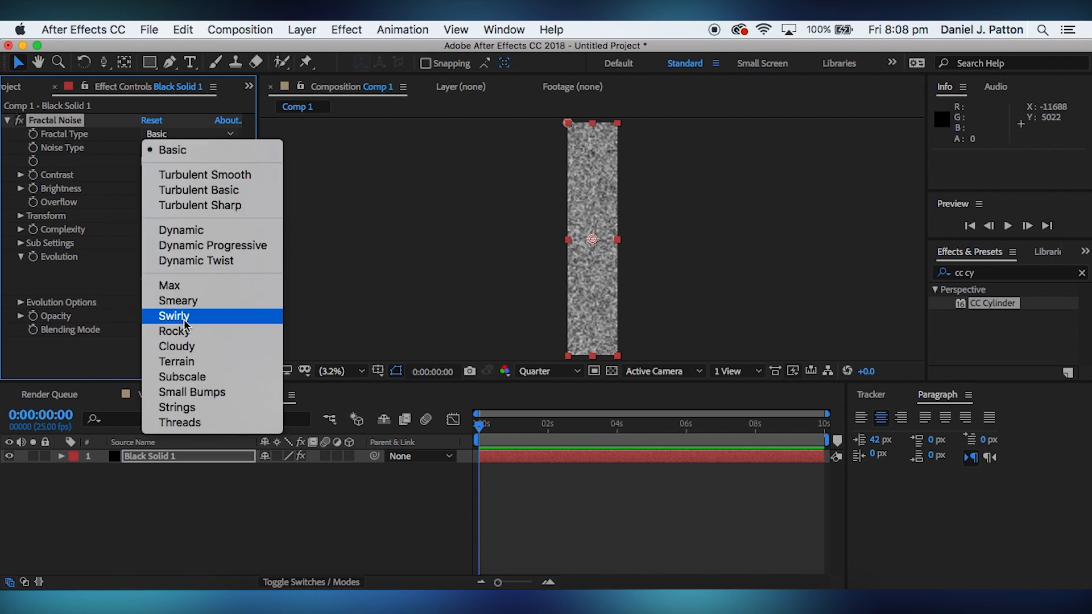
click(176, 346)
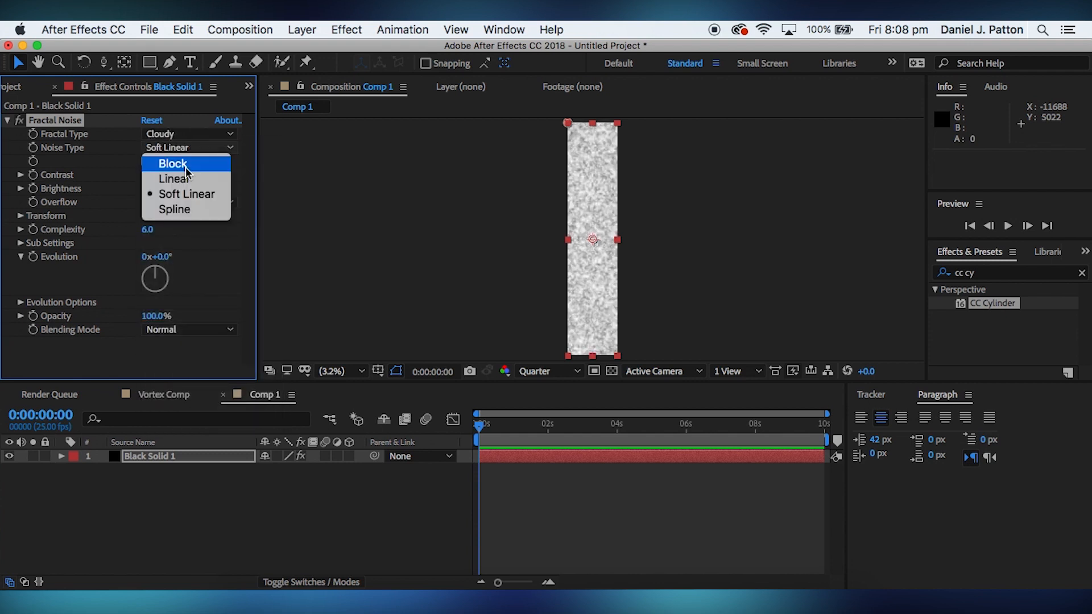
click(175, 210)
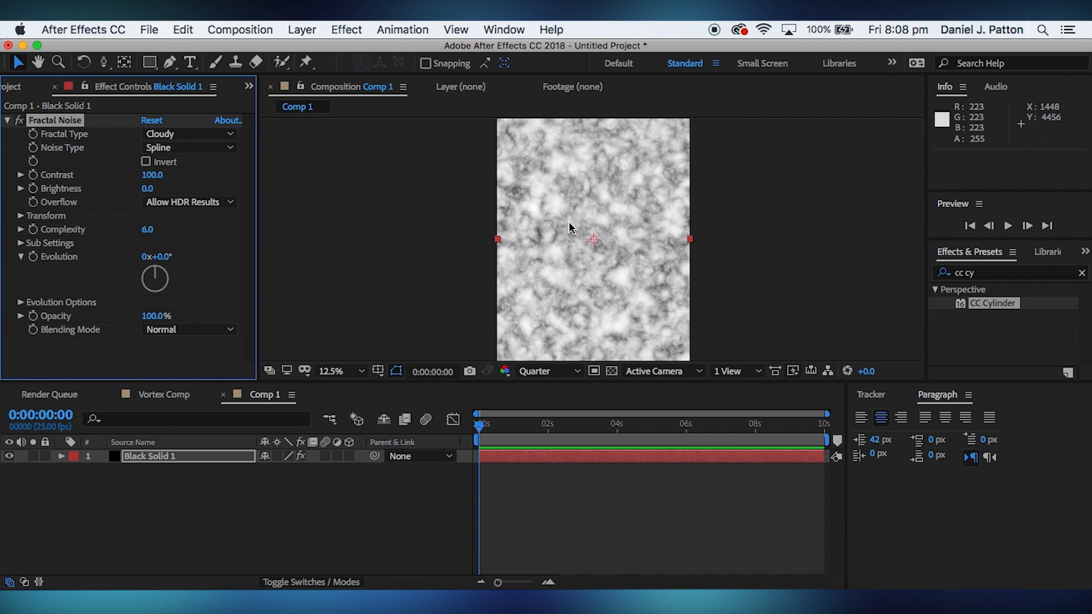
click(147, 161)
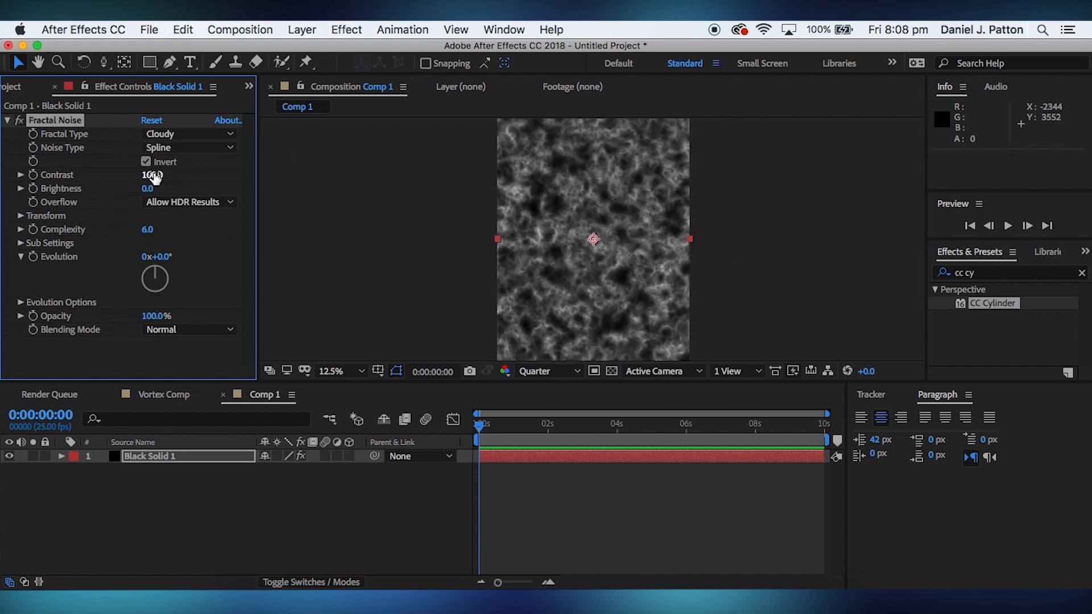
click(22, 215)
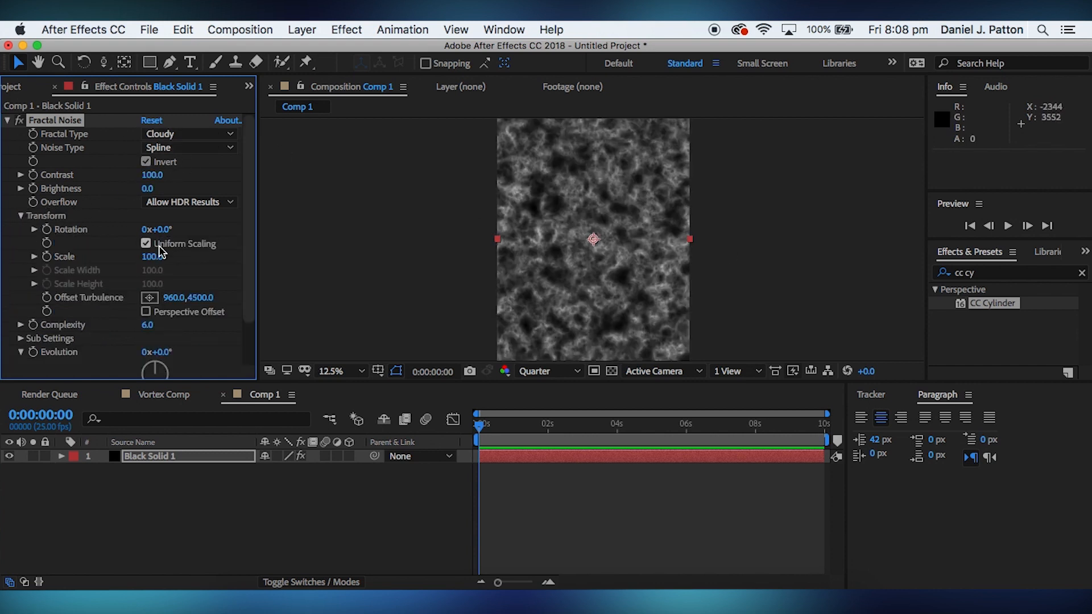
double_click(151, 257)
text(150)
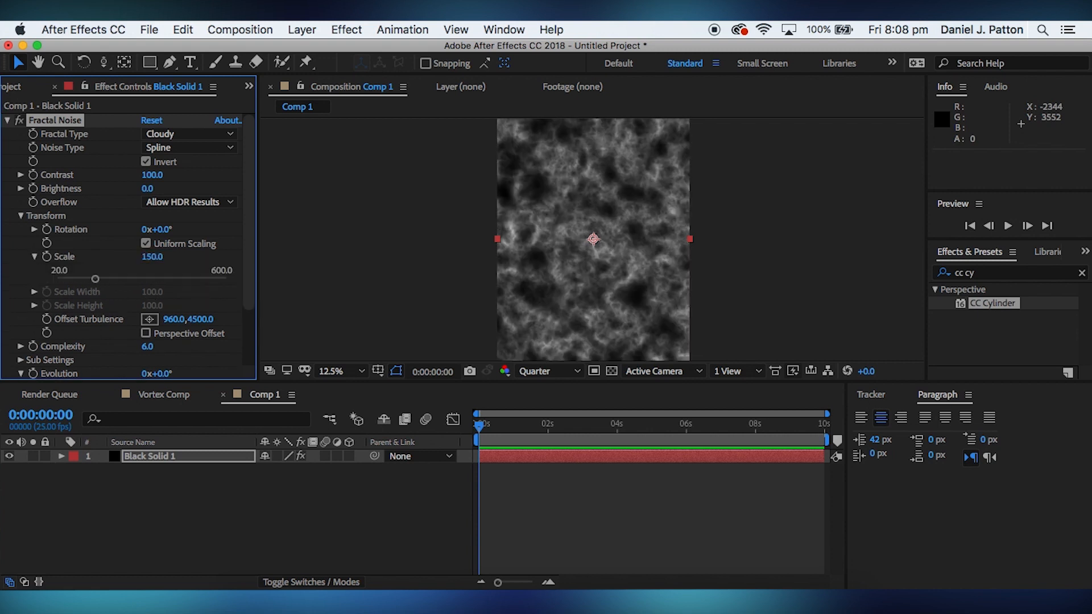
double_click(151, 257)
text(120)
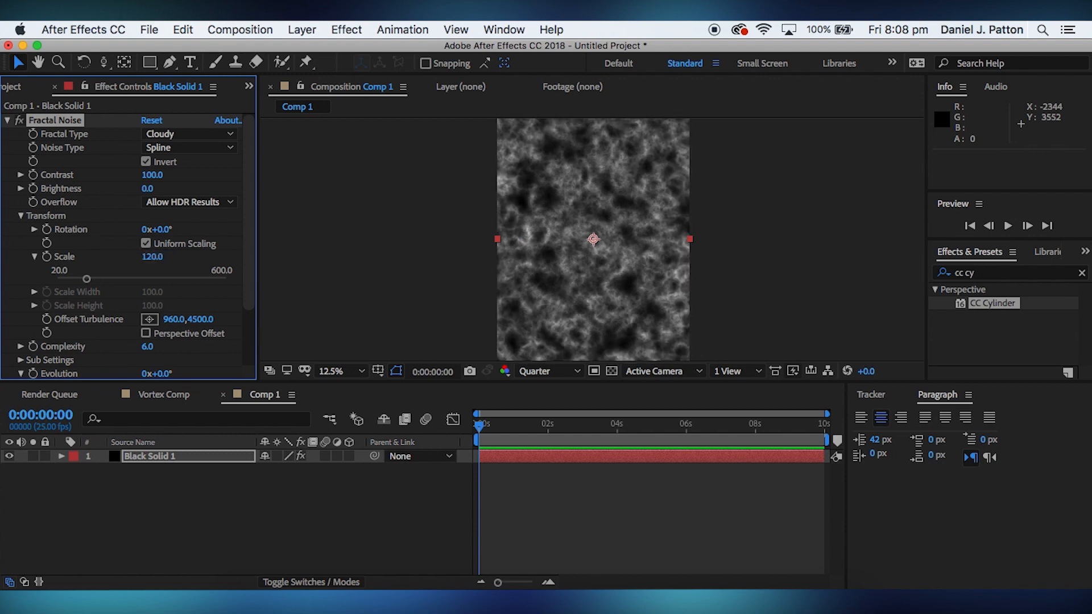
mouse_move(4, 254)
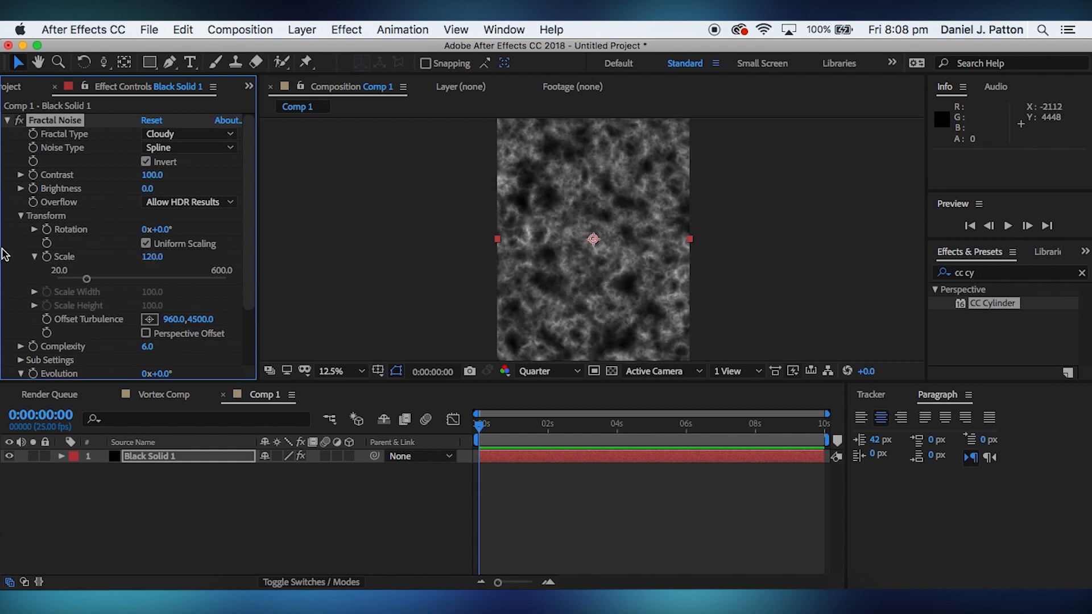
- Keyframe Sub Offset from 0,0 at frame 0 to 0,10222 at the last frame
click(21, 215)
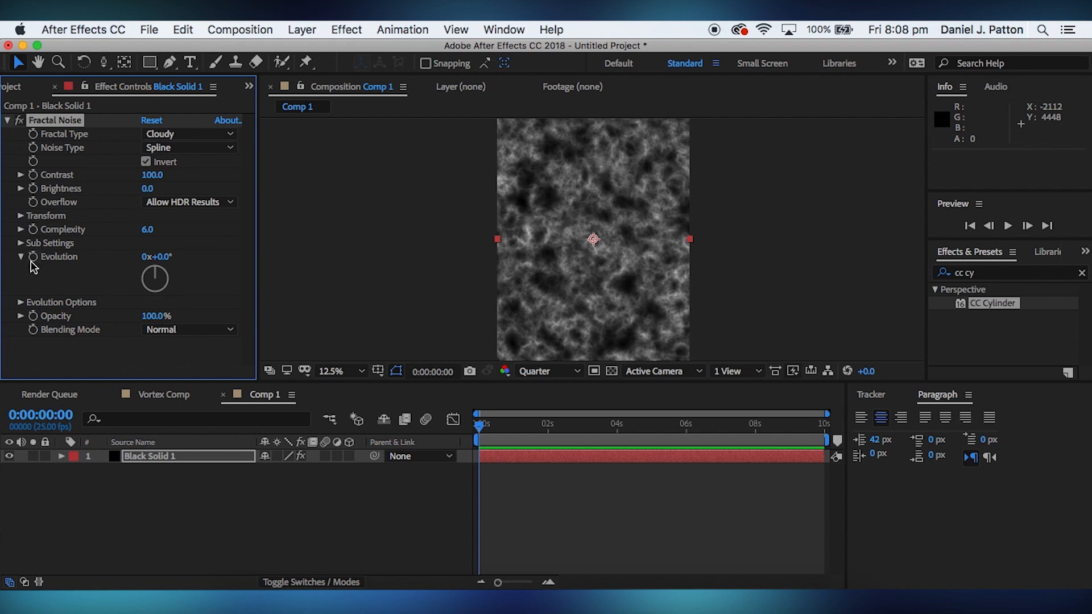
click(21, 242)
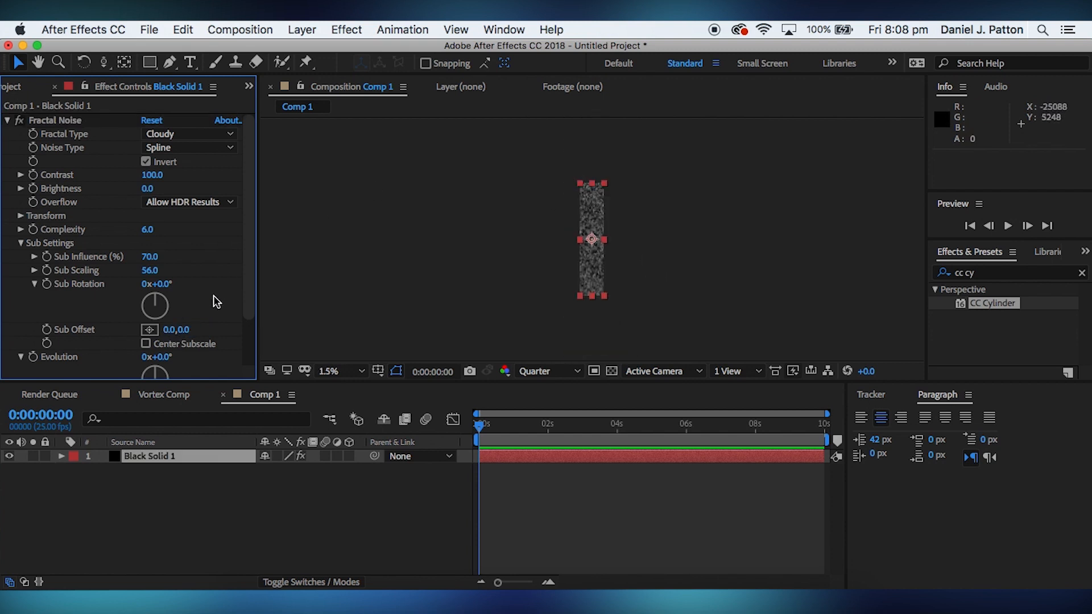
click(506, 423)
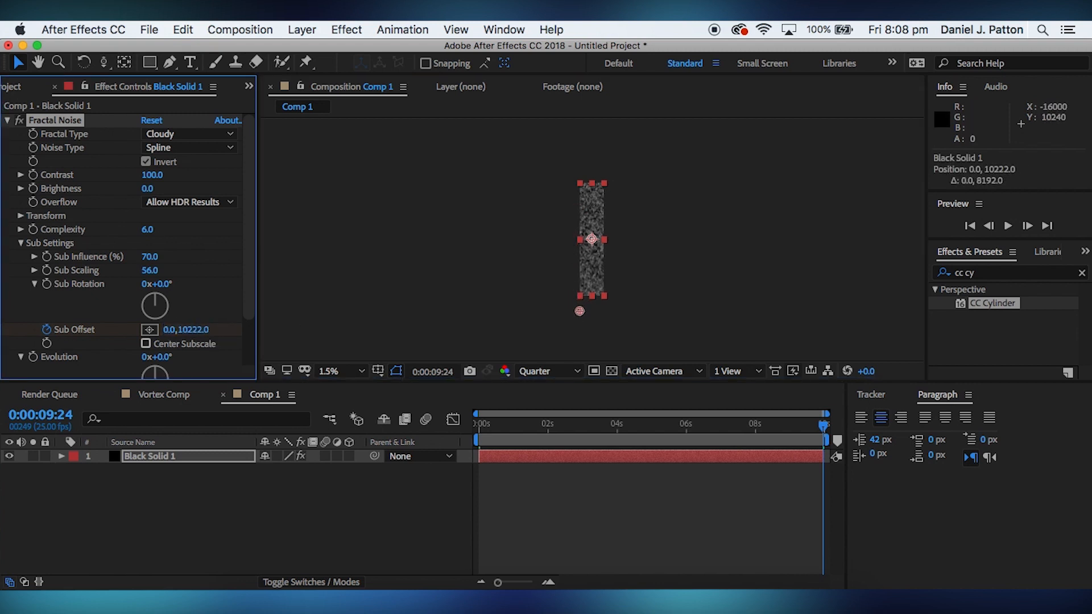
double_click(176, 330)
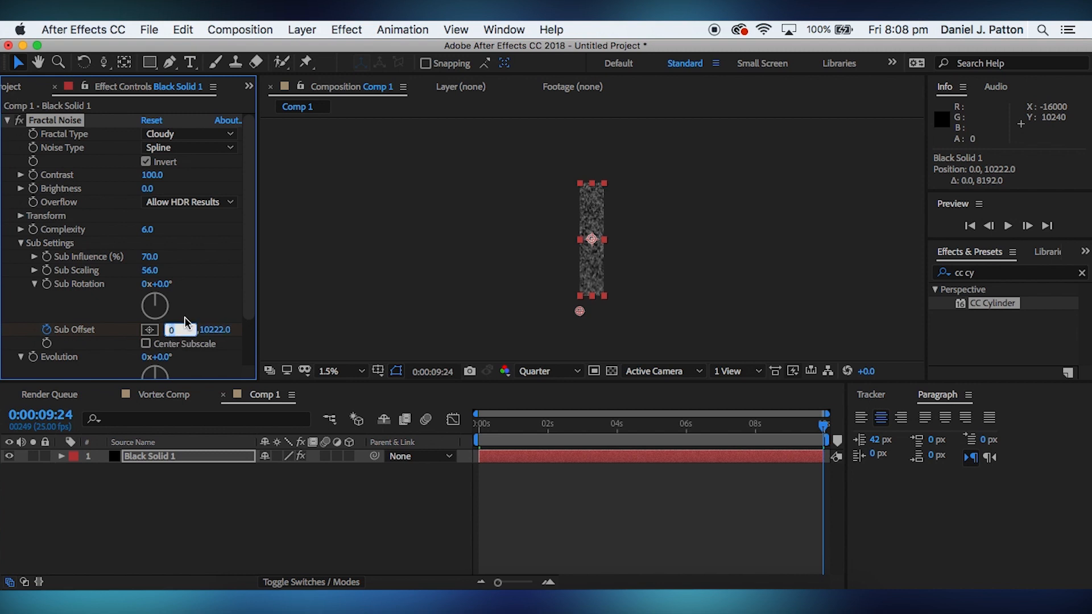
click(747, 425)
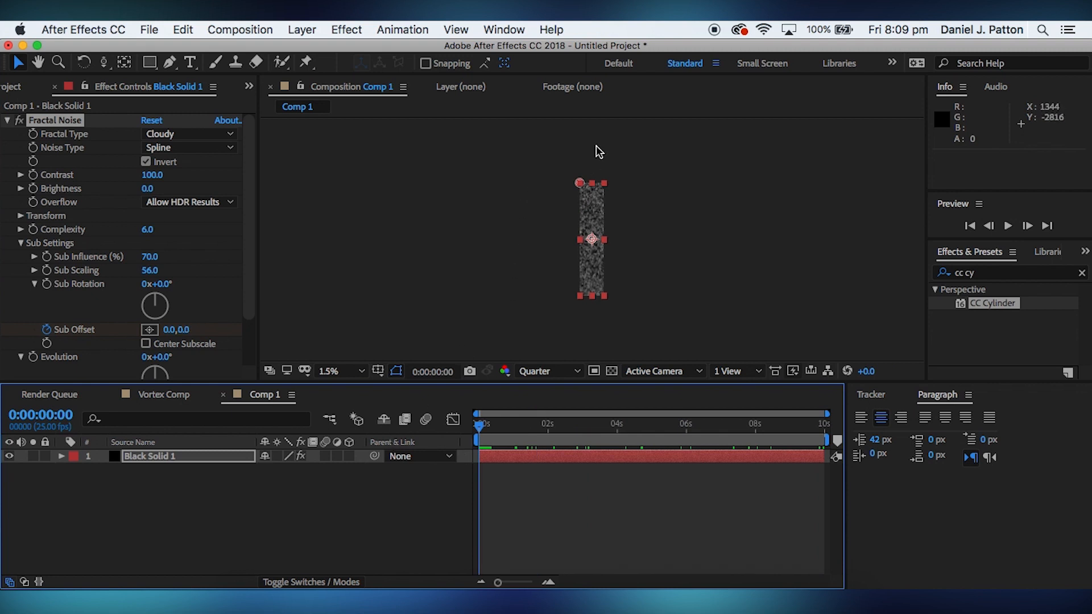
mouse_move(601, 263)
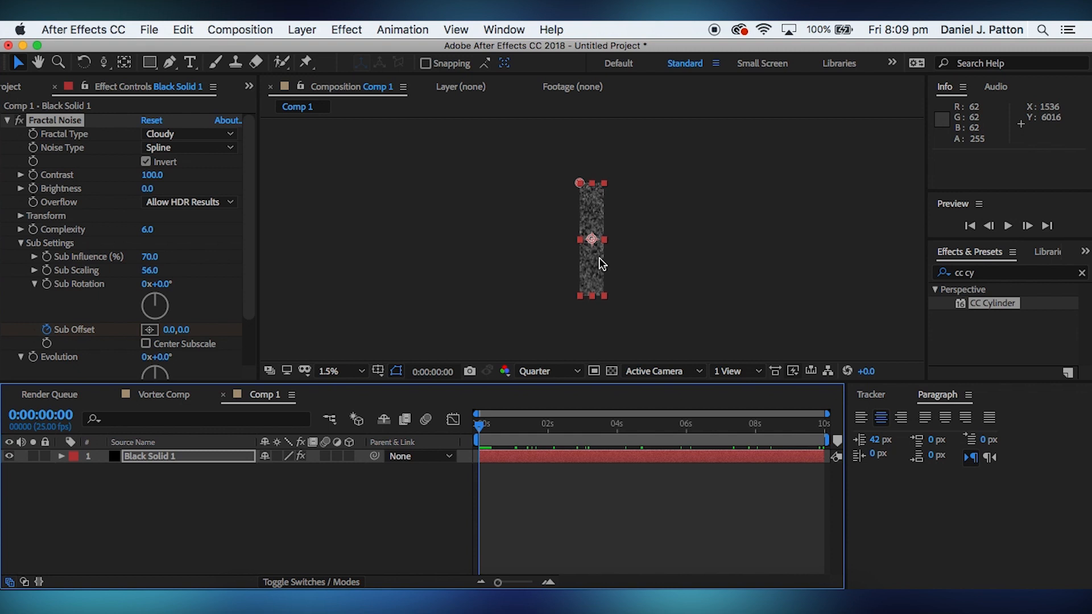
mouse_move(625, 242)
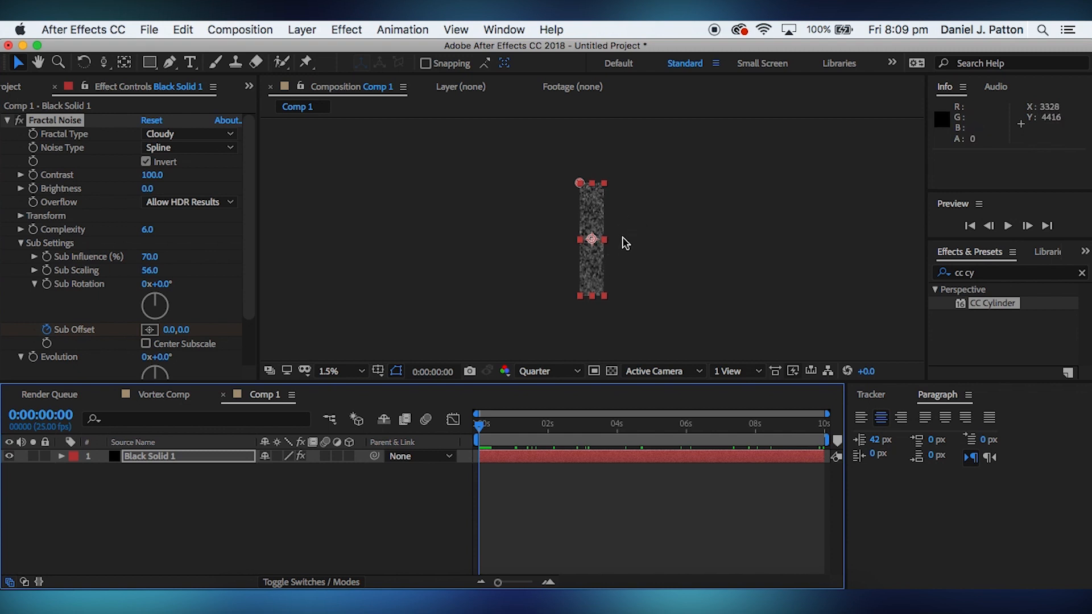
mouse_move(587, 276)
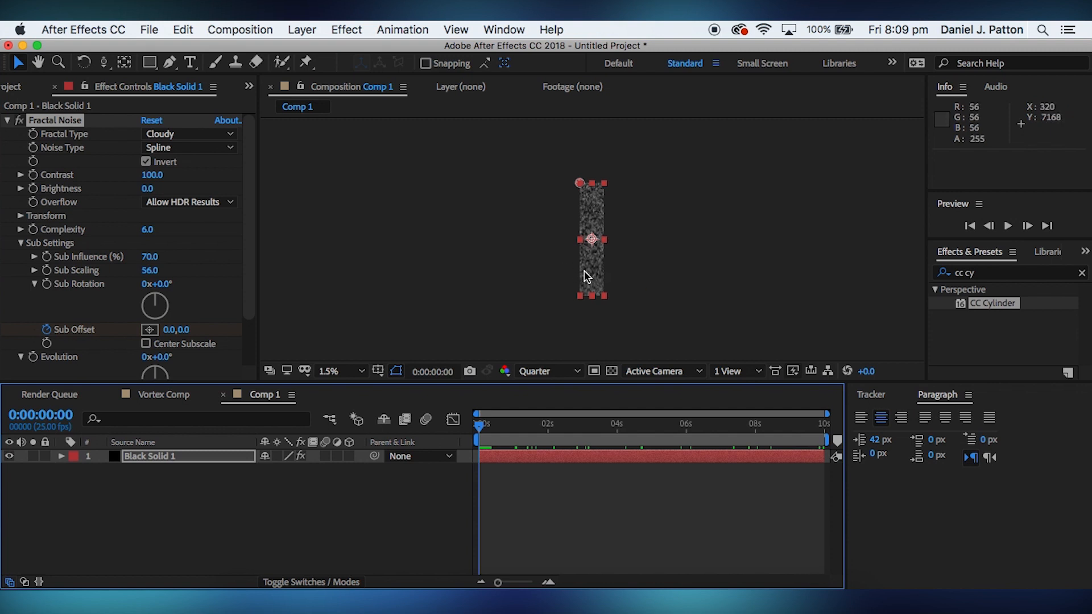
mouse_move(631, 213)
text(t)
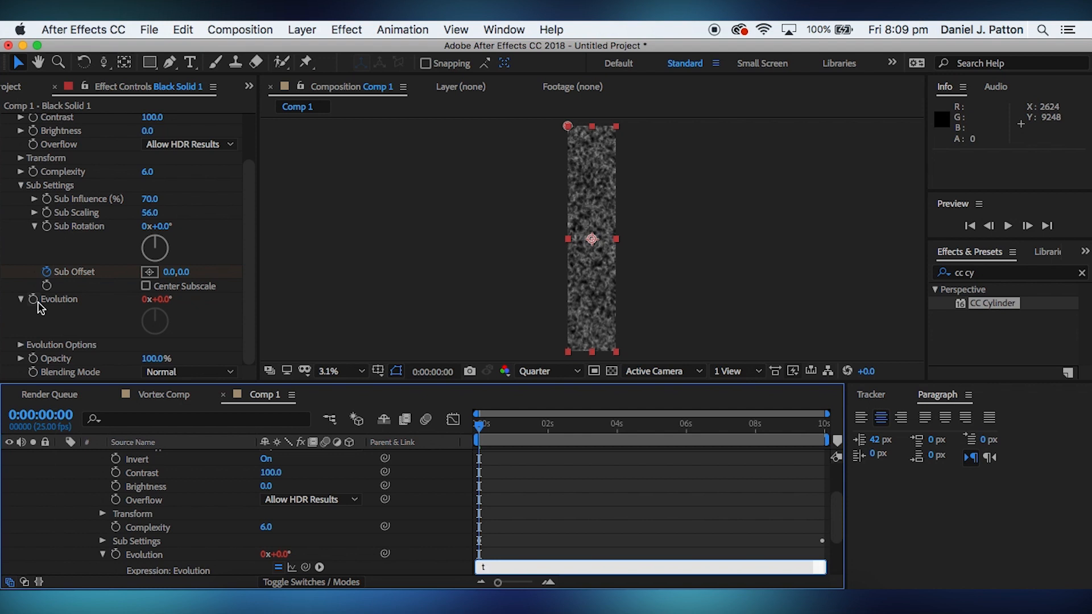
- Drive the Fractal Noise Evolution with the expression time*1
text(ime)
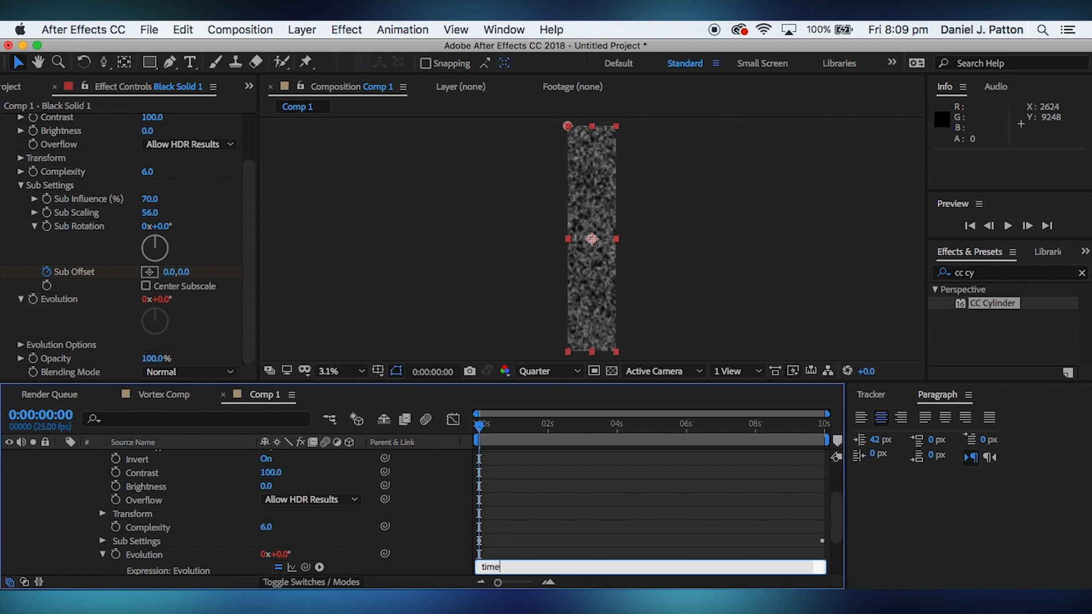
text(*1)
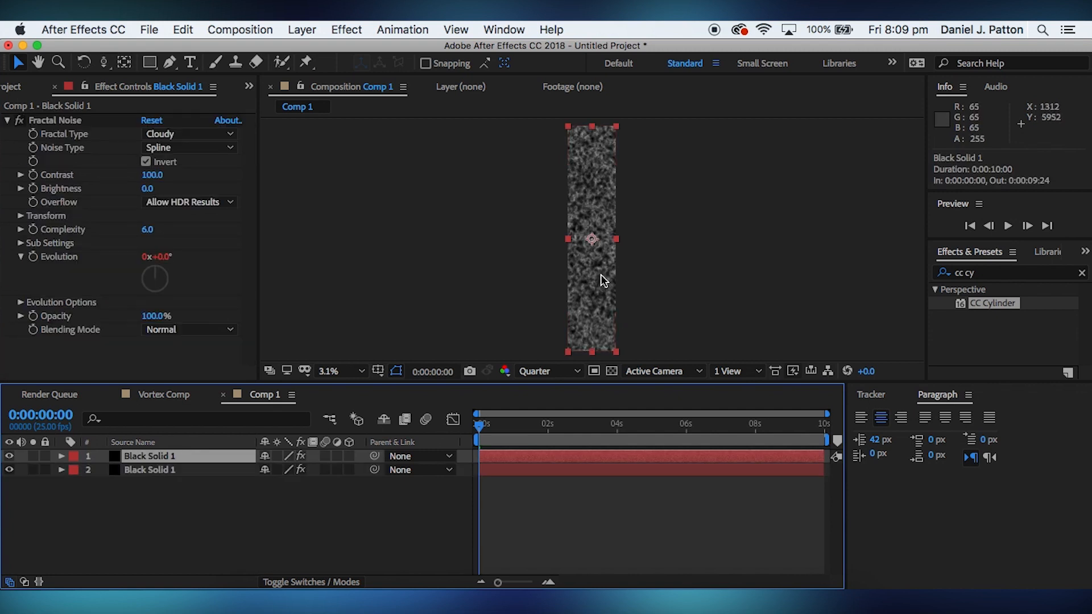
- Flip the duplicated Black Solid 1 copy horizontally
right_click(591, 240)
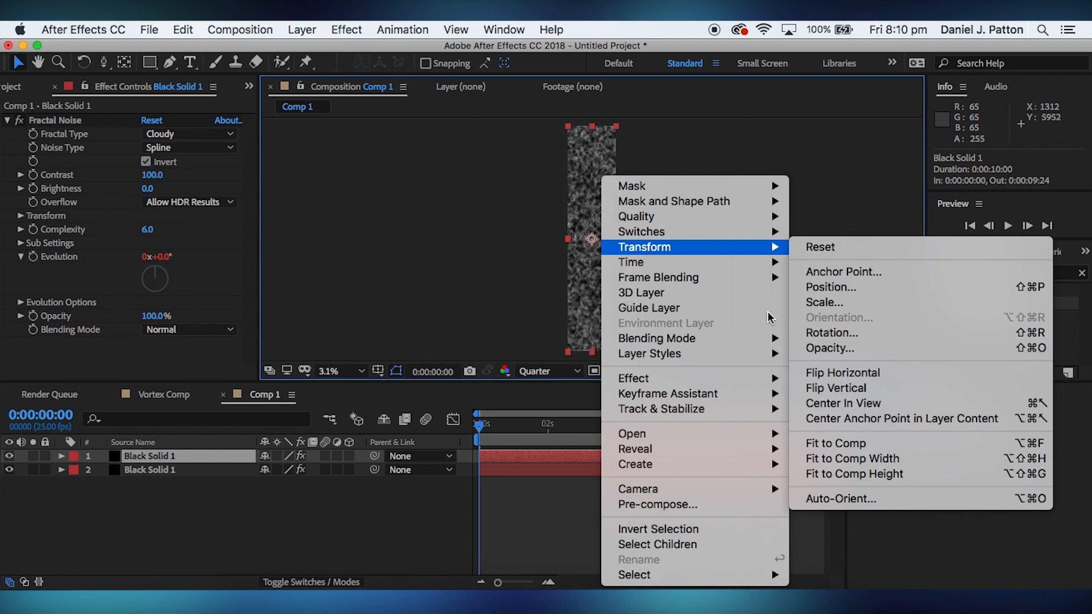
mouse_move(843, 373)
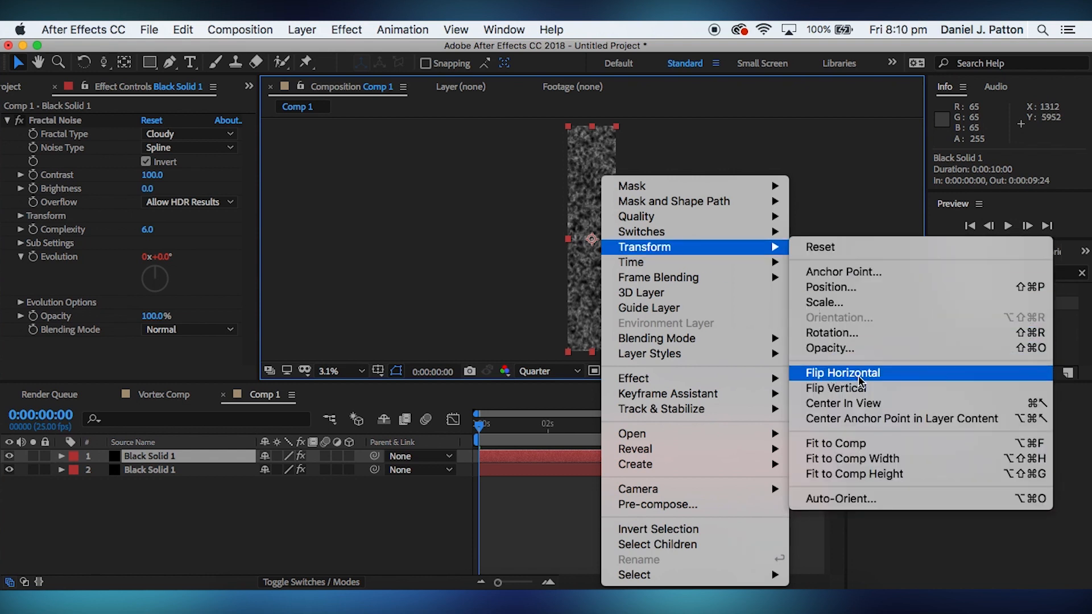
click(842, 374)
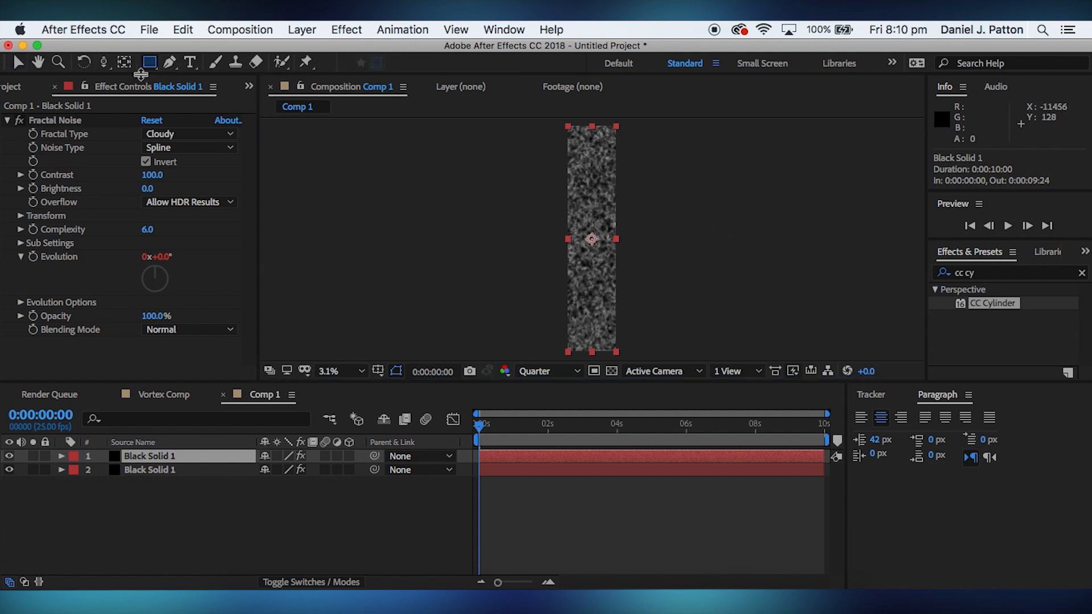
- Draw a rectangle mask with zigzag pen points on the top noise layer, feathered 54 px
click(150, 63)
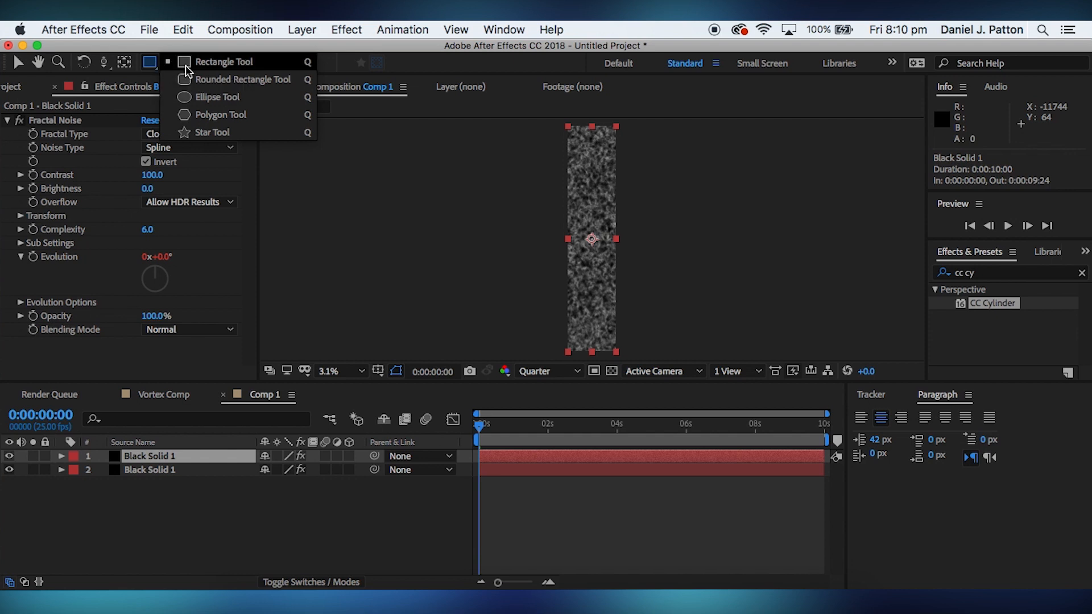
click(224, 61)
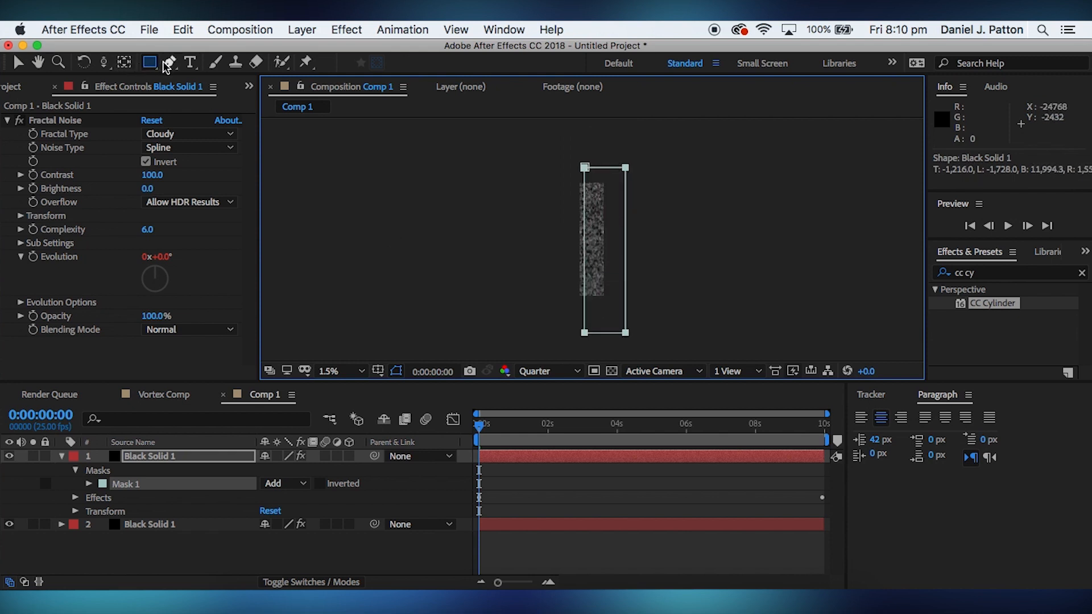
click(169, 62)
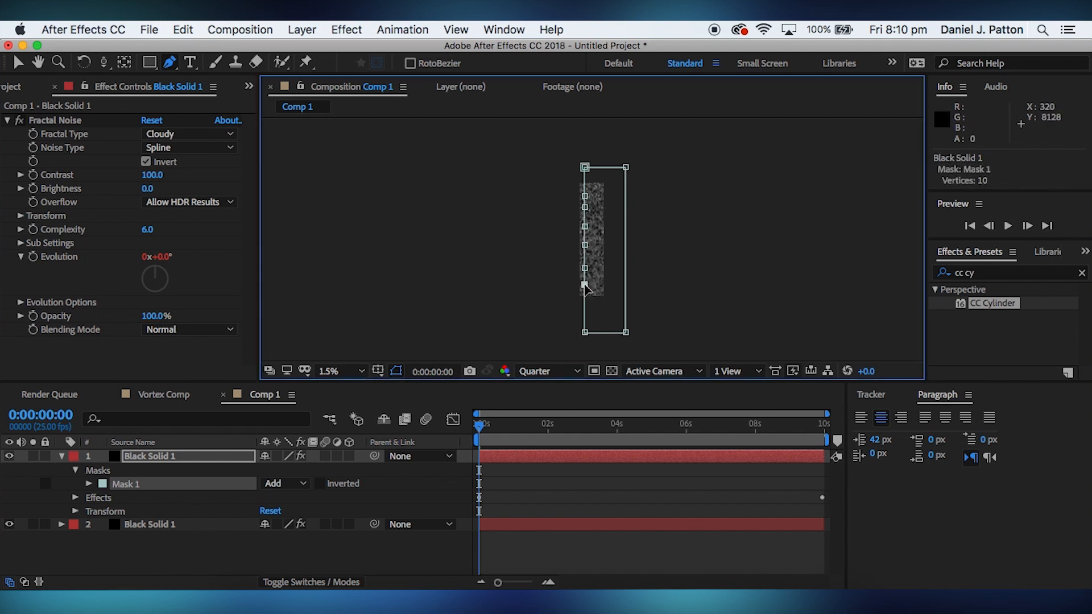
click(592, 275)
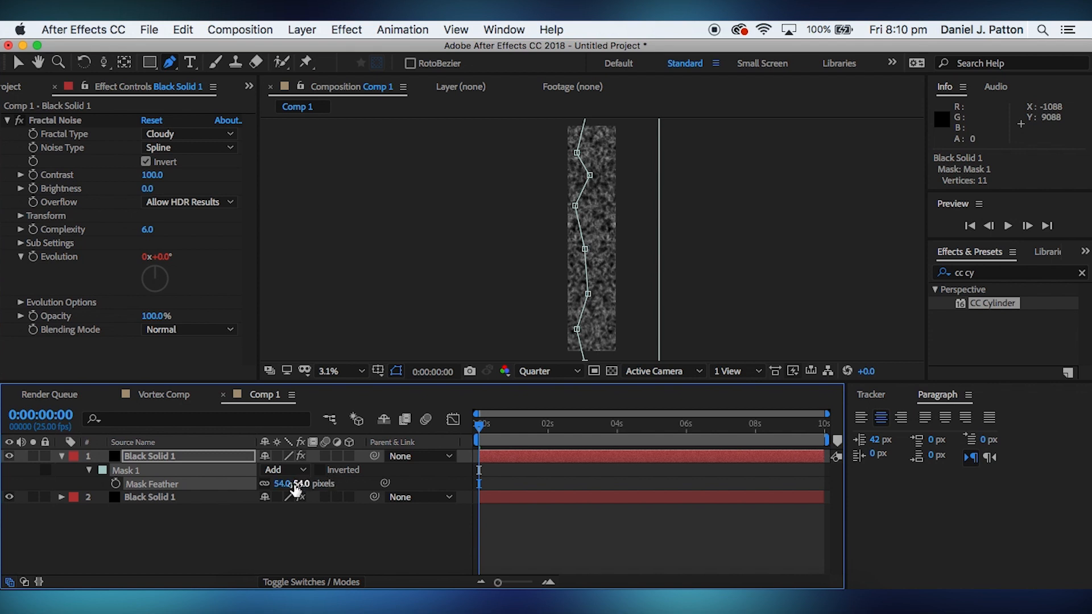
- Tick Inverted on Mask 1 of the top Black Solid 1 layer
click(319, 470)
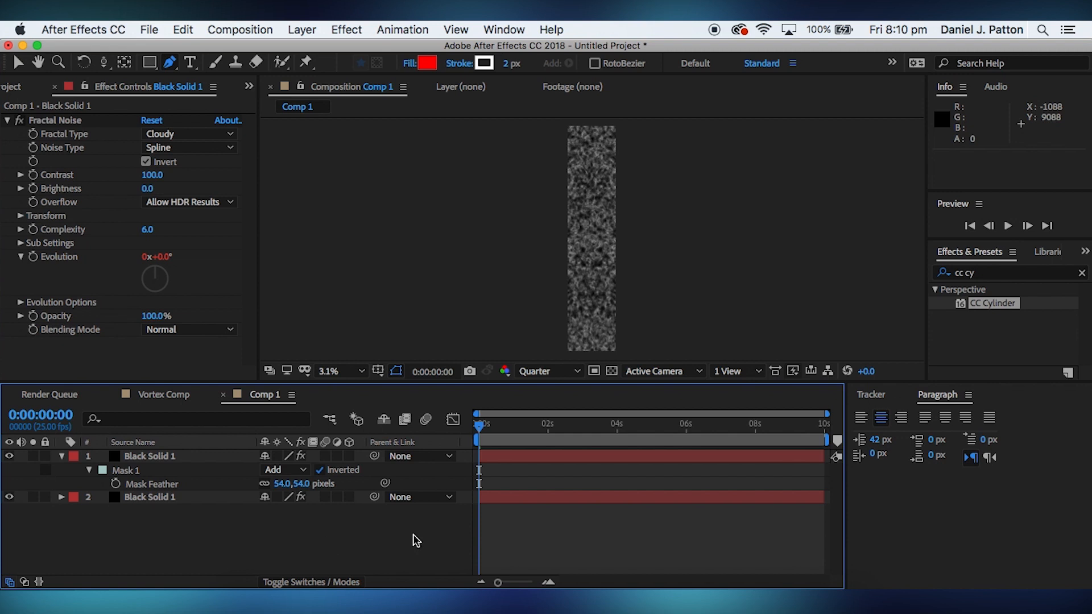
mouse_move(613, 265)
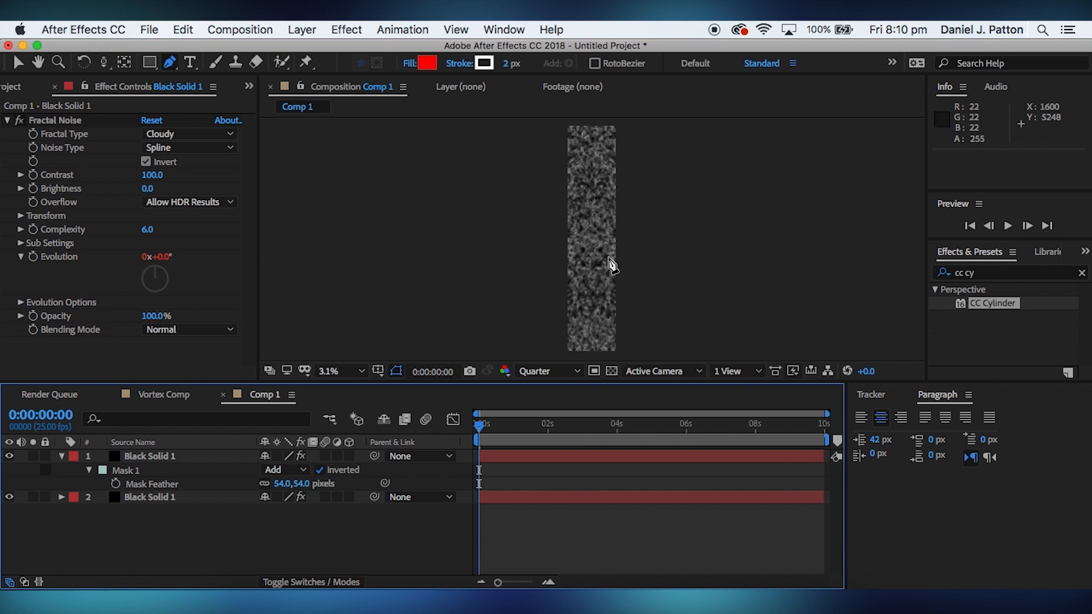
mouse_move(584, 219)
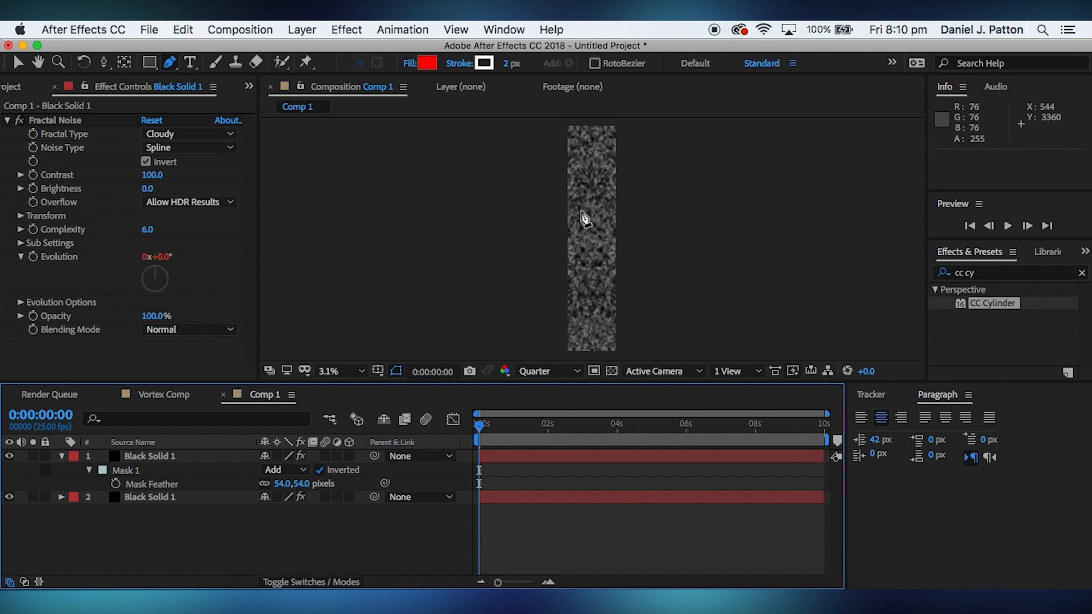
mouse_move(566, 293)
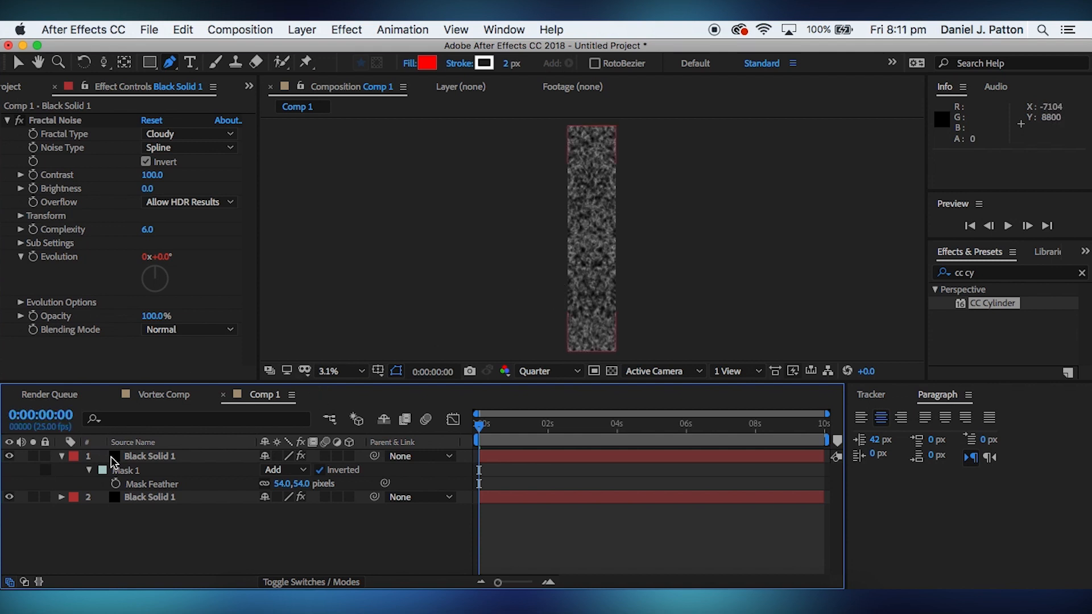
mouse_move(560, 322)
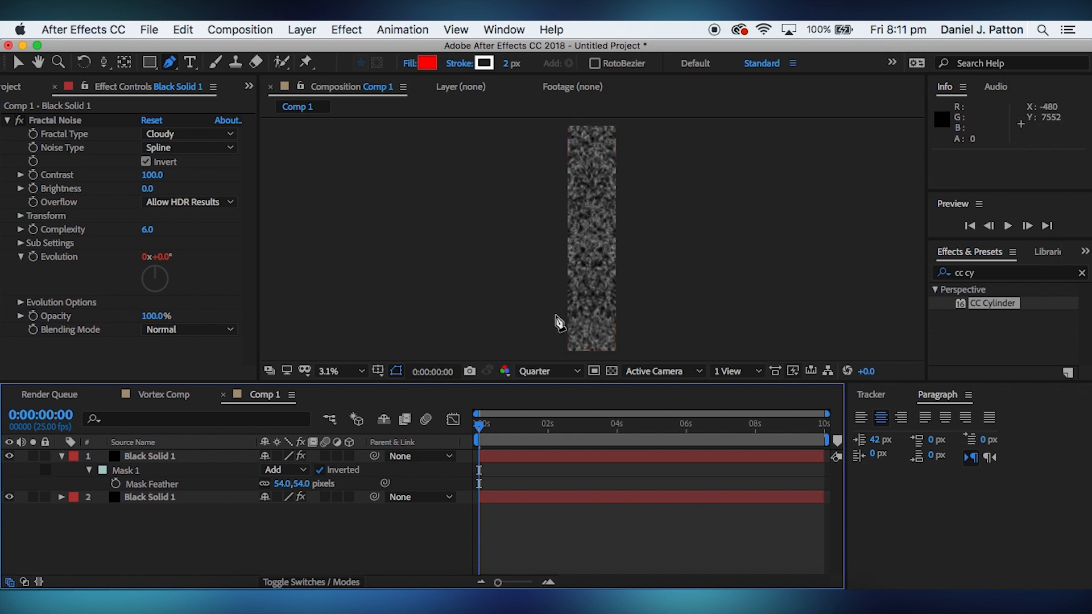
mouse_move(318, 418)
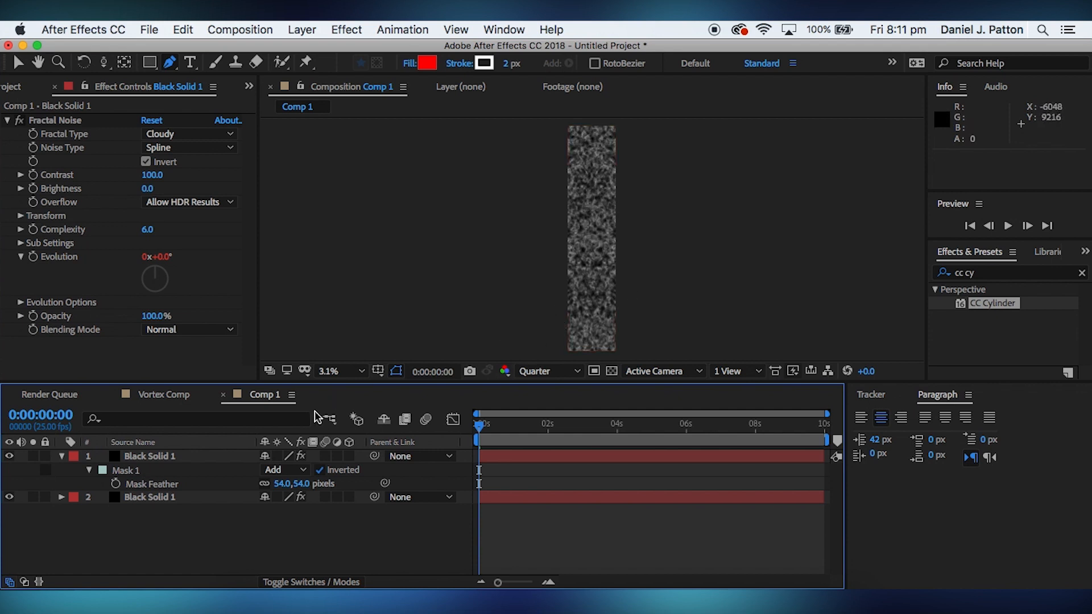
- Rename Comp 1 to Vortex Texture and drop it into the Vortex Comp timeline
click(166, 395)
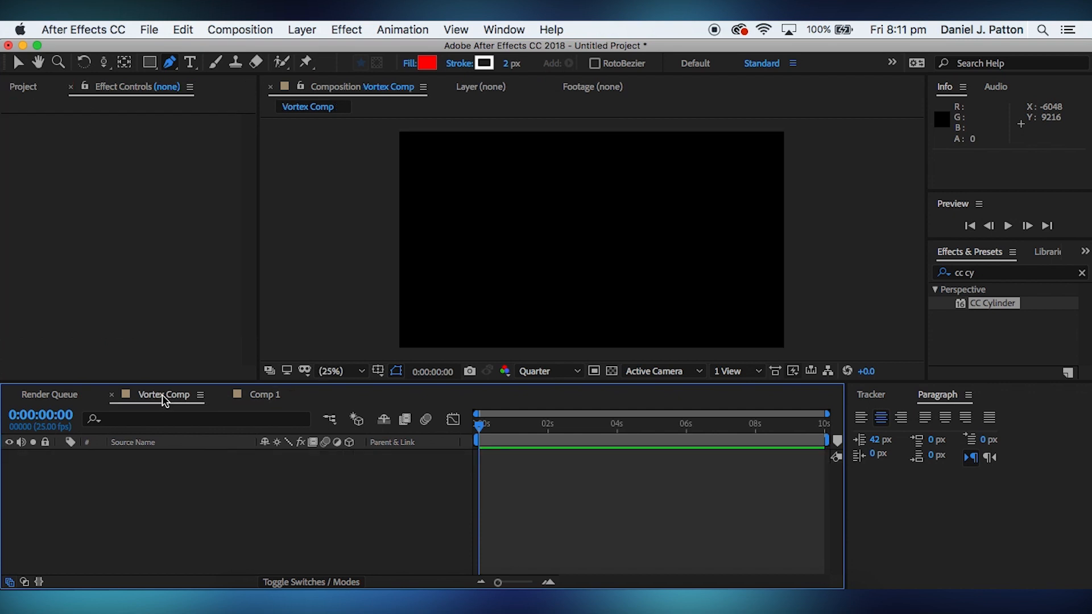
click(22, 86)
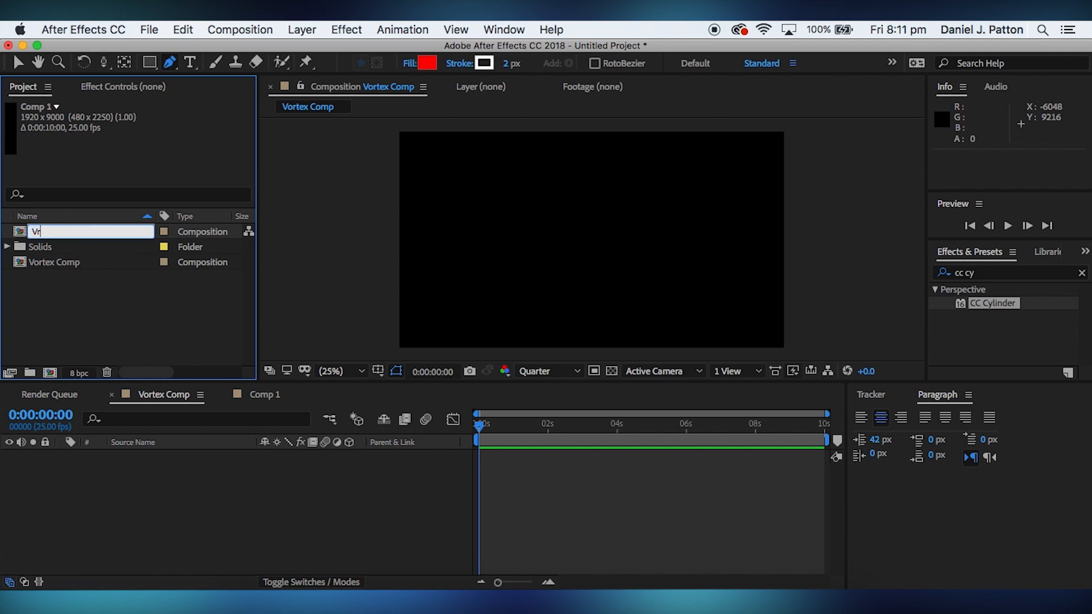
text(Vortex Texture)
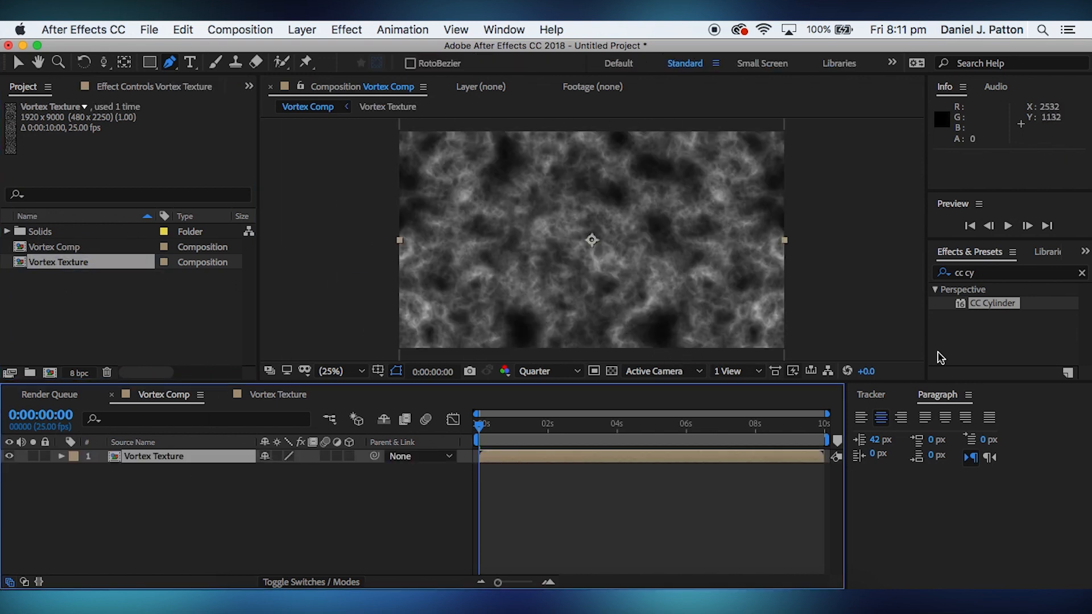
mouse_move(1001, 318)
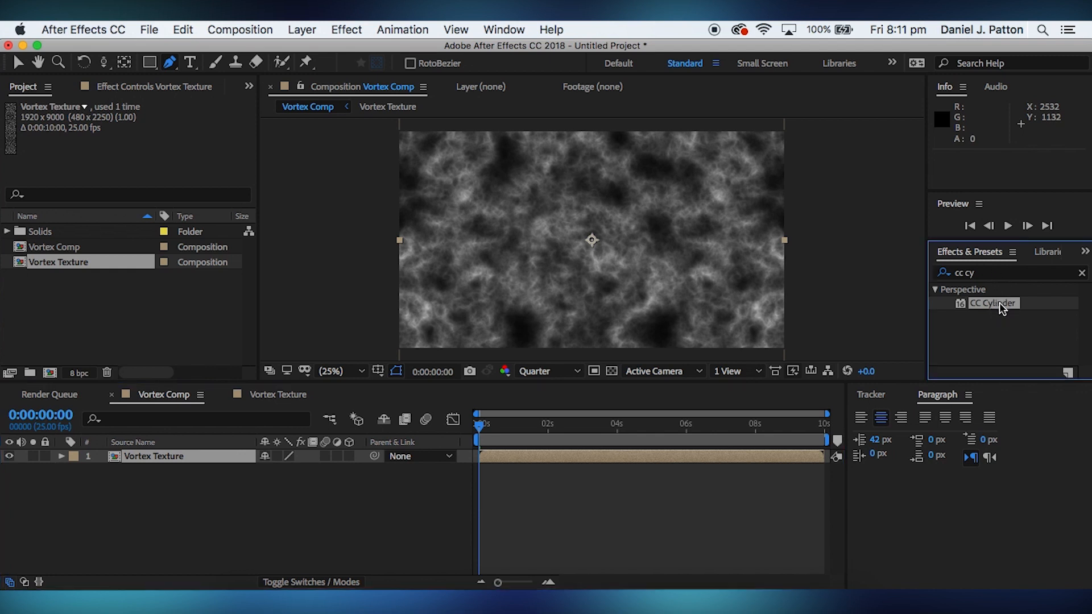
- Apply CC Cylinder to Vortex Texture with Rotation X at -90° to form the tunnel
double_click(994, 302)
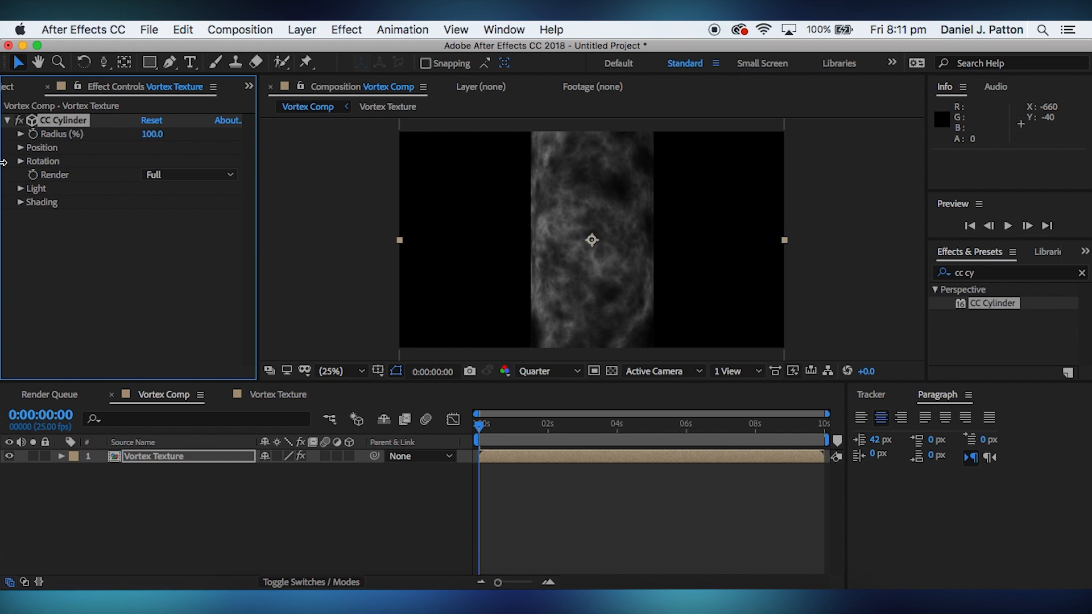
click(20, 161)
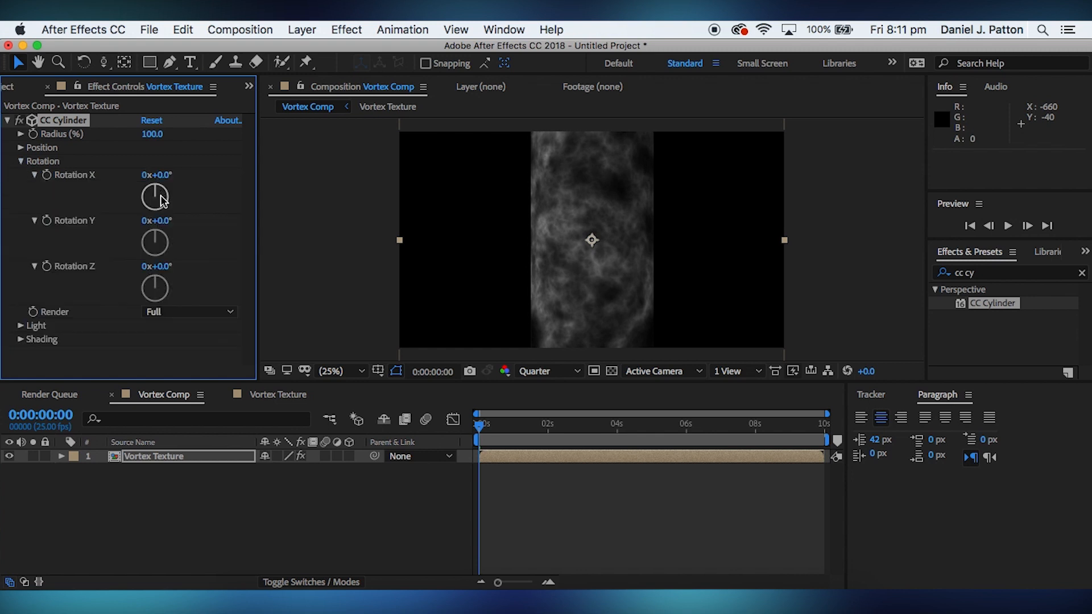
drag(155, 197, 161, 193)
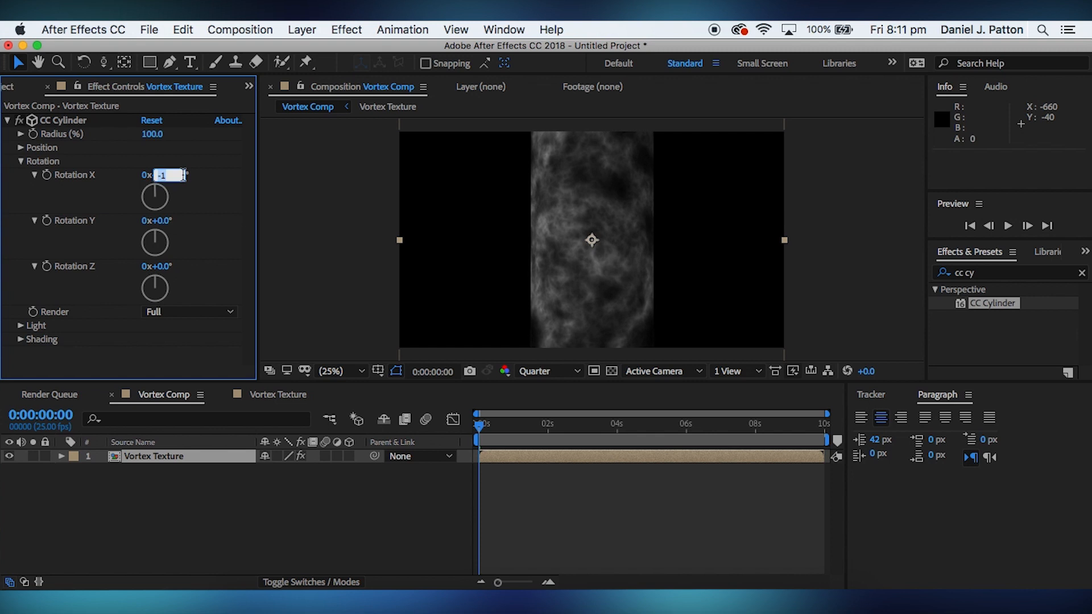
text(-90.0°)
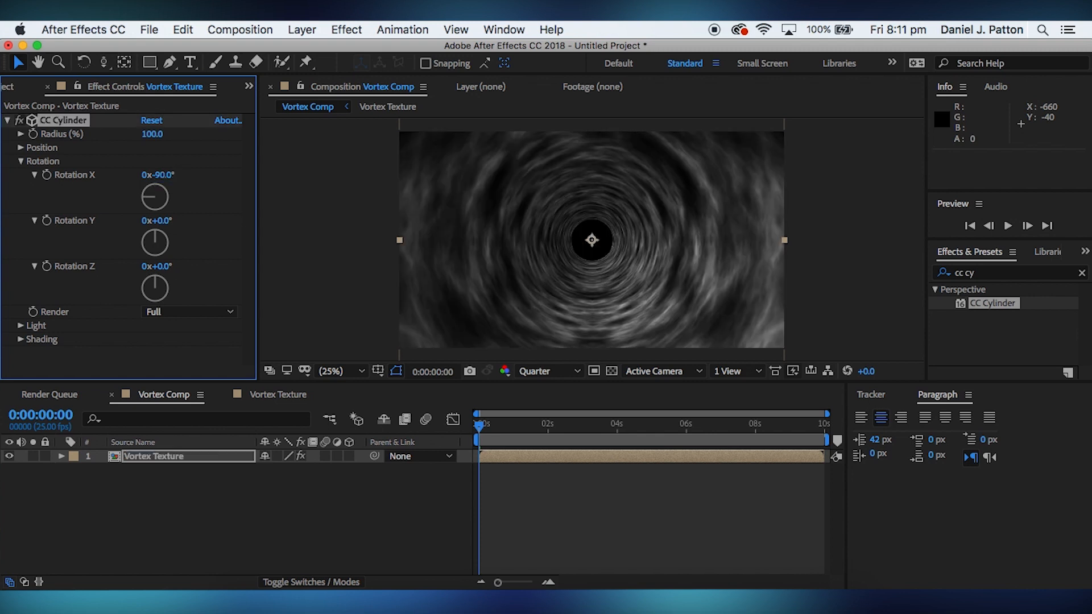
click(661, 426)
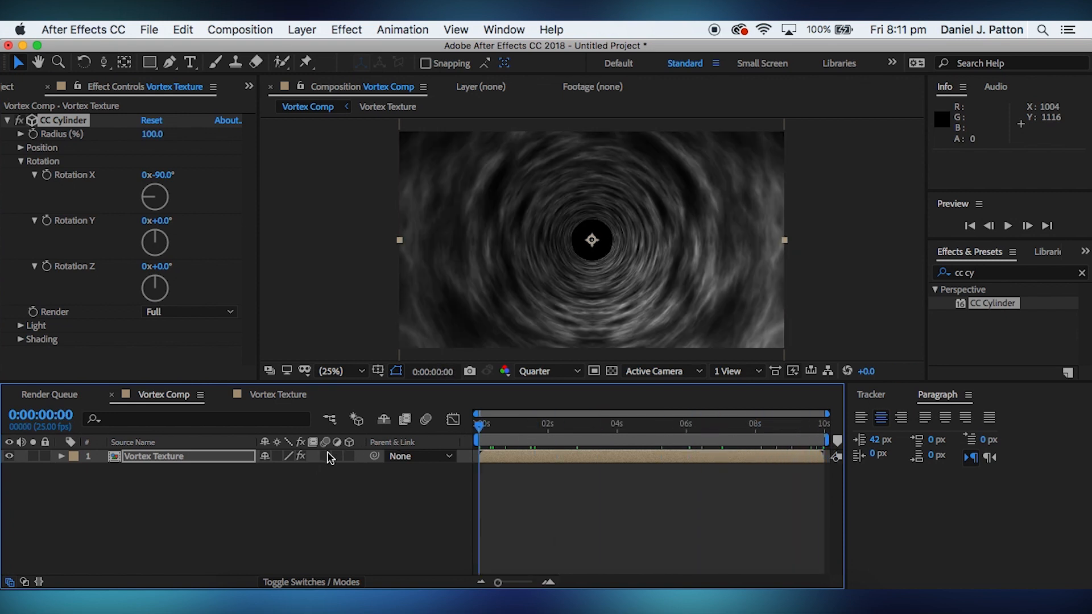
mouse_move(405, 483)
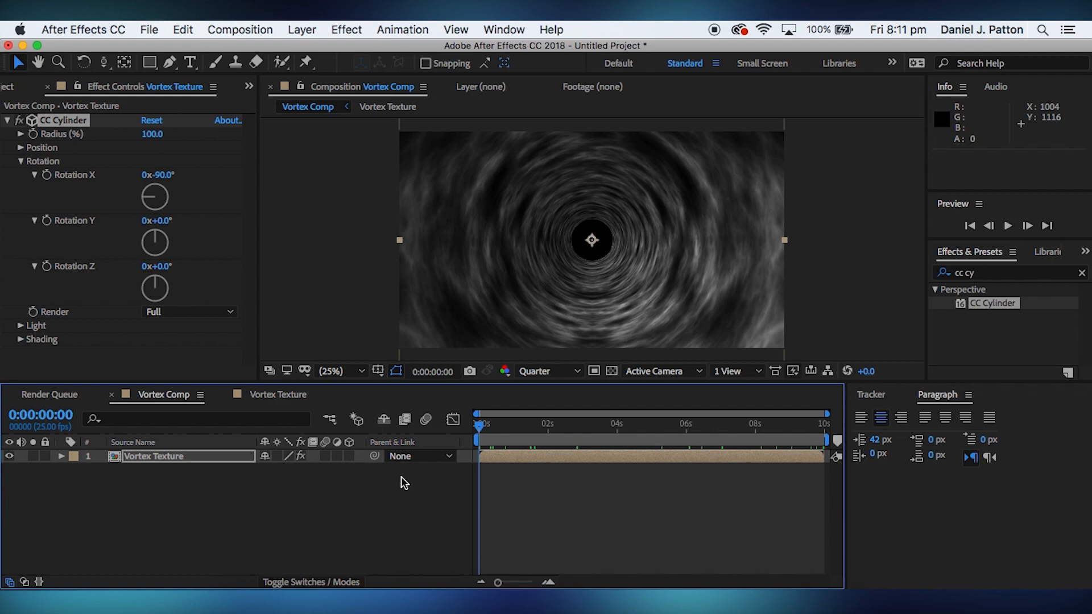
mouse_move(335, 486)
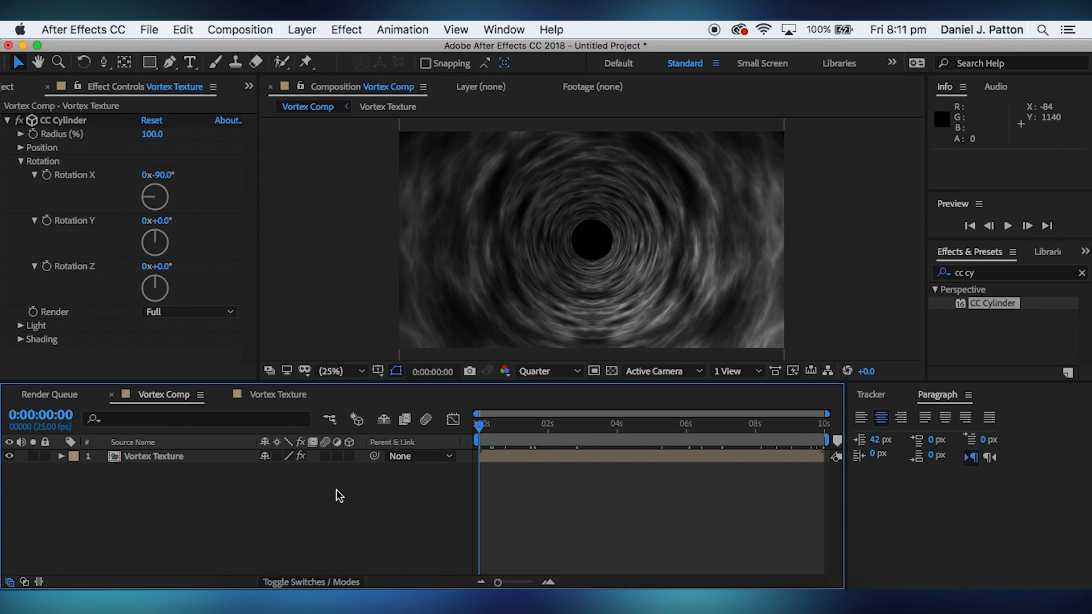
mouse_move(363, 410)
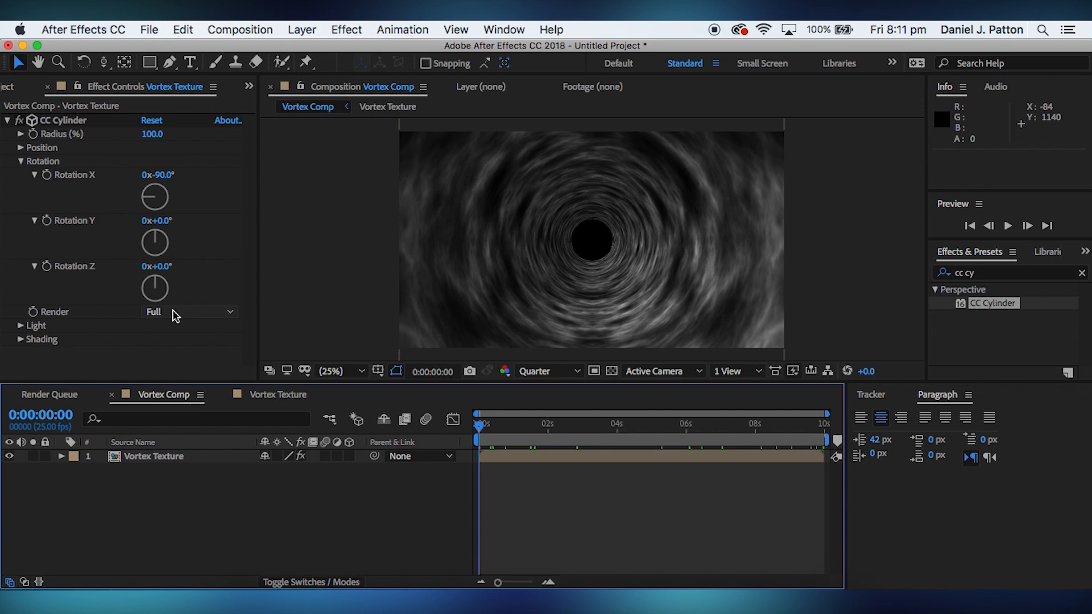
- Create Camera 1 from the 15mm preset with Enable Depth of Field unchecked
right_click(164, 395)
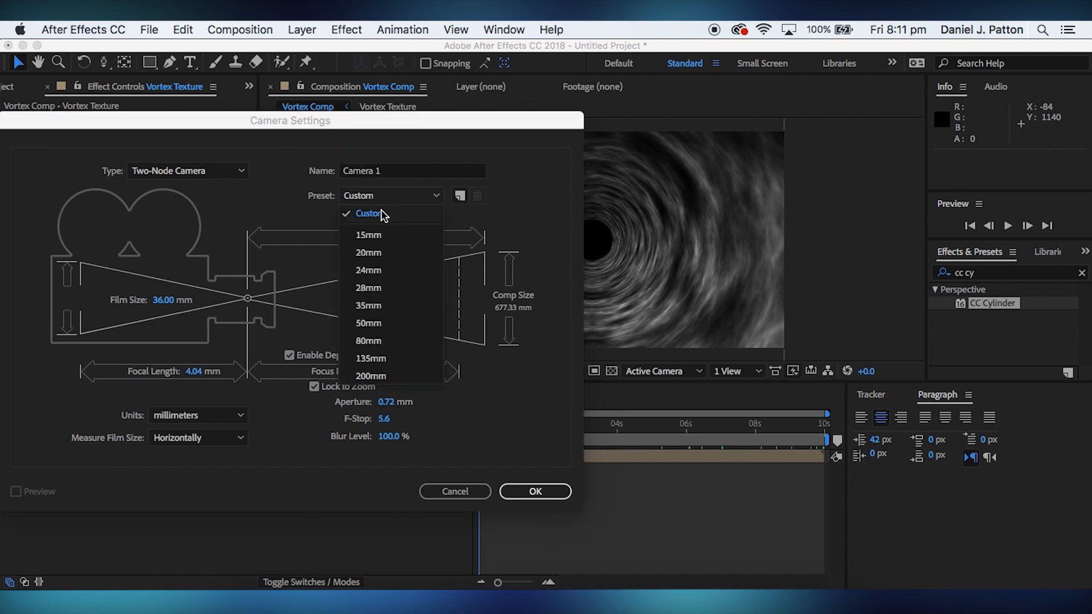
click(369, 234)
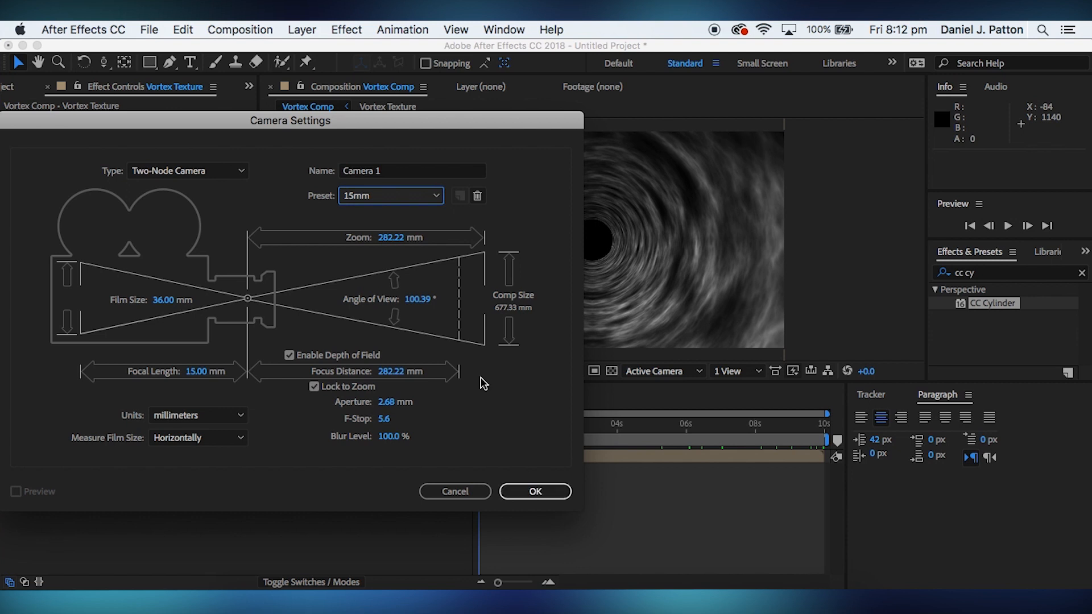
click(289, 355)
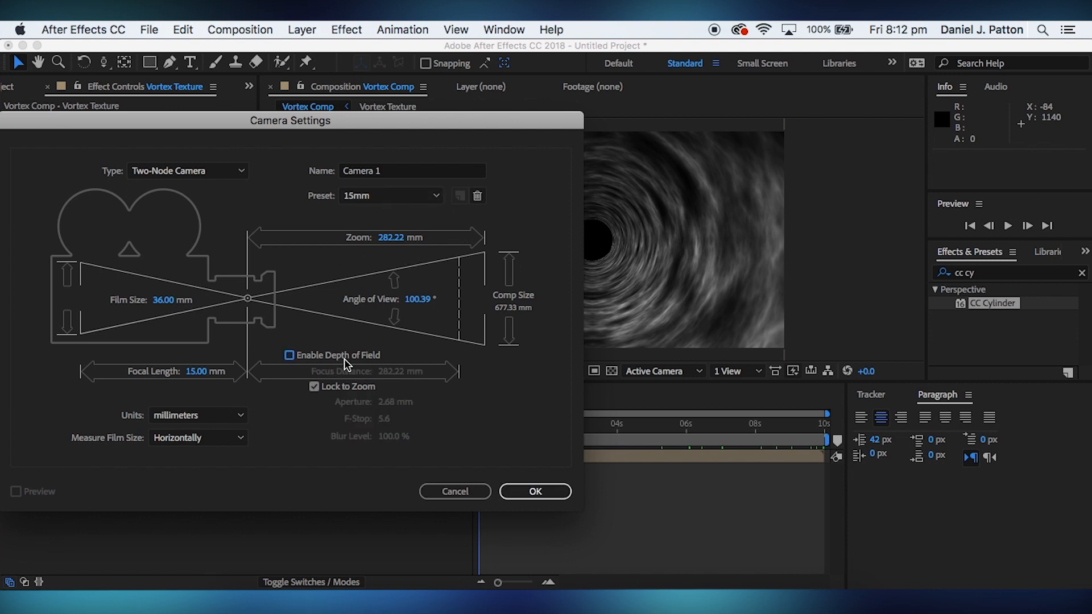
mouse_move(482, 438)
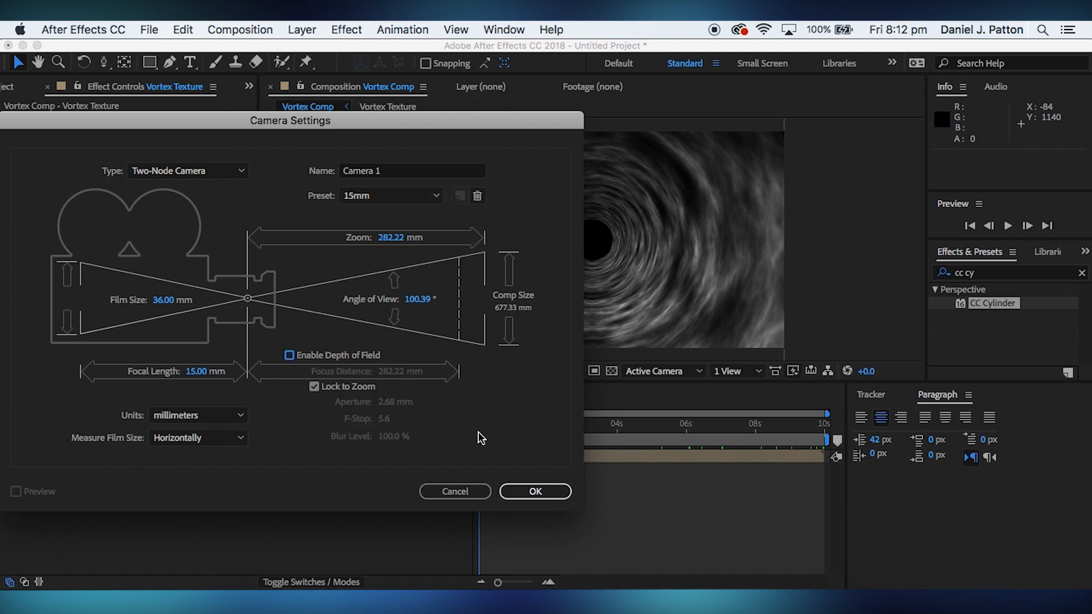
click(534, 492)
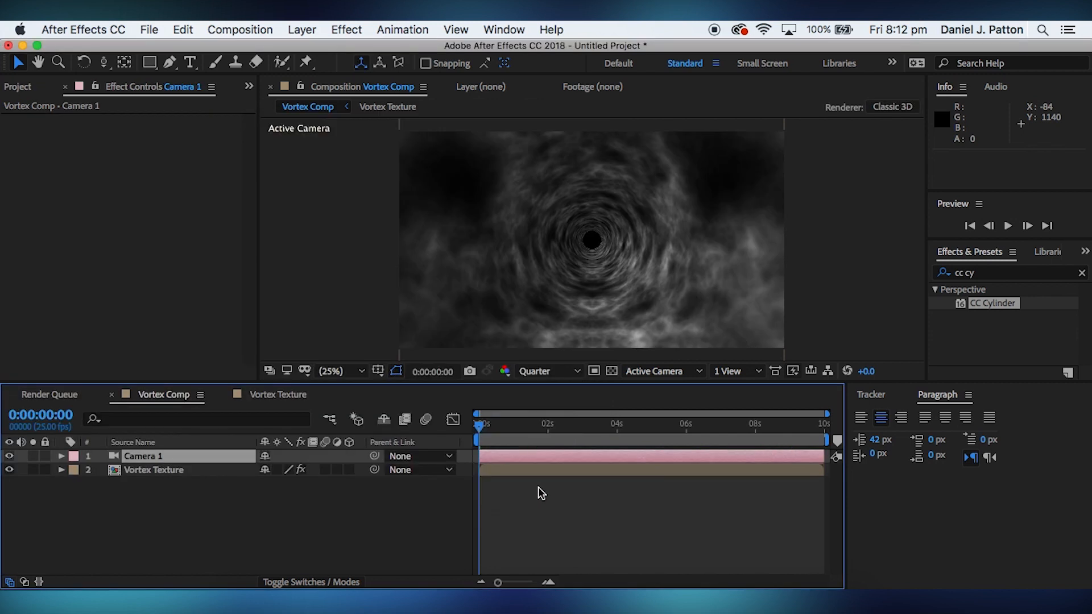
- Change Camera 1's zoom to 61 mm in Camera Settings to widen the tunnel view
double_click(144, 455)
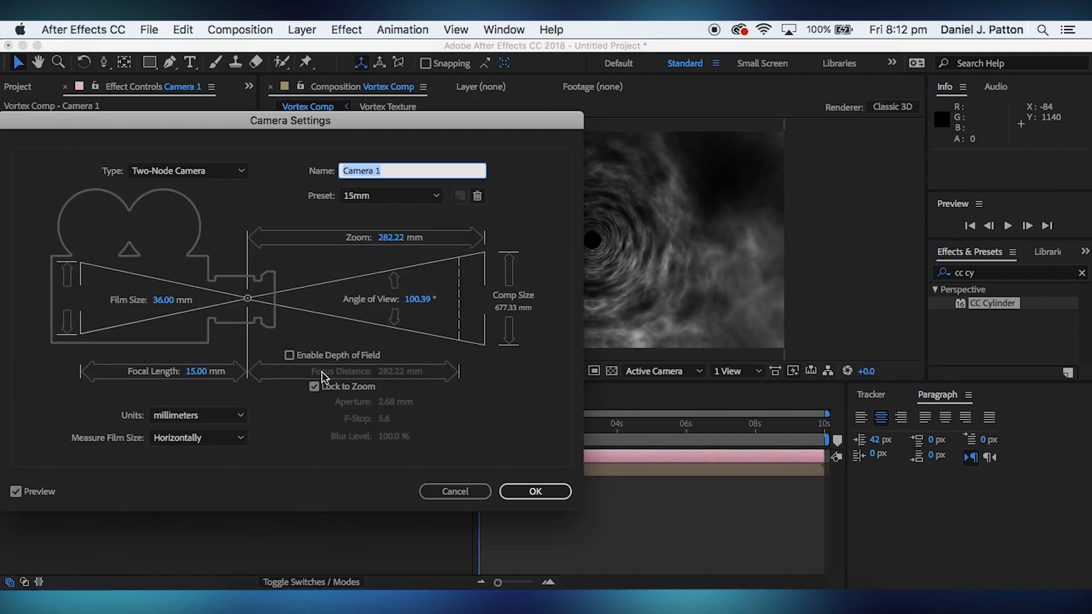
drag(290, 120, 145, 122)
text(61)
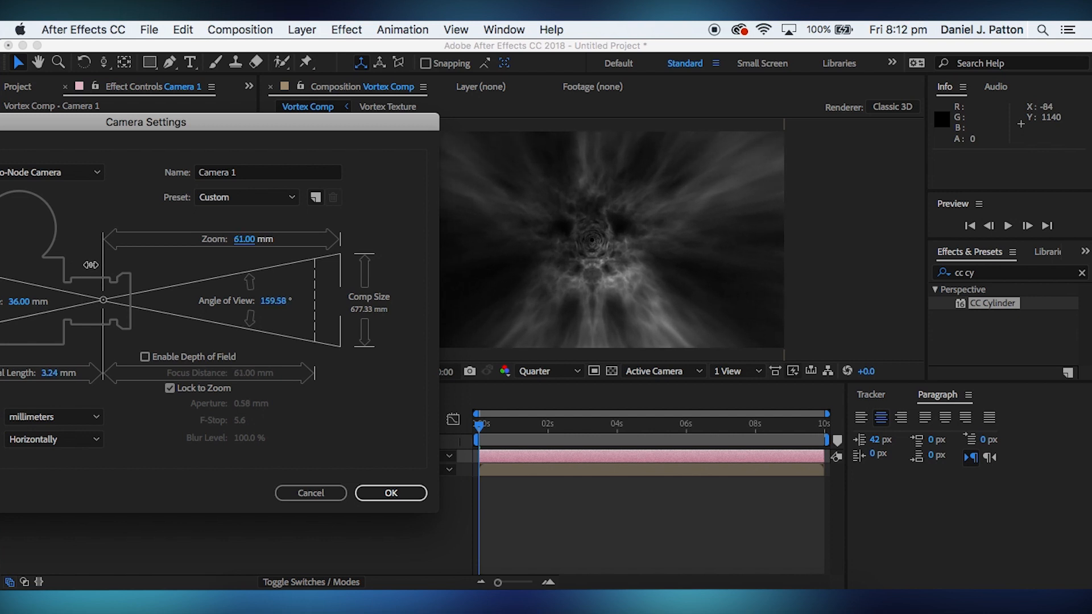
click(390, 493)
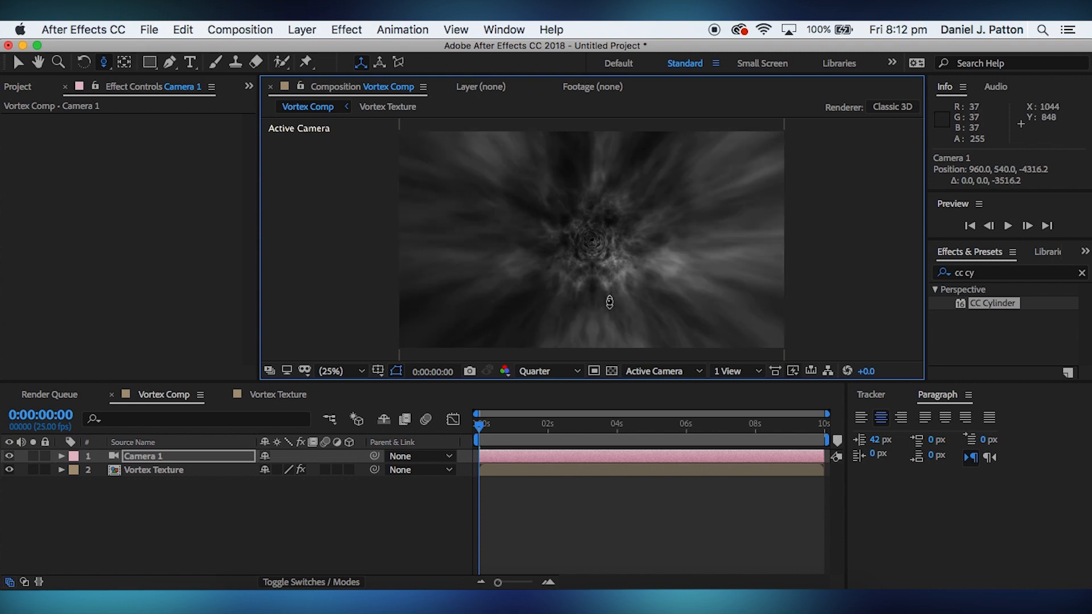
mouse_move(556, 228)
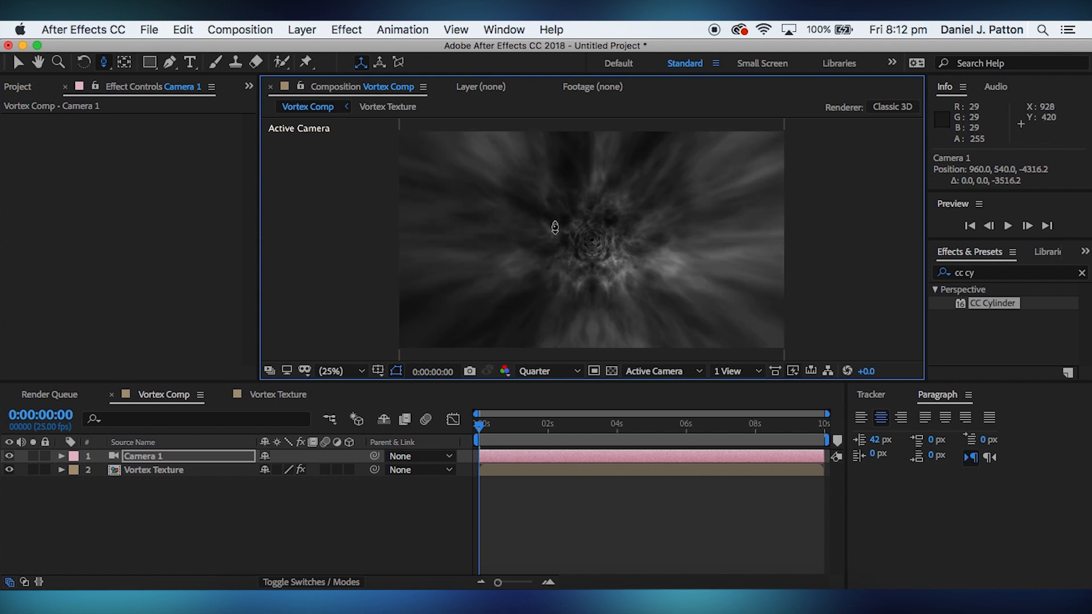
mouse_move(75, 454)
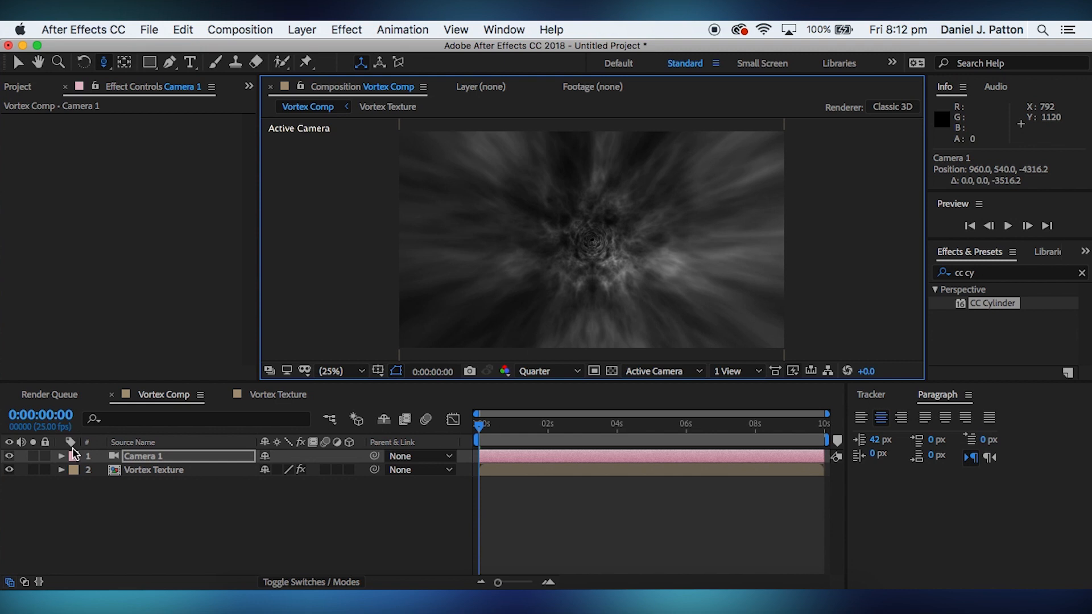
- Enable keyframing on Camera 1's Z Rotation, setting a 0° keyframe at the first frame
click(61, 456)
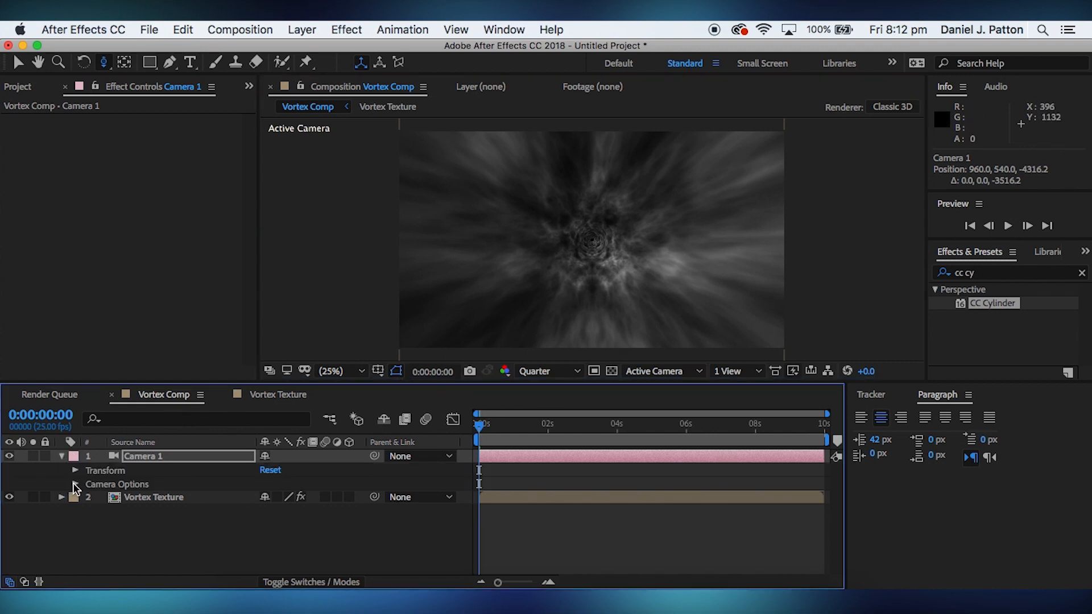
mouse_move(375, 420)
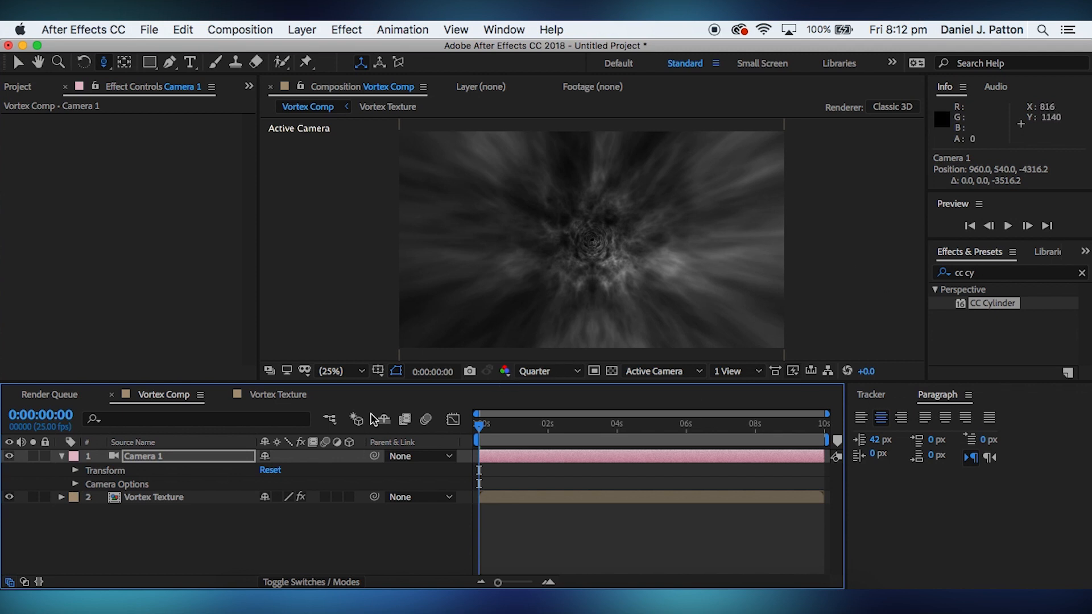
click(75, 469)
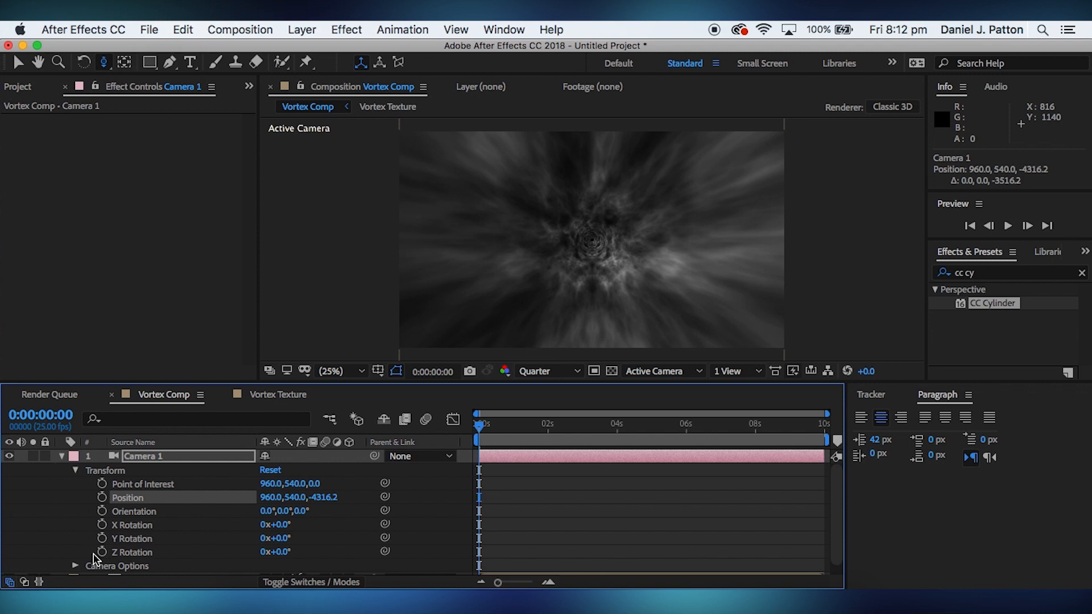
click(101, 552)
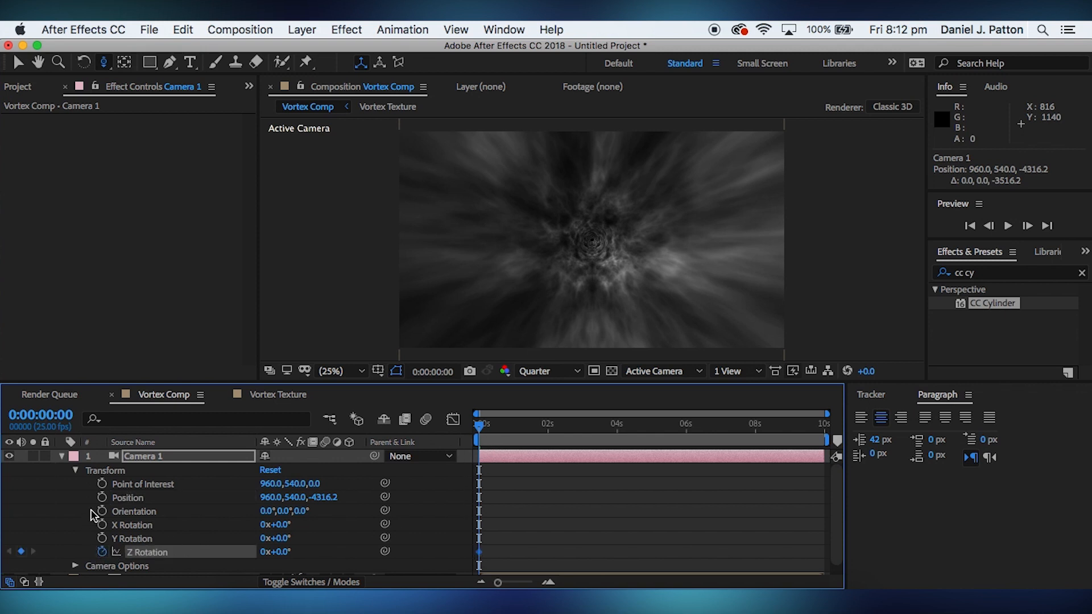
mouse_move(136, 477)
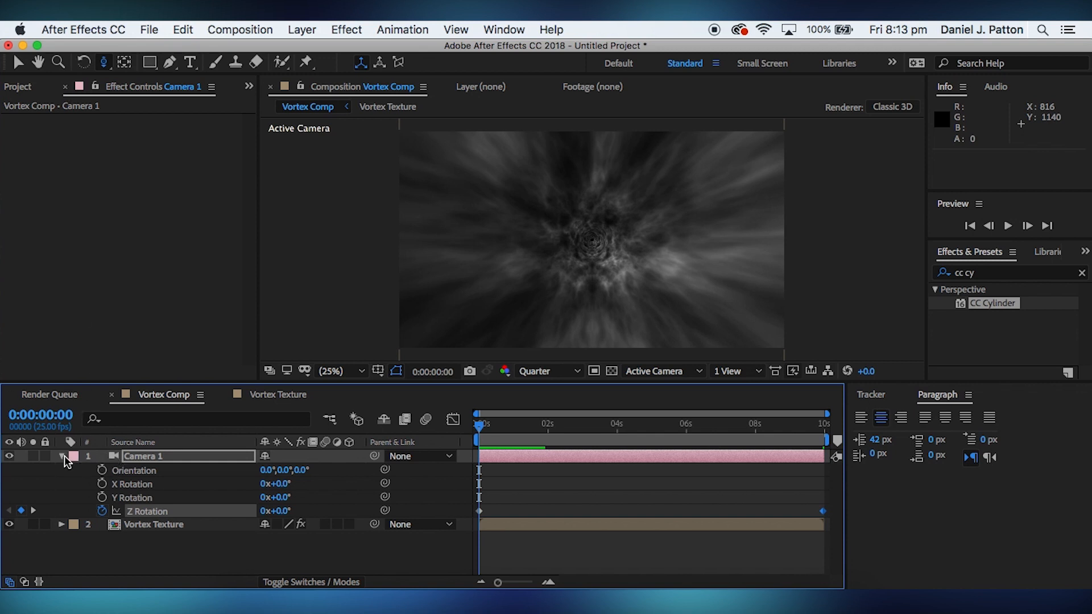
- Keyframe Camera 1's Point of Interest and Position in Transform, then collapse the layer
click(61, 458)
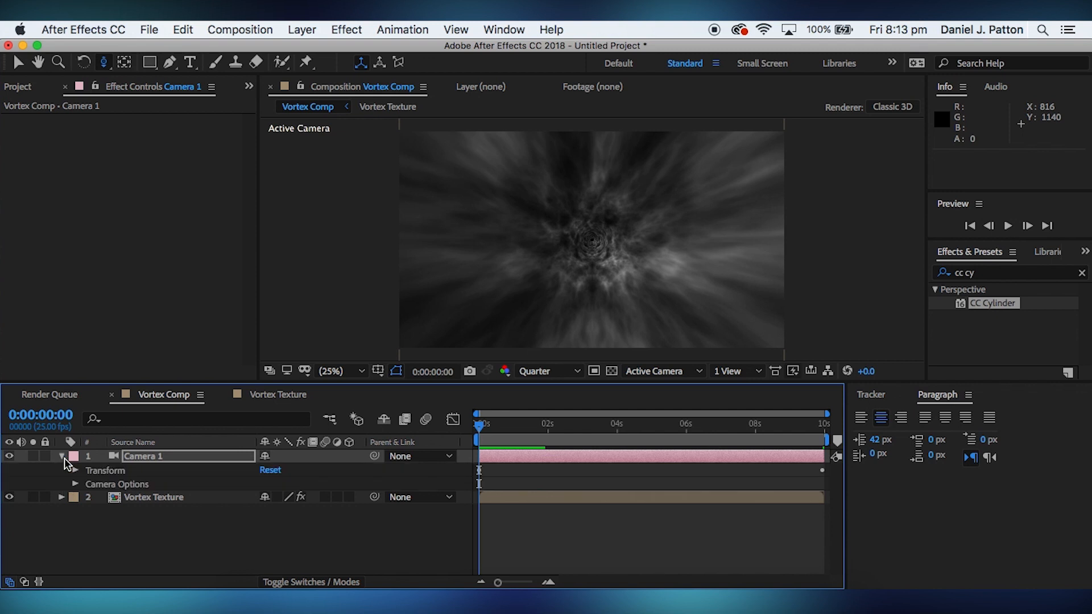
click(75, 470)
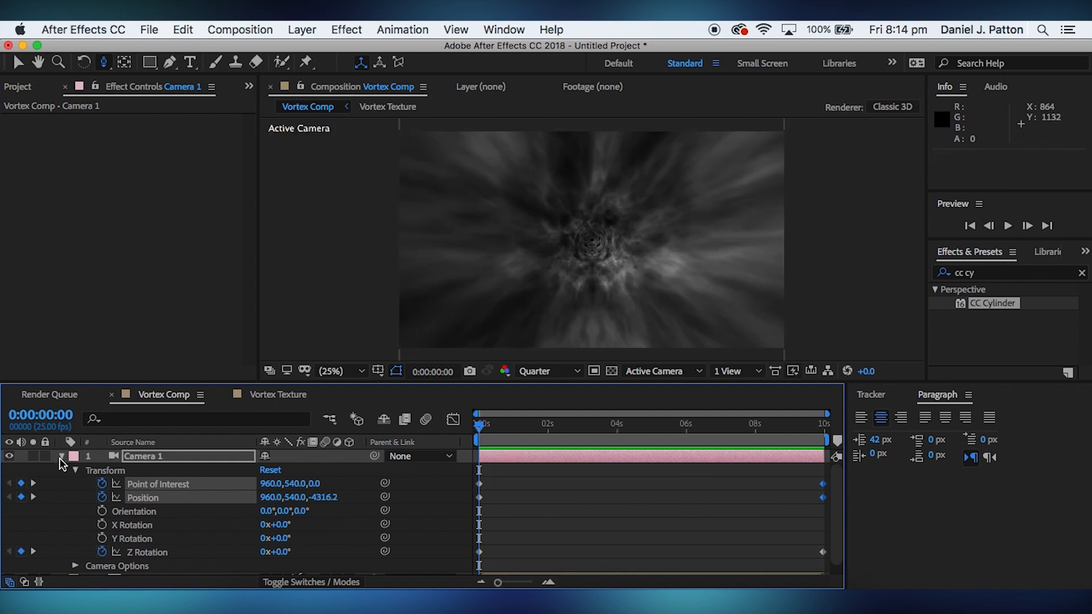
click(61, 456)
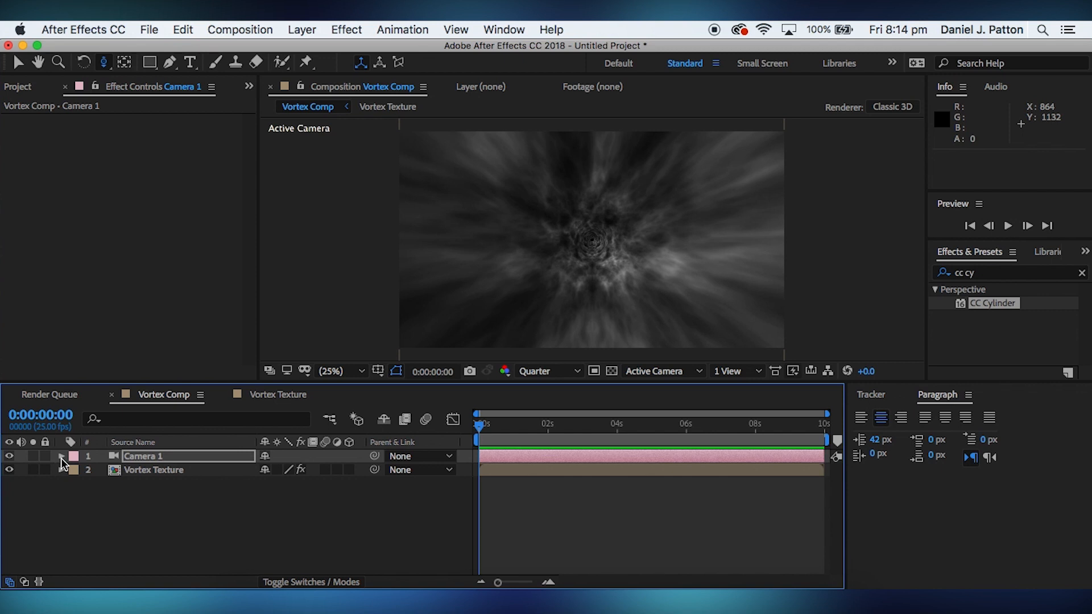
- Apply Trapcode Shine to Vortex Texture and hide the Vortex Texture Colour 2 duplicate
click(153, 470)
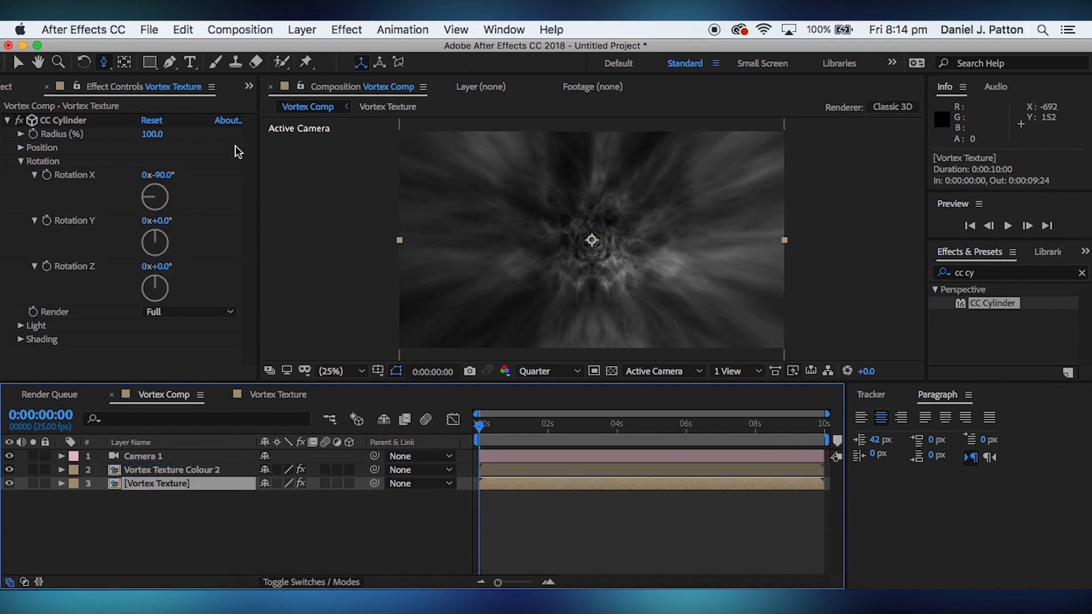
click(346, 30)
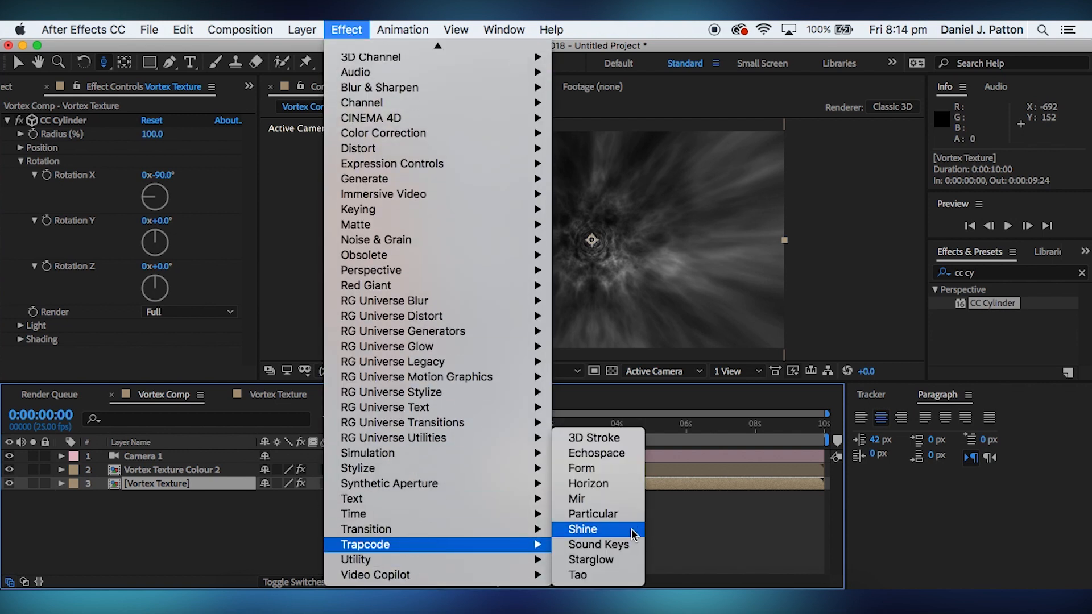
click(584, 529)
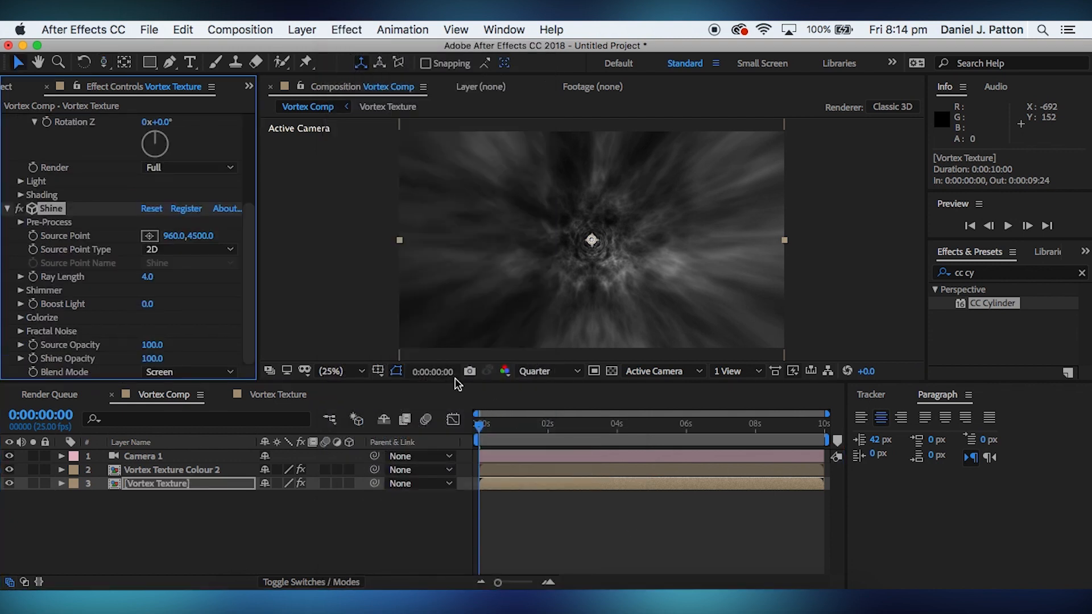
mouse_move(17, 480)
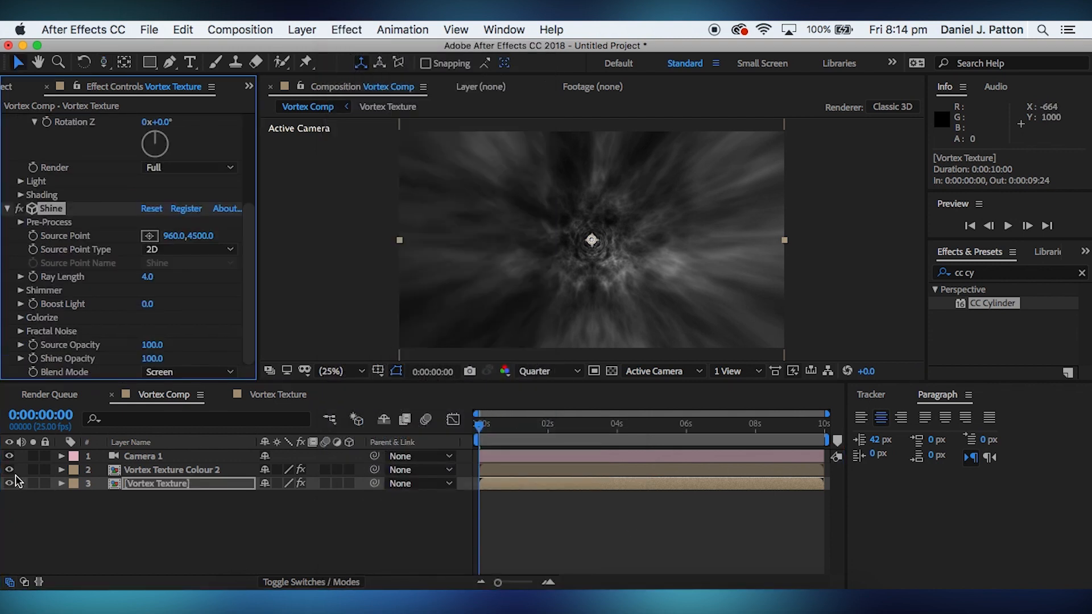
click(9, 470)
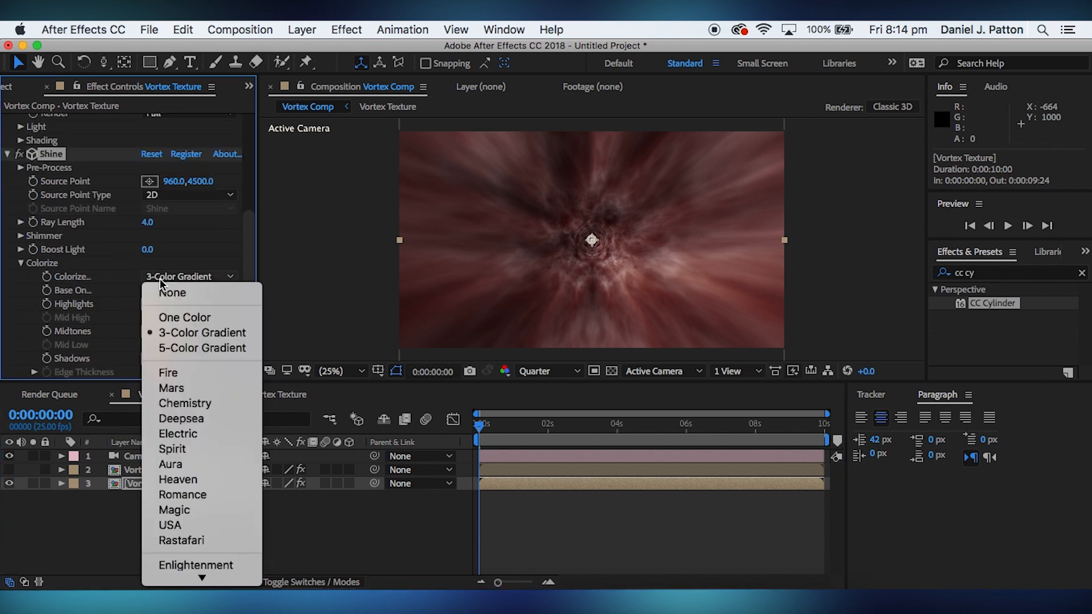
mouse_move(177, 434)
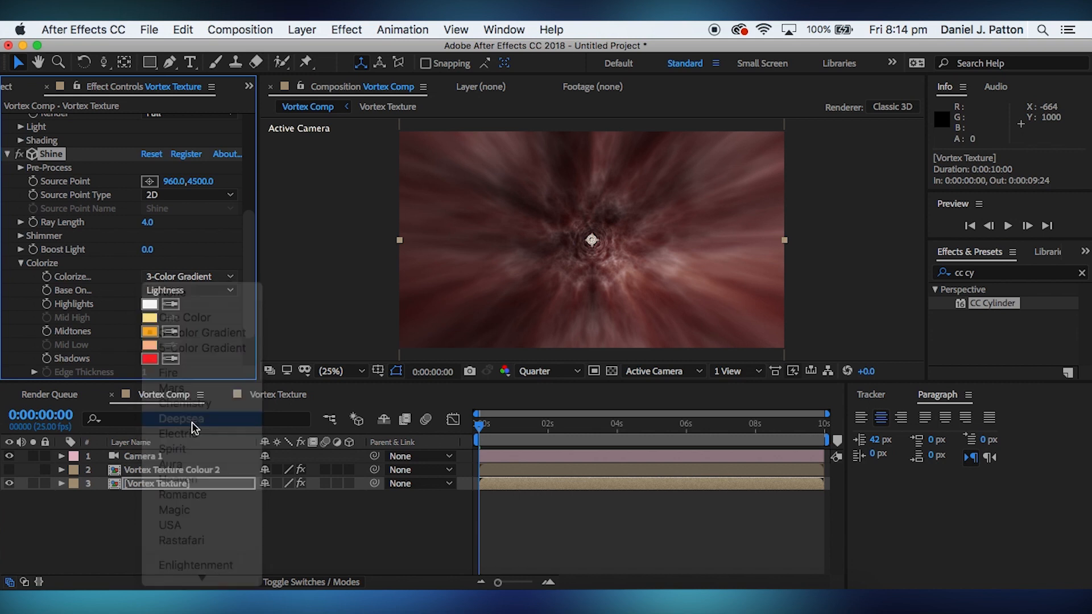
- Colorize the Shine with the Deepsea palette and reduce Ray Length to 0
click(182, 419)
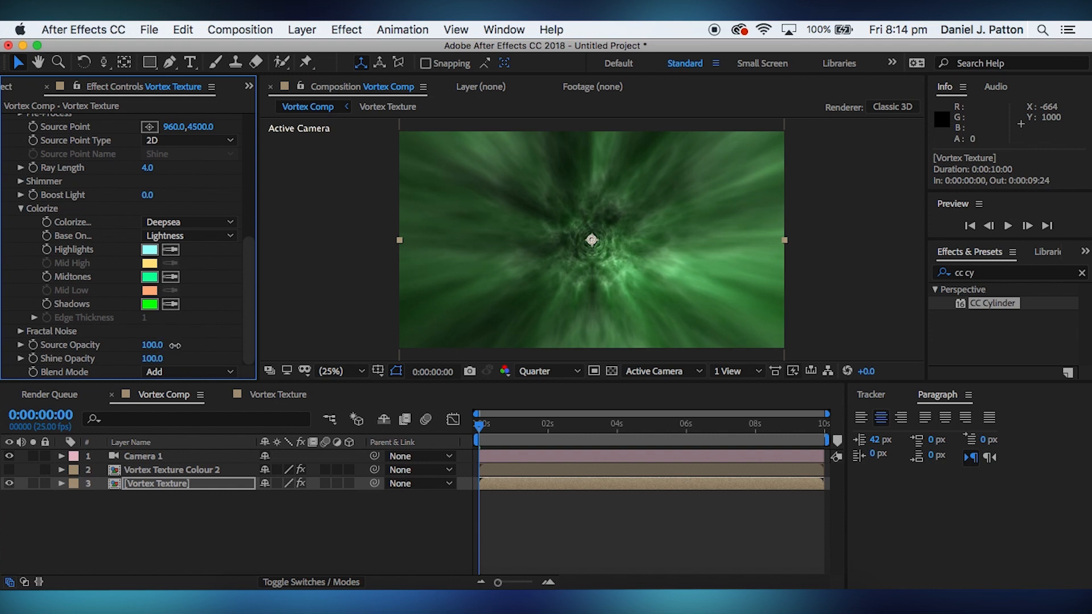
drag(147, 169, 125, 168)
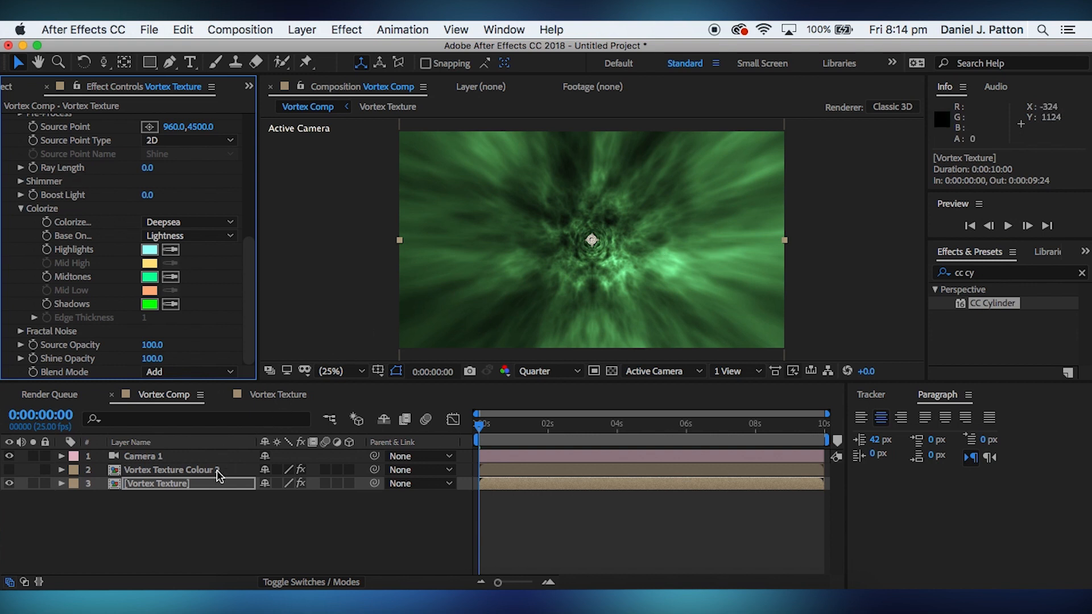
- Give Vortex Texture Colour 2 an Electric-colourized Shine with longer rays, blended in Add mode
click(170, 470)
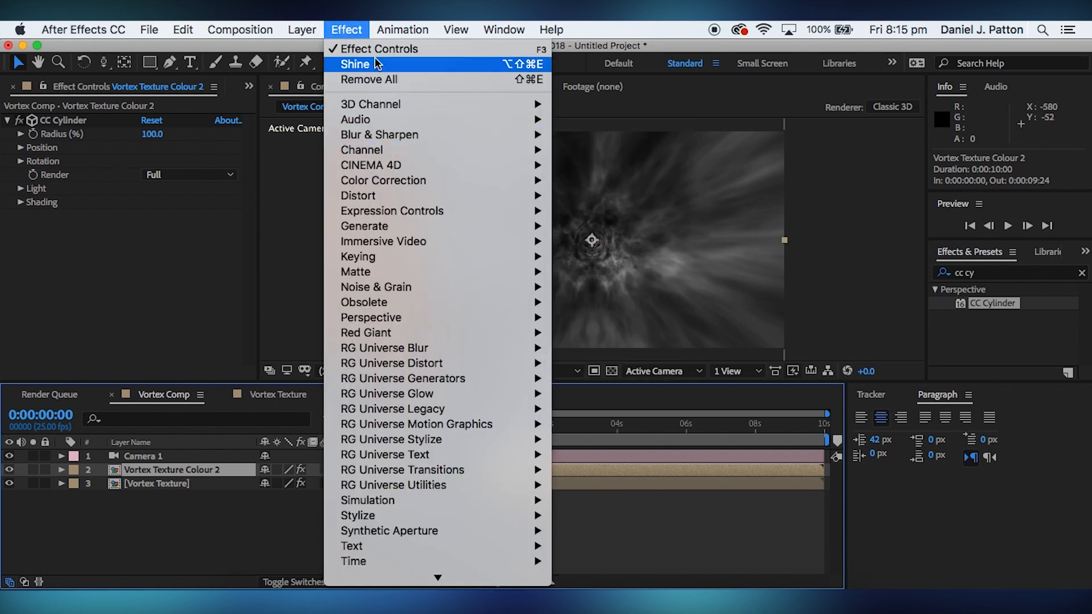
click(355, 63)
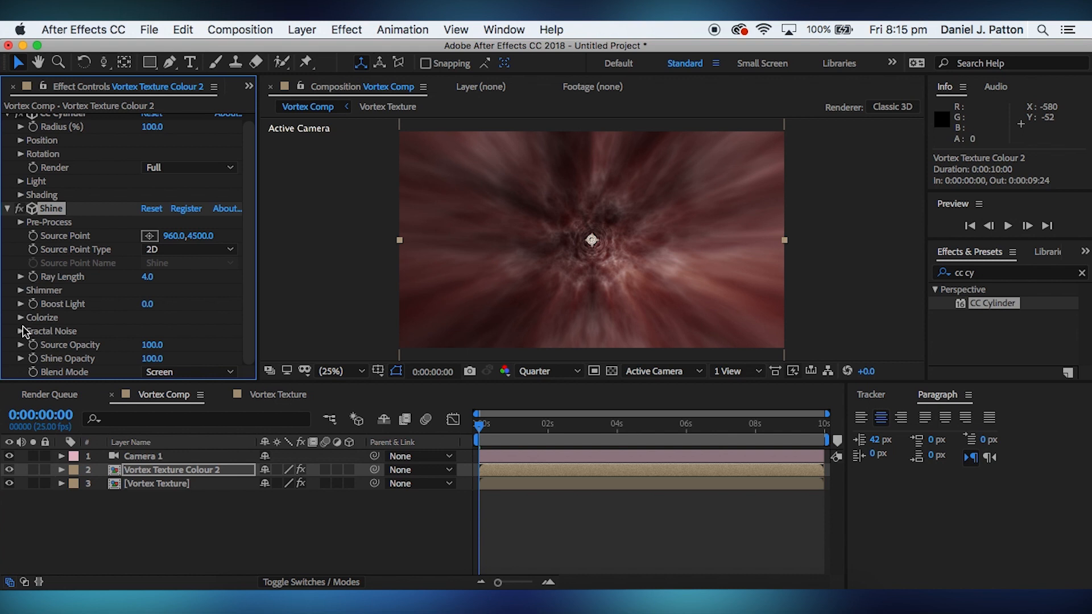
click(187, 277)
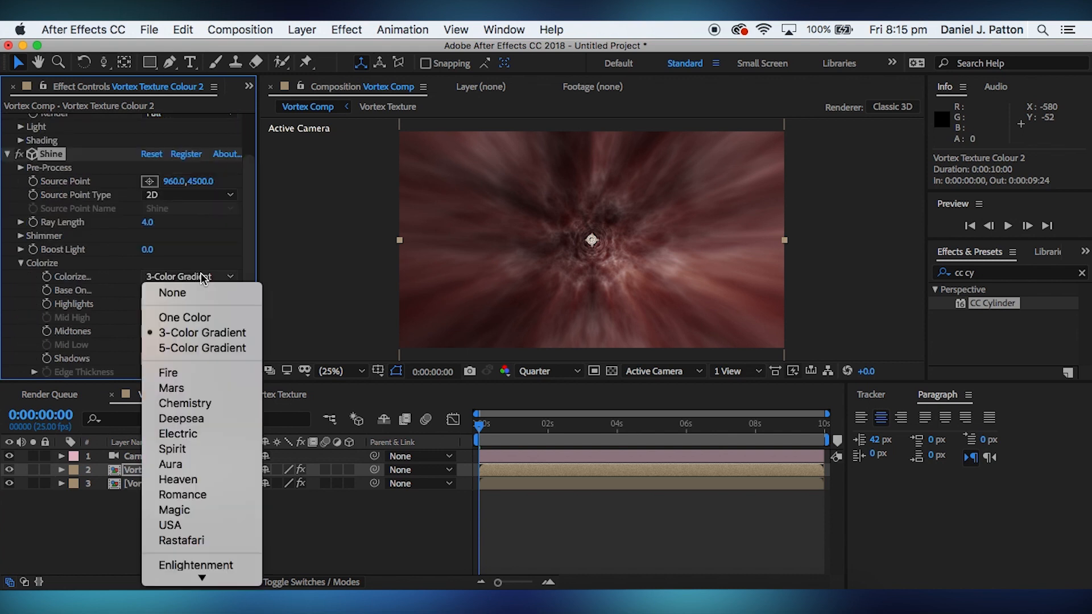
mouse_move(177, 434)
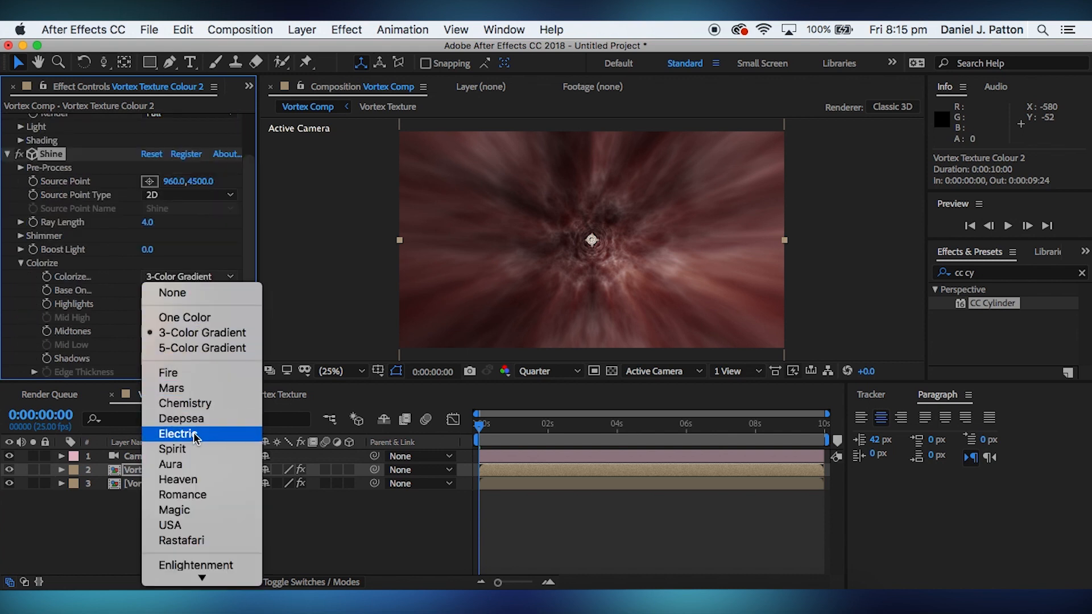
click(182, 434)
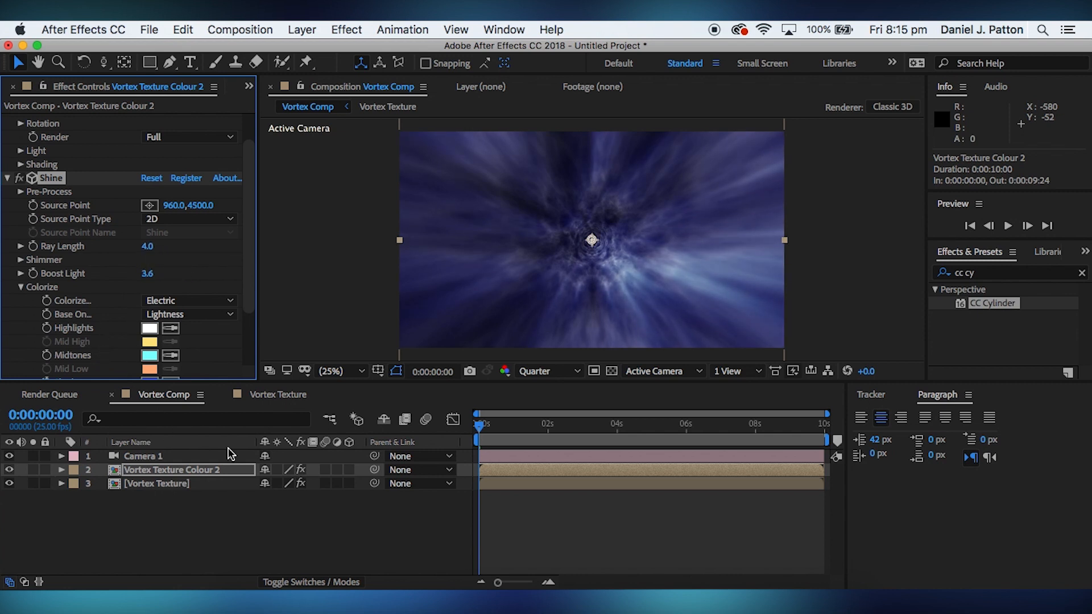
click(286, 470)
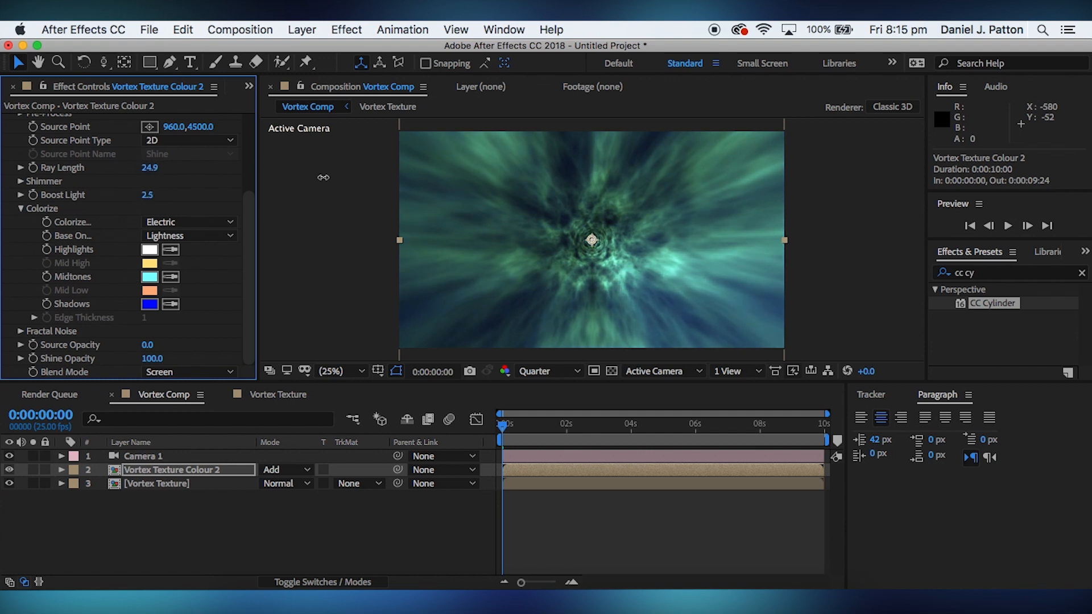
drag(150, 168, 143, 167)
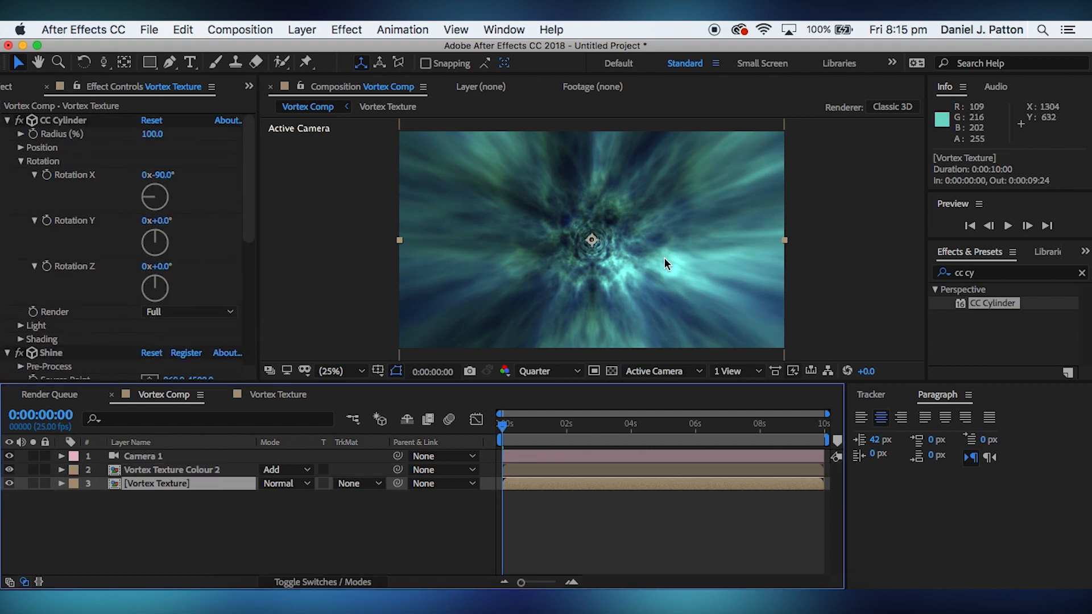
- Add Adjustment Layer 1 with Curves, reshaping the RGB curve and then the Red channel curve
click(527, 425)
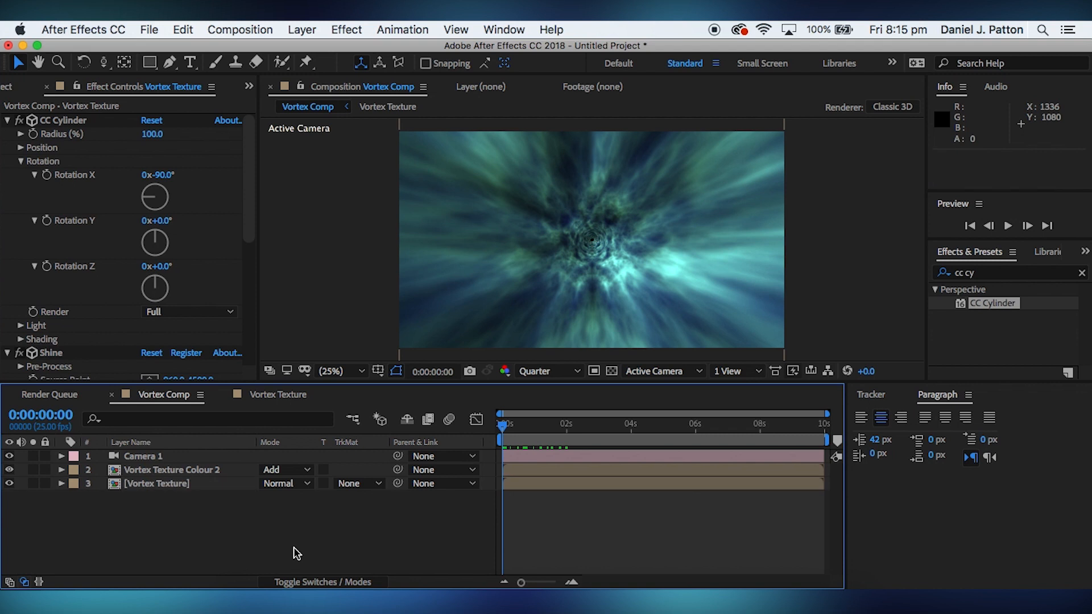
mouse_move(146, 543)
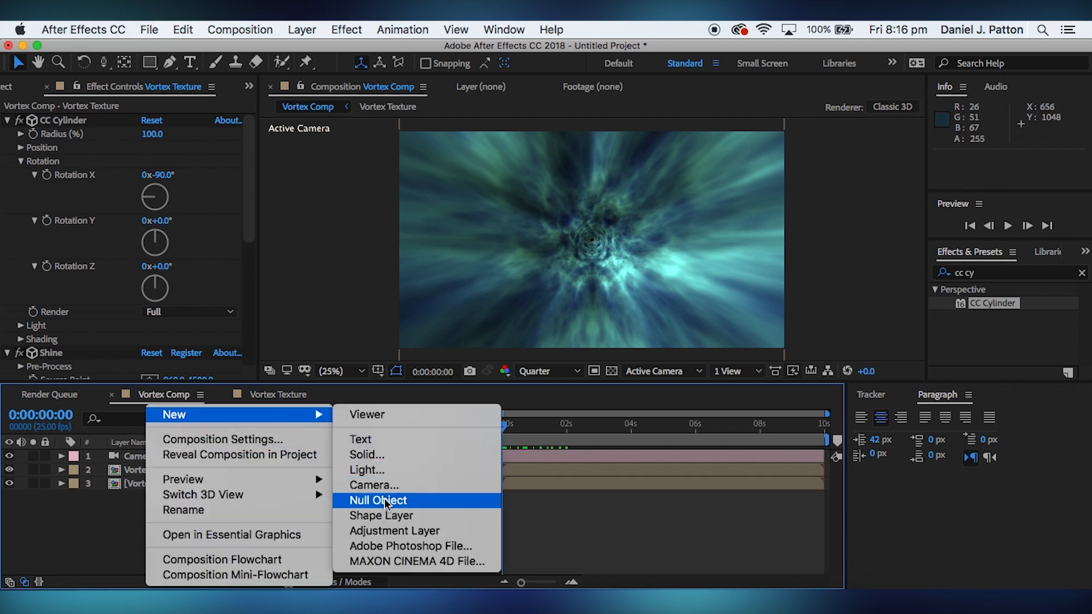
click(395, 532)
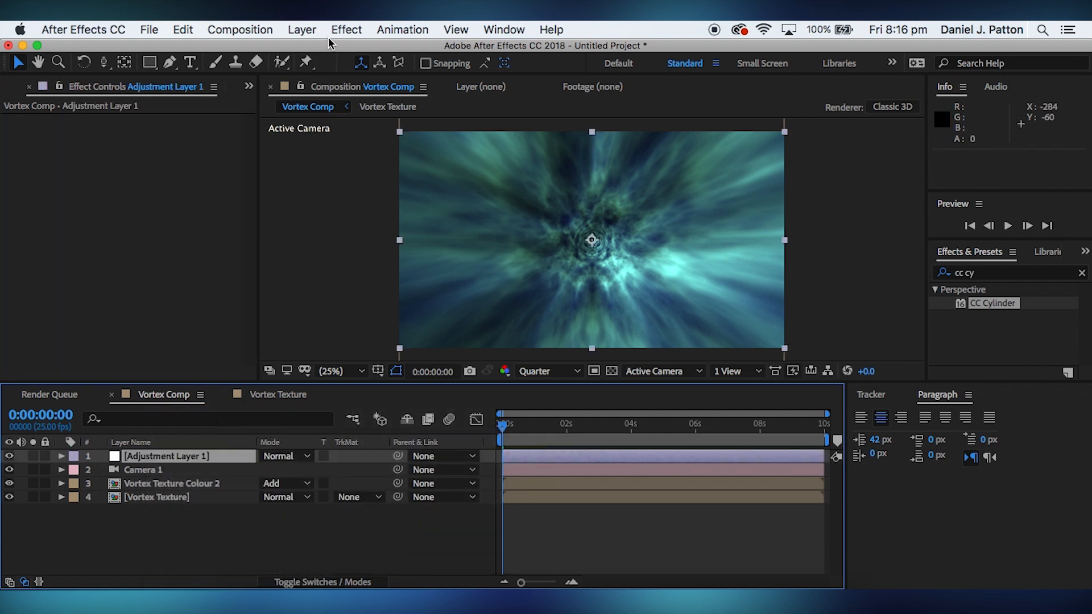
click(346, 29)
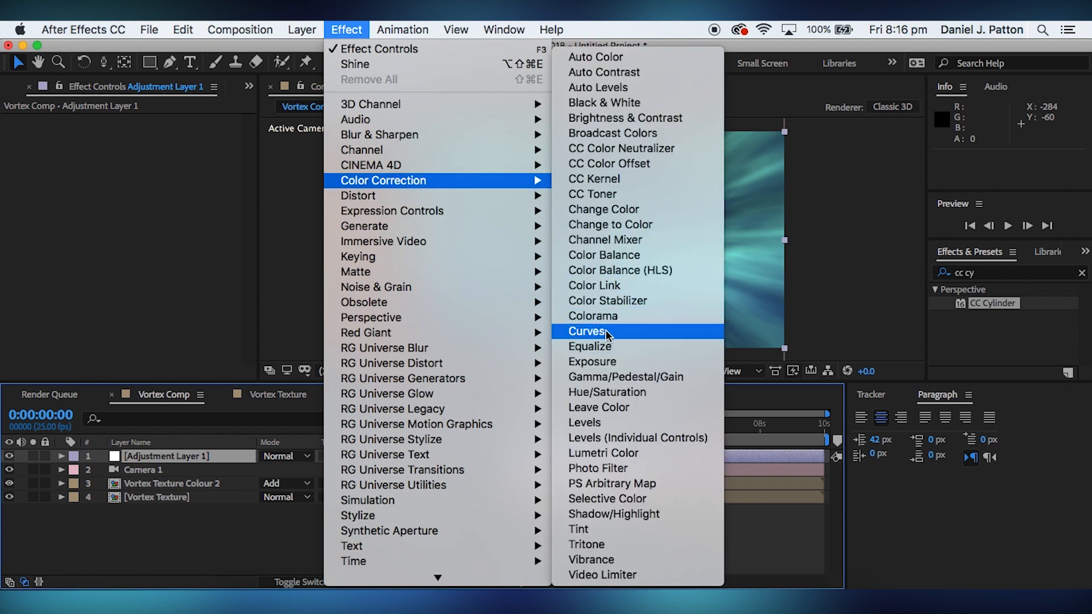
click(587, 331)
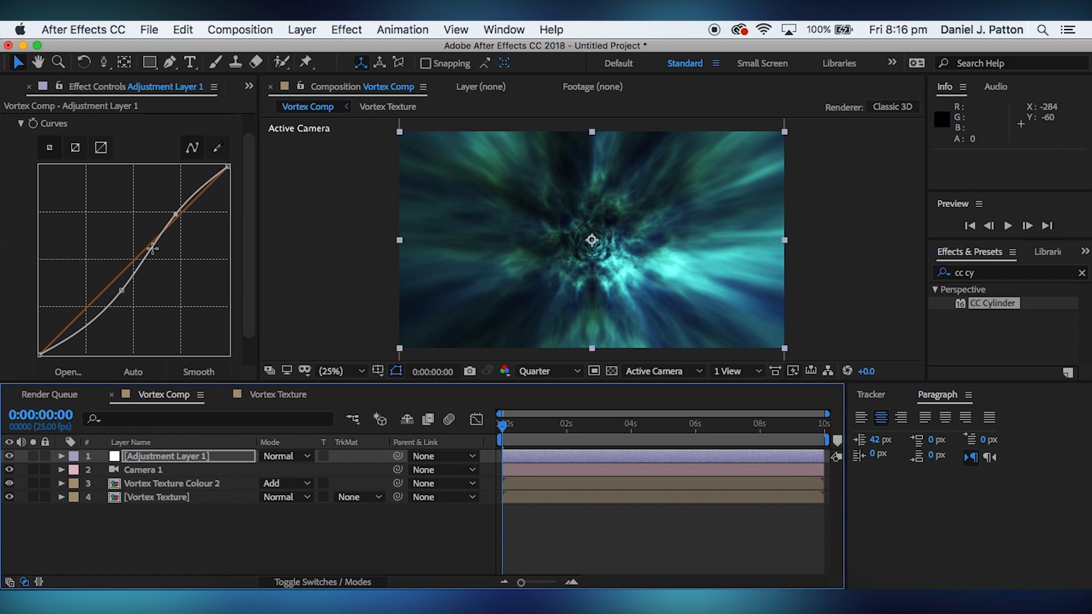
click(188, 134)
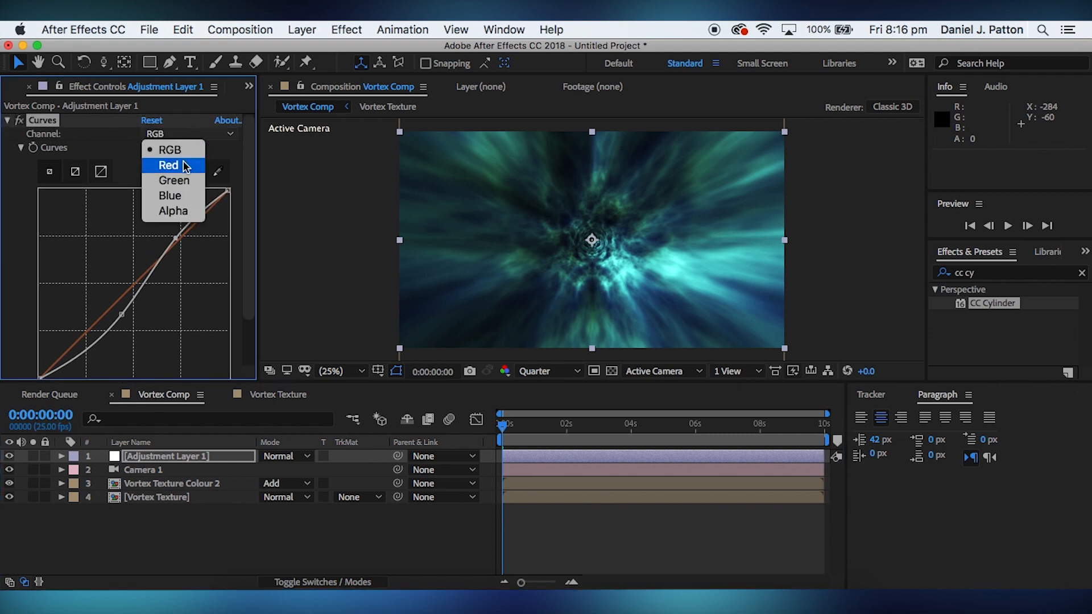
click(169, 167)
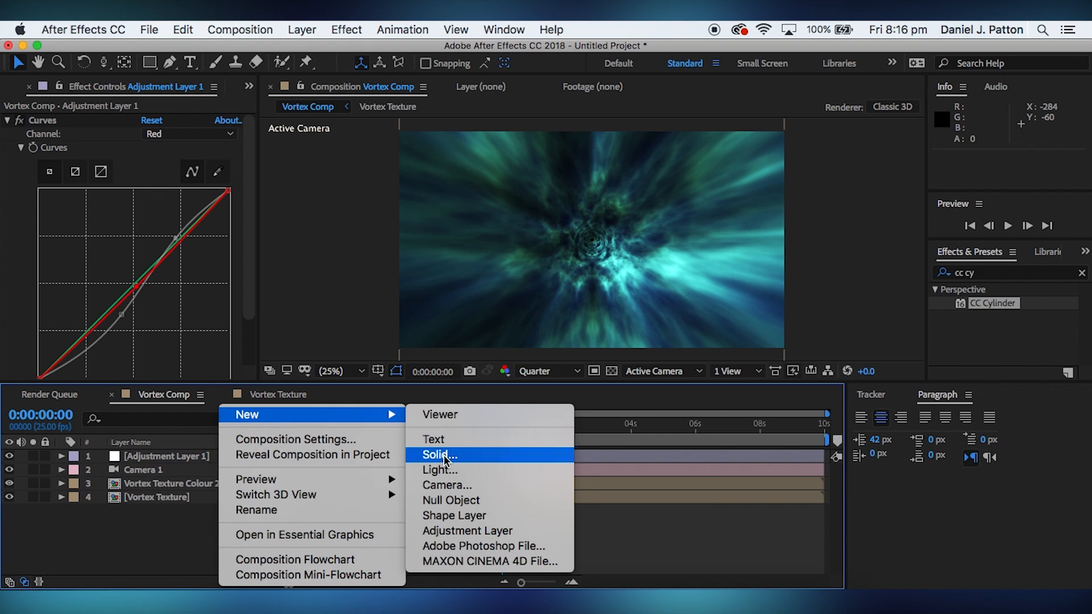
- Create a black solid named Flare with Optical Flares applied and its Options editor open
click(437, 455)
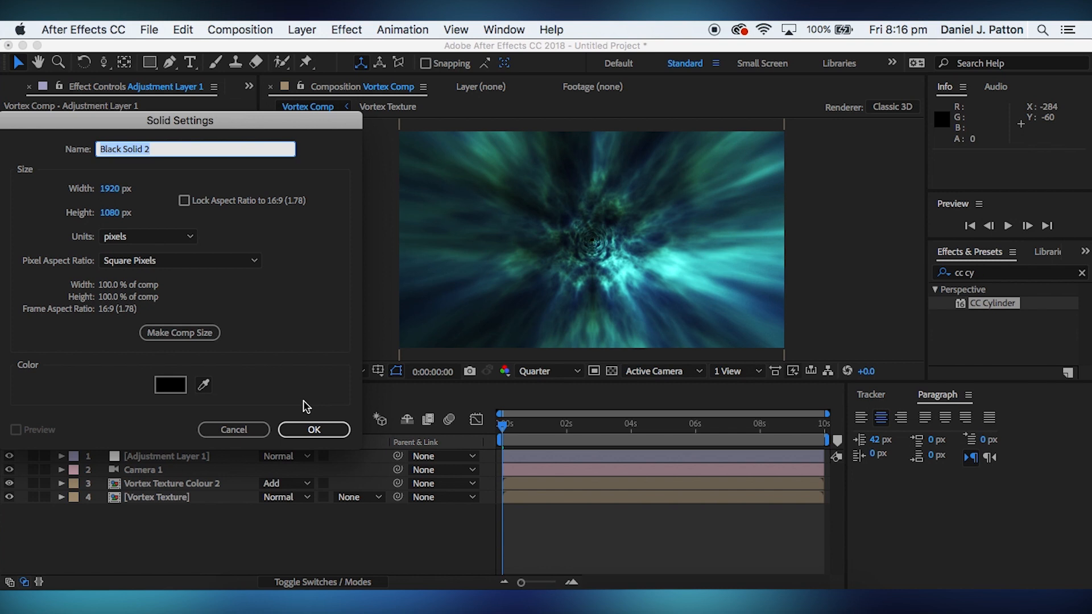
click(314, 430)
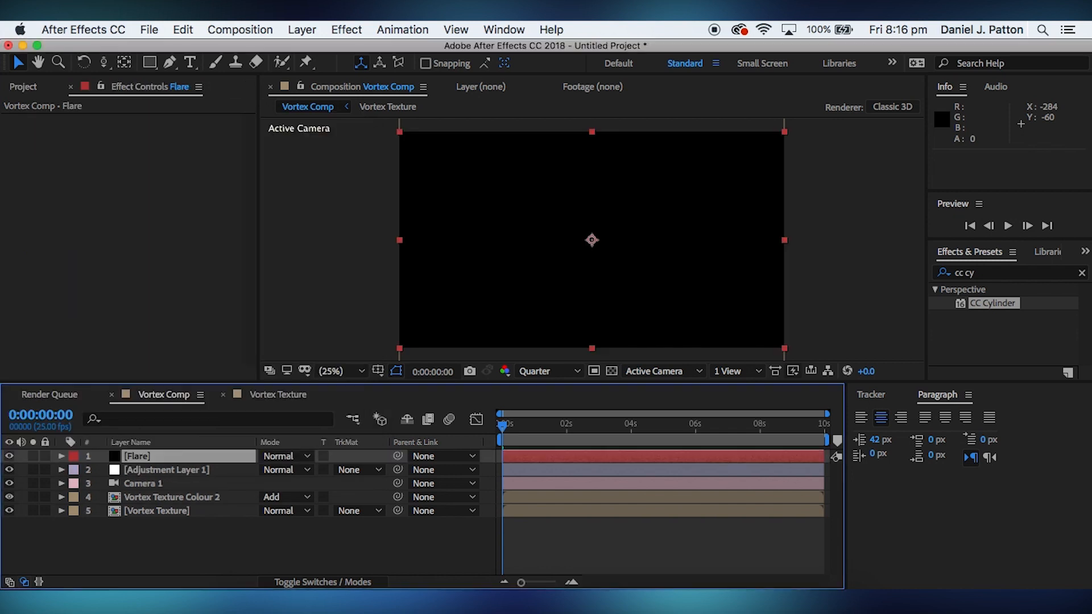
click(346, 30)
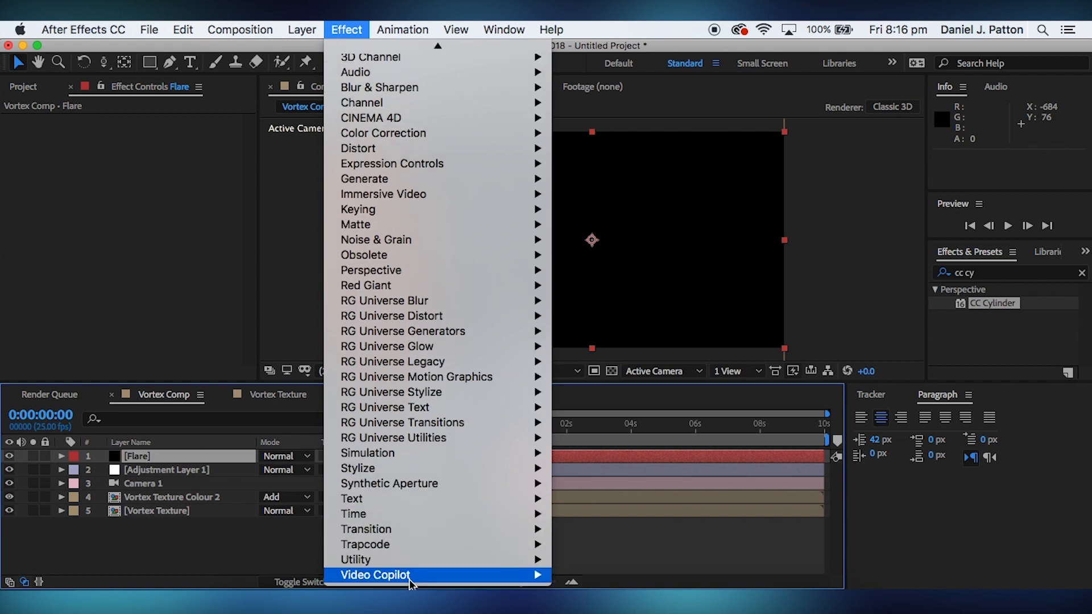
mouse_move(375, 575)
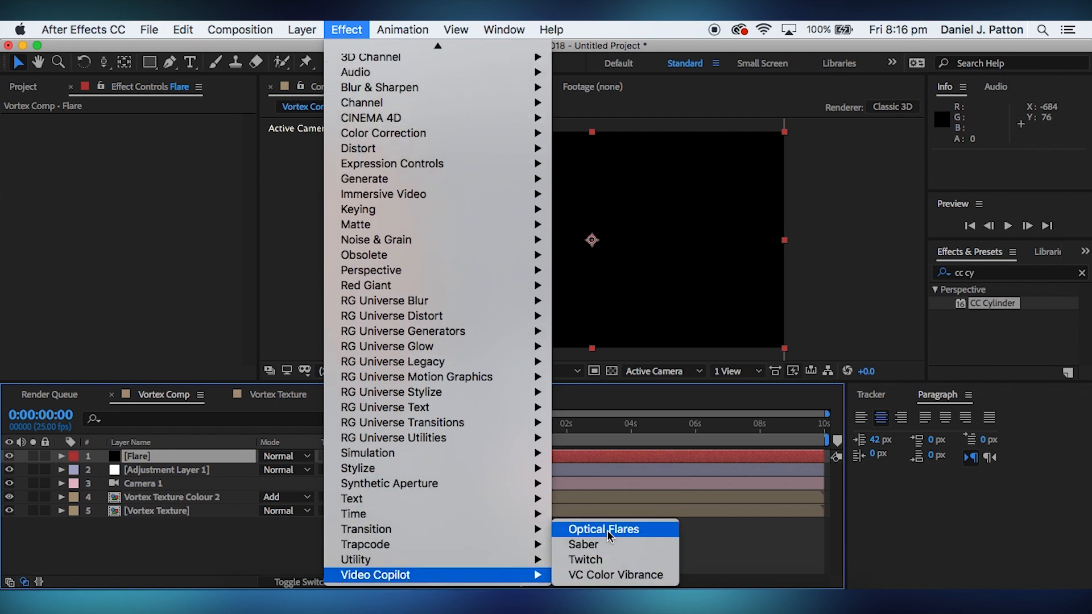
click(604, 529)
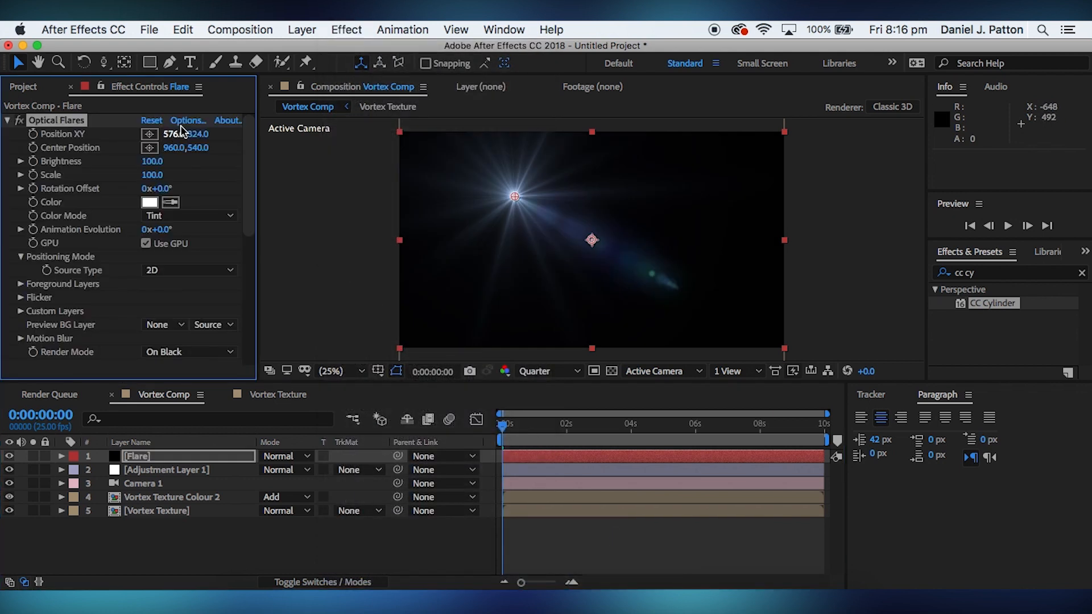
click(187, 120)
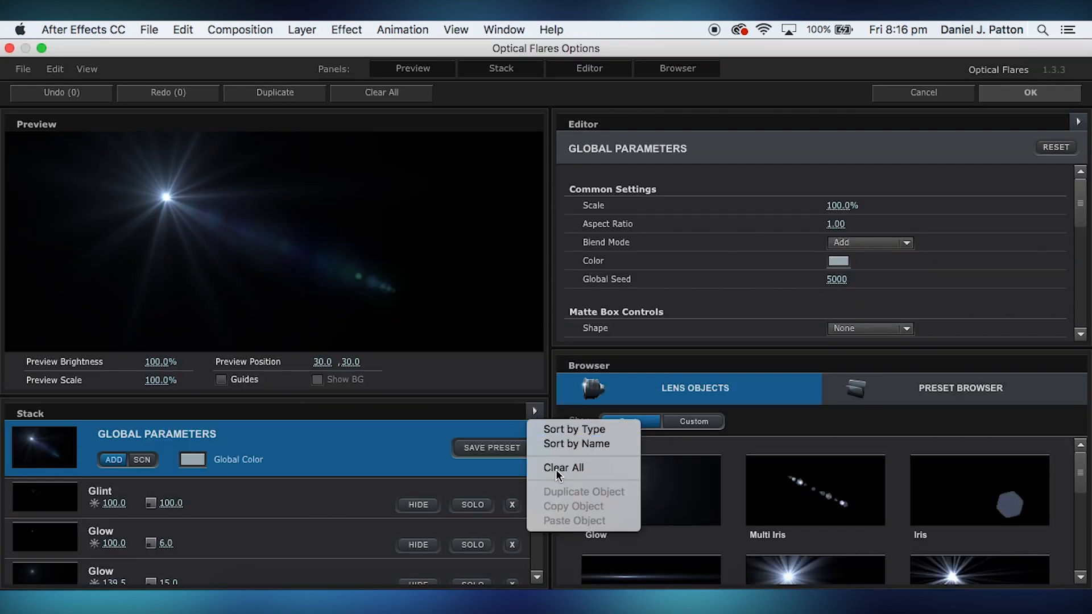
- Clear the default flare stack, add a single Glow element, and accept the design
click(564, 467)
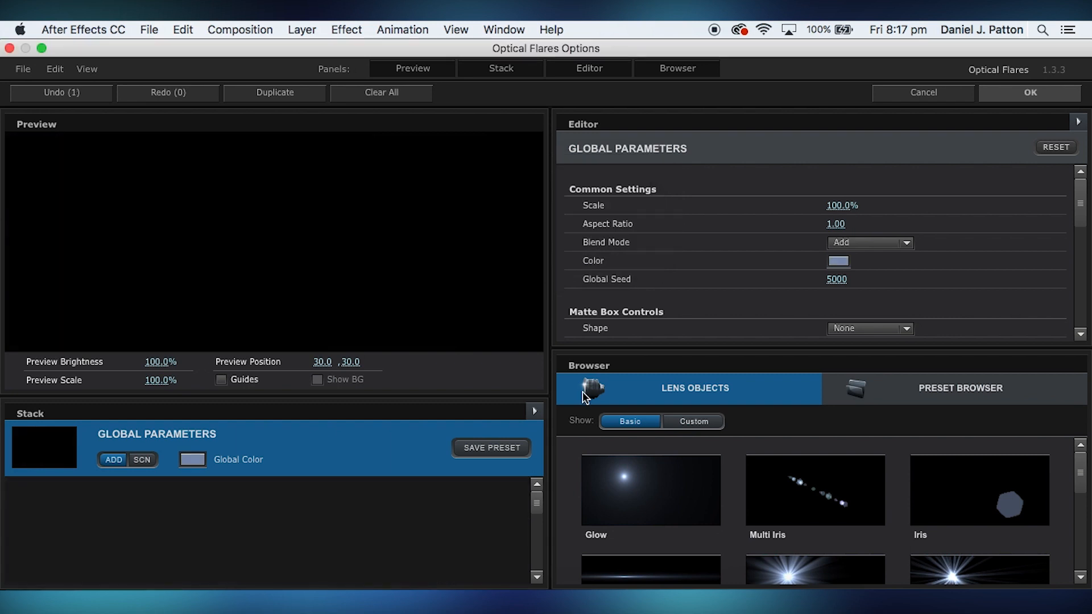
double_click(650, 489)
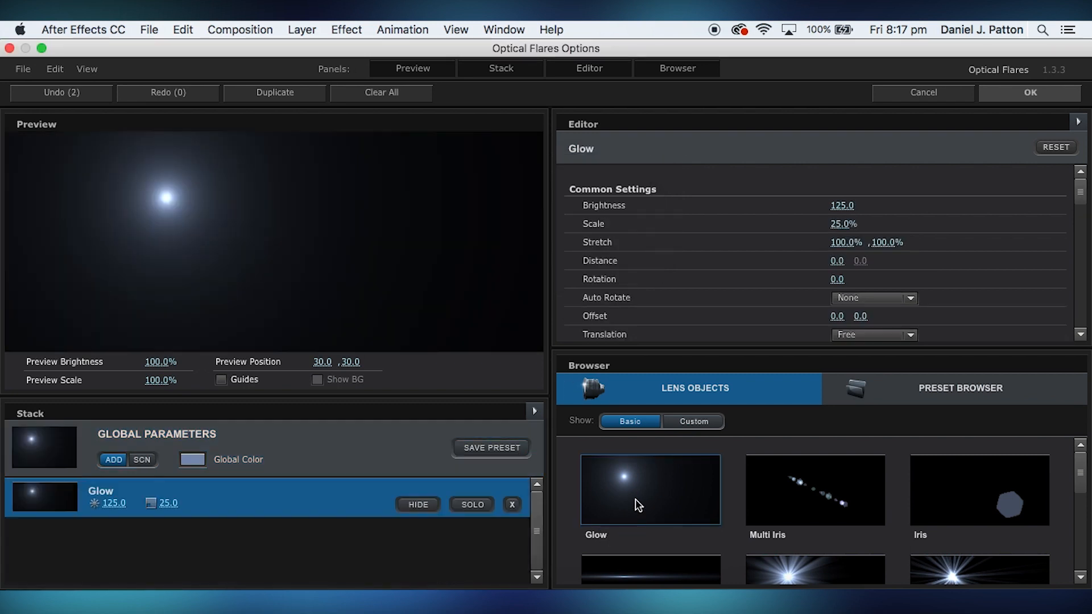
click(693, 421)
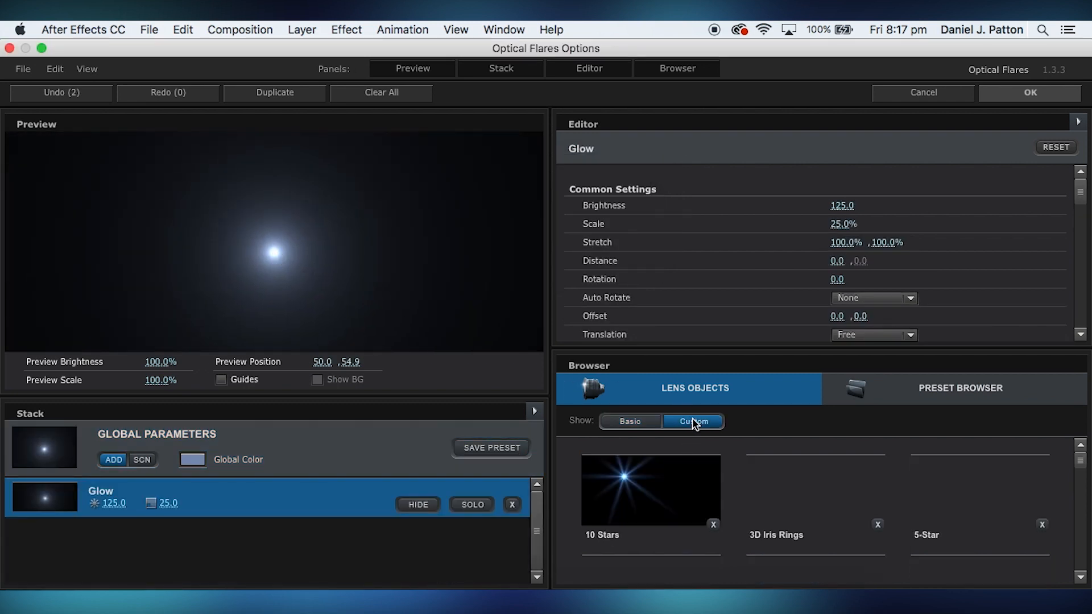
scroll(down, 3)
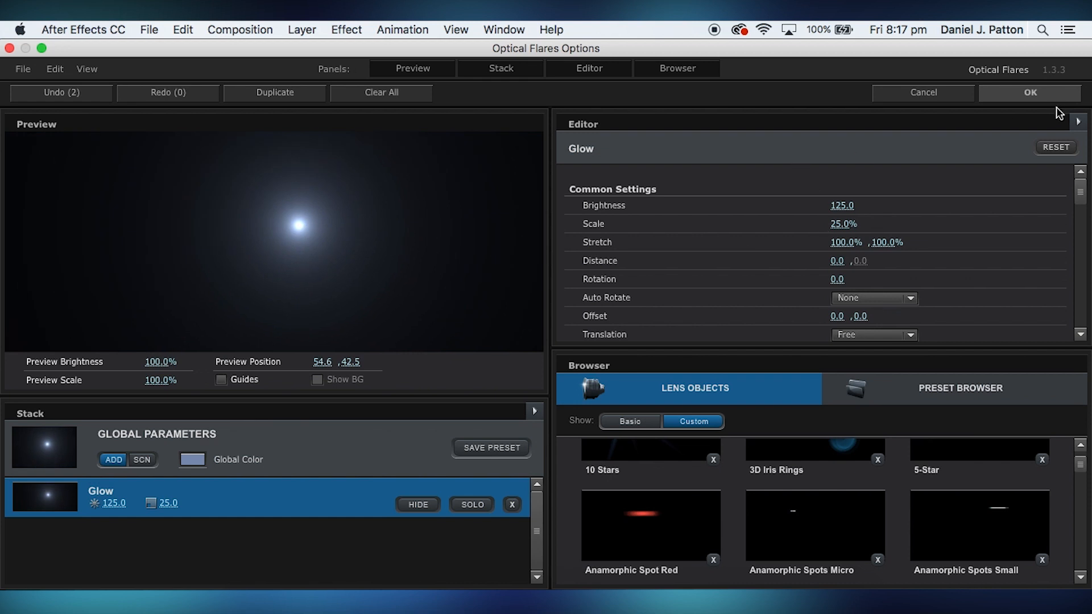
click(1031, 92)
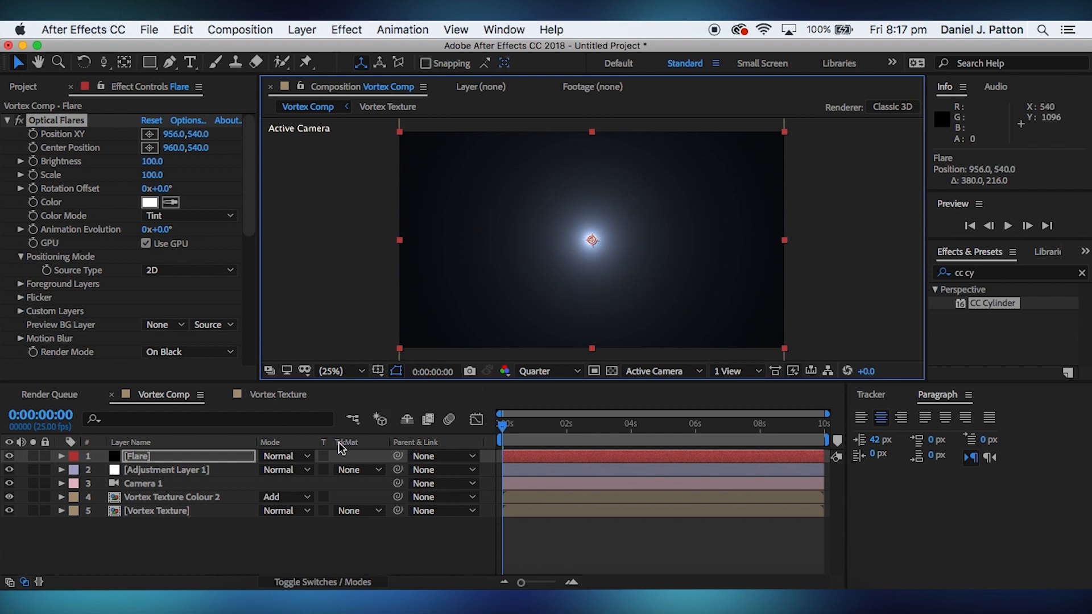
click(285, 455)
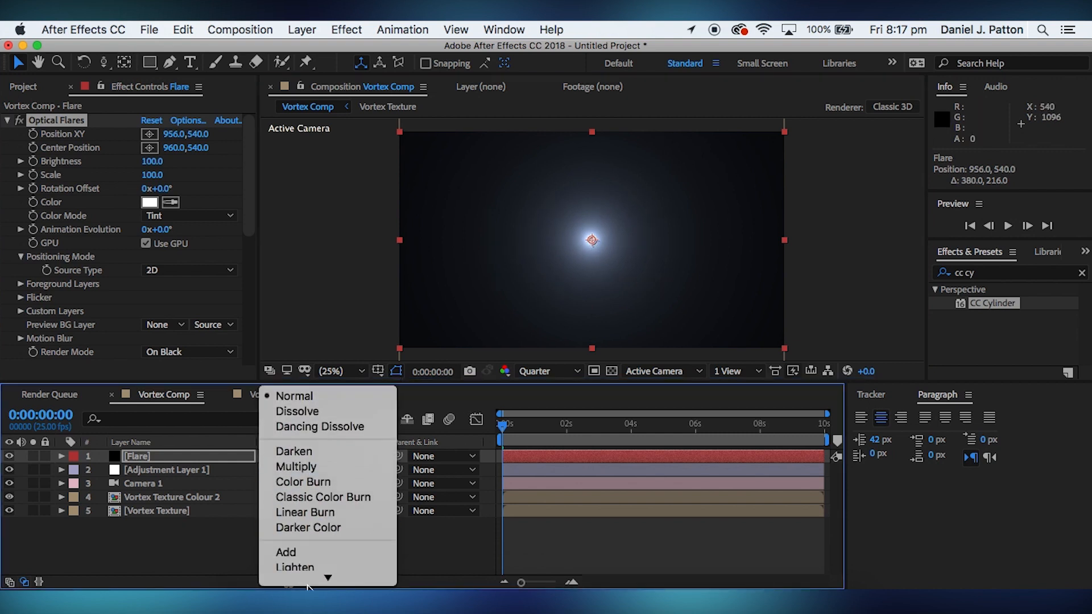
mouse_move(287, 491)
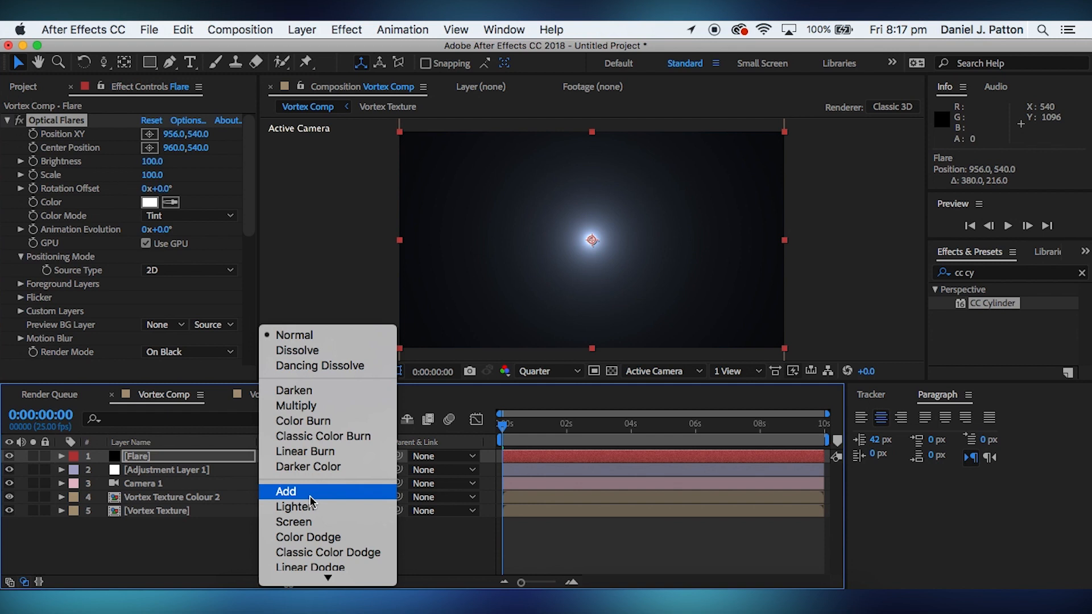
- Blend Flare in Add mode, tint its glow pale lavender, and move Adjustment Layer 1 above it
click(286, 491)
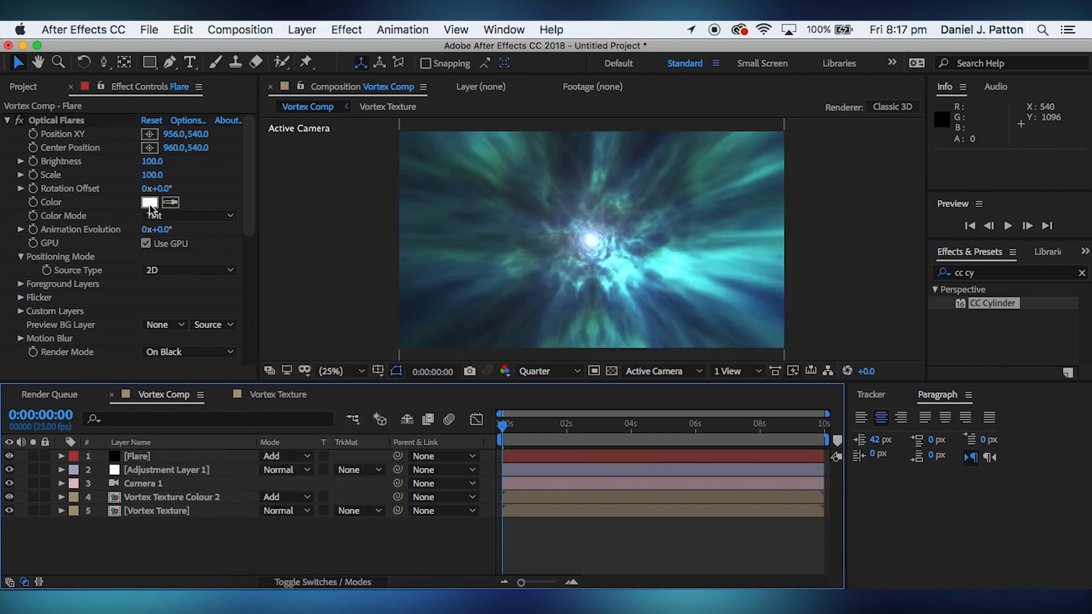
click(150, 202)
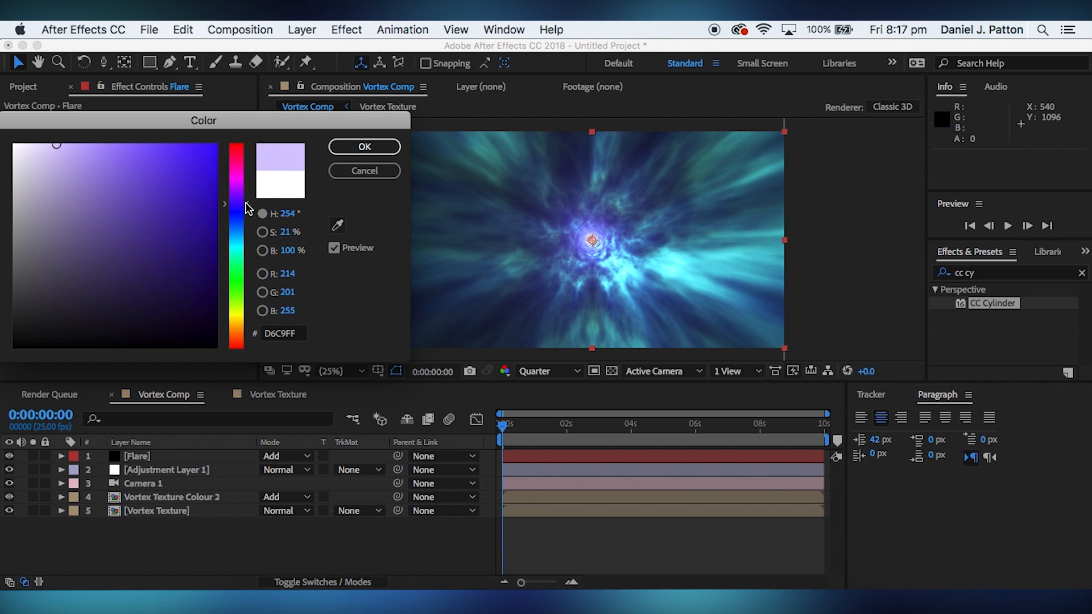
click(364, 147)
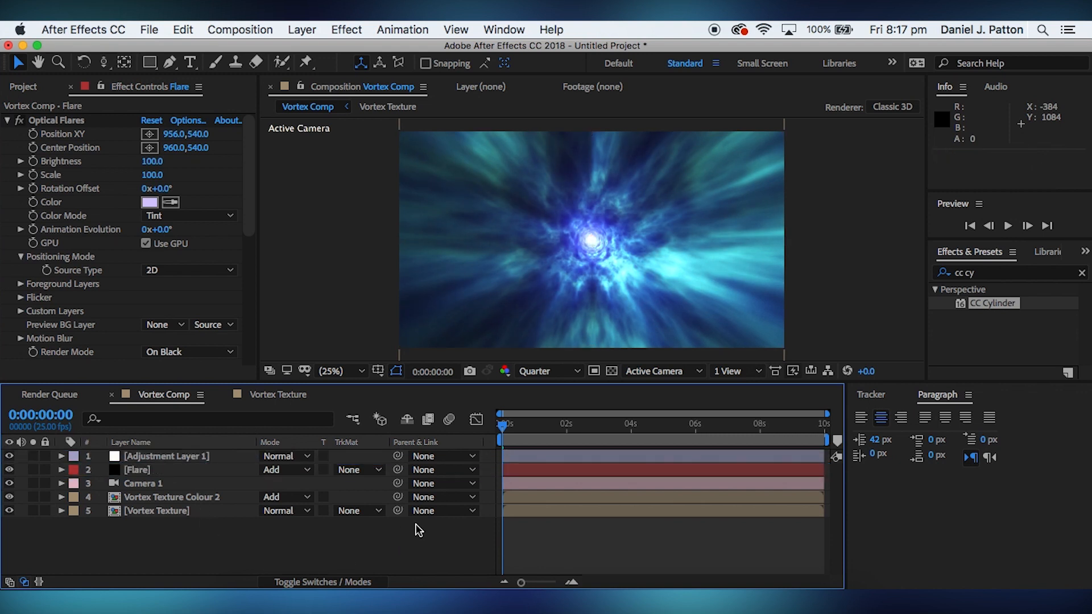
click(137, 470)
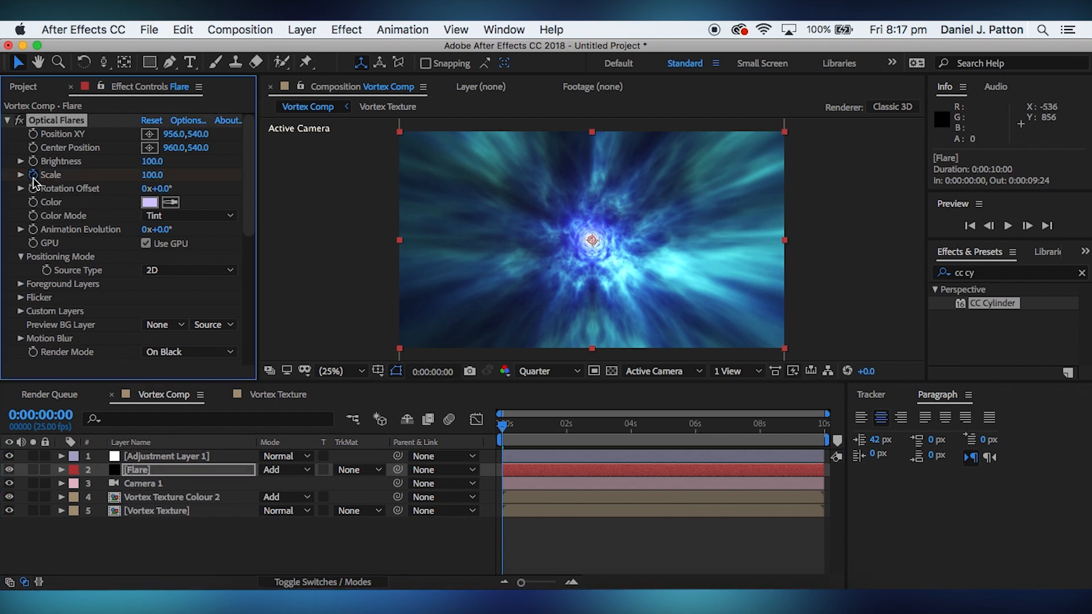
- Keyframe the Optical Flares Scale so the glow grows from about 100 at the start toward 290 at the end
click(675, 424)
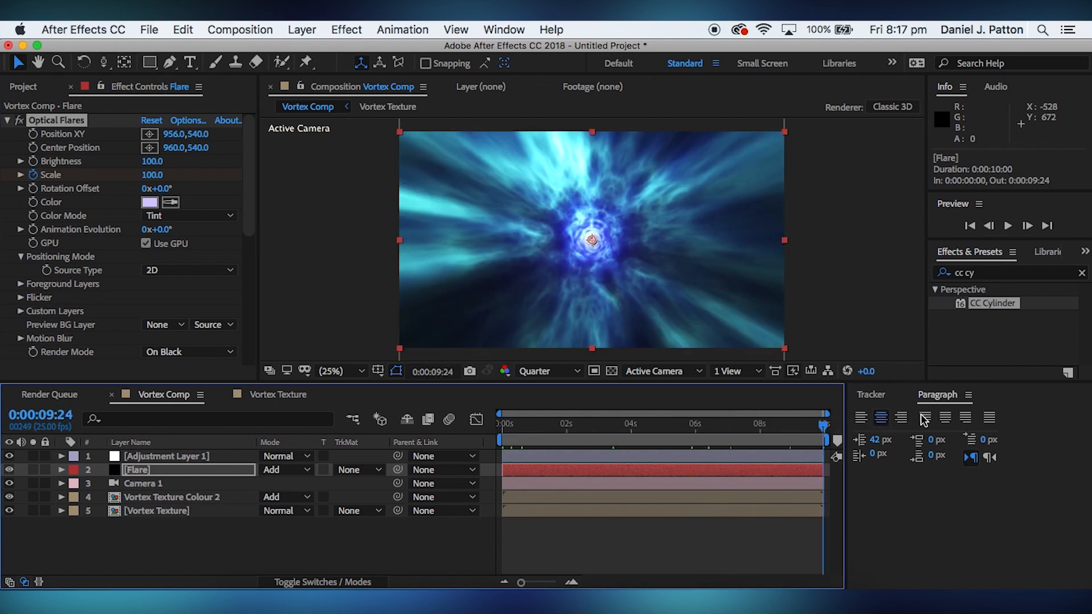
click(332, 371)
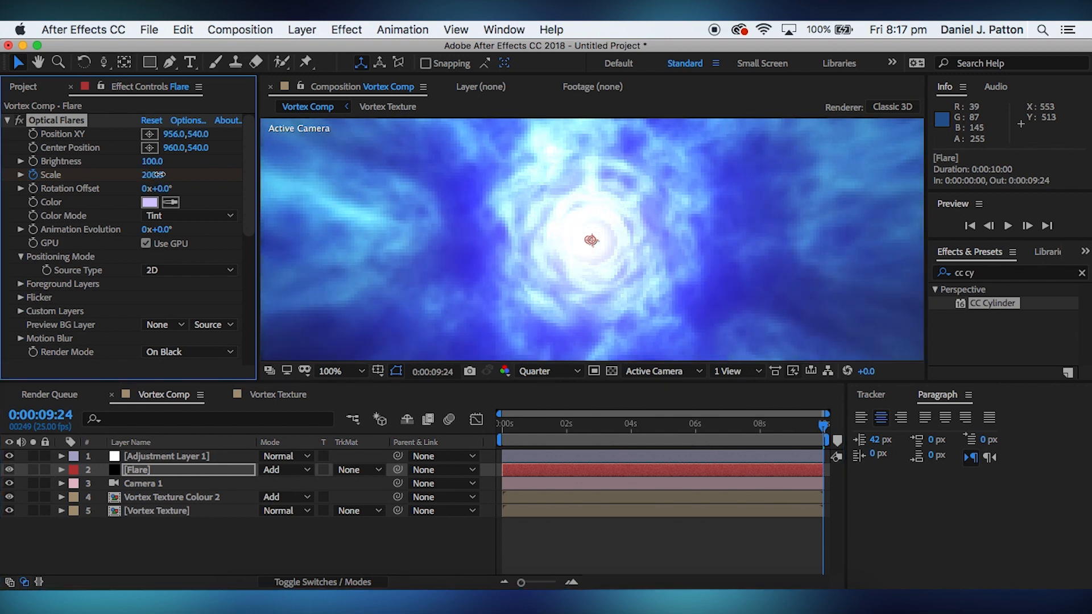
drag(147, 176, 160, 175)
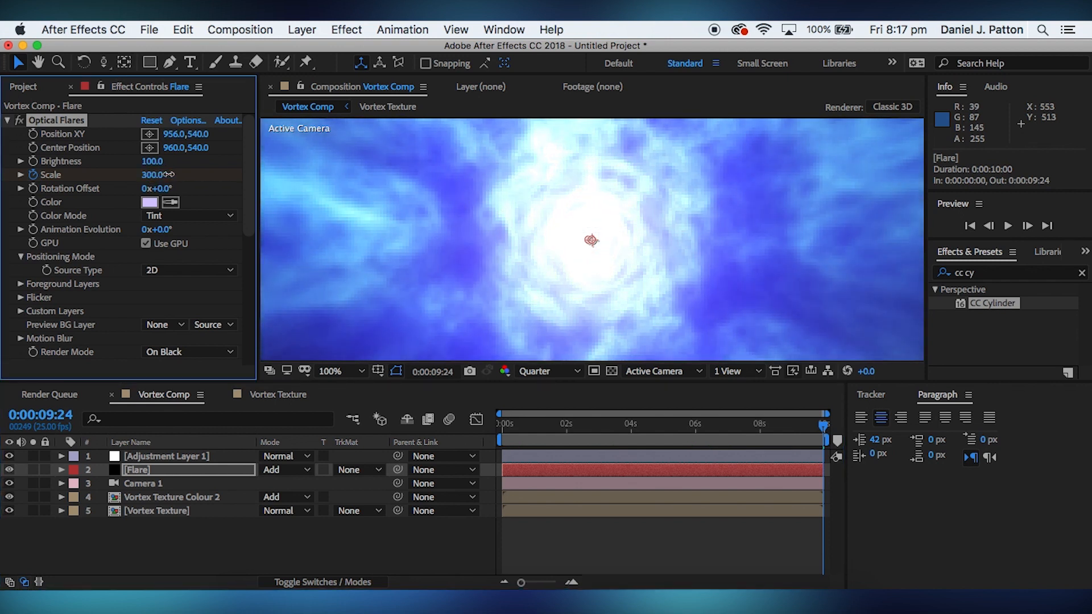
drag(157, 175, 148, 175)
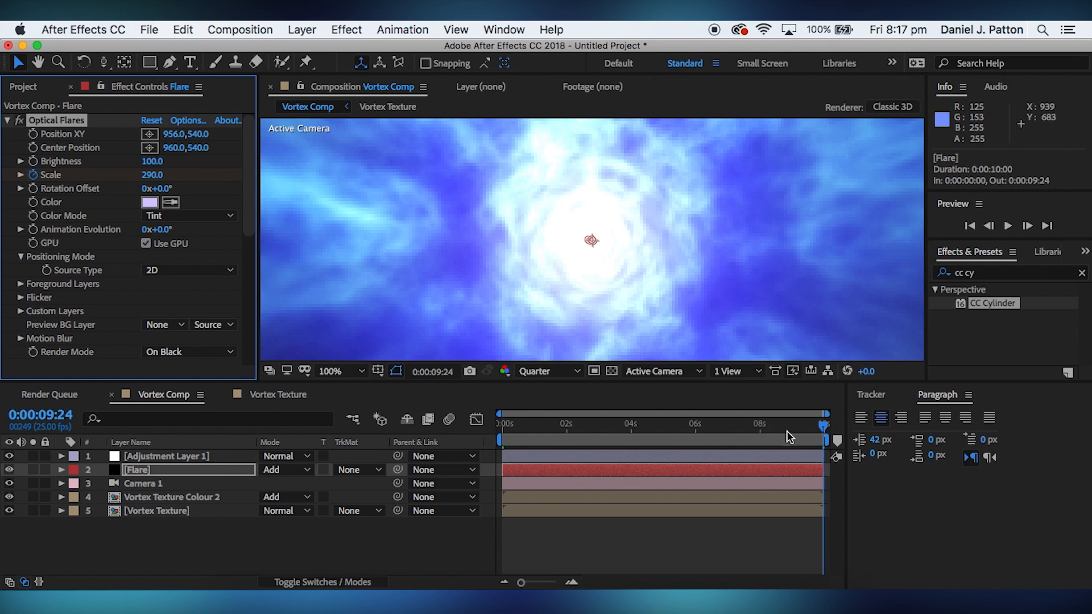
click(719, 427)
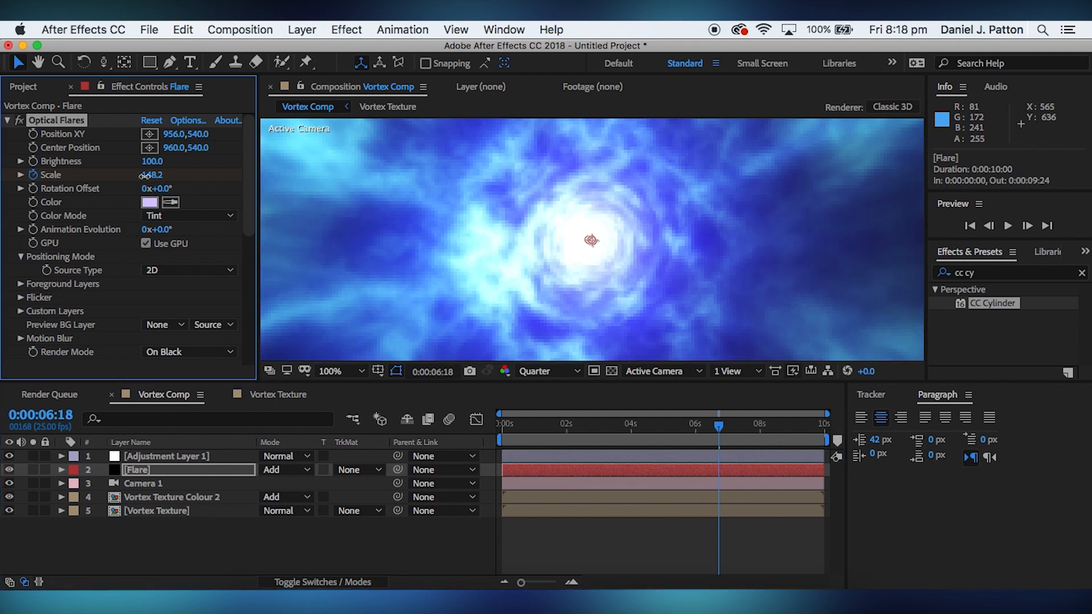
drag(150, 175, 194, 175)
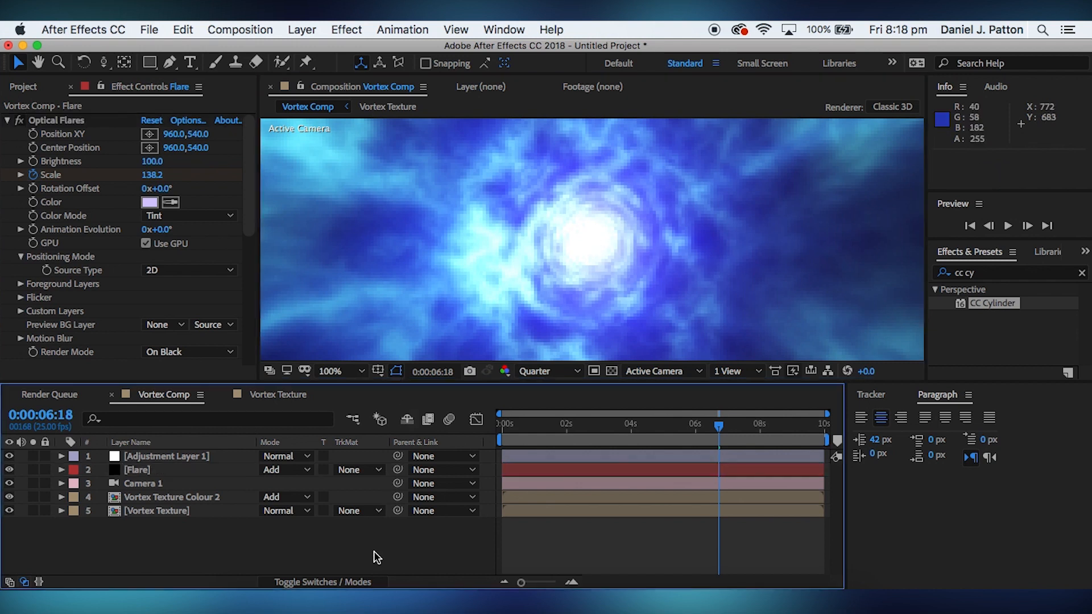
click(334, 370)
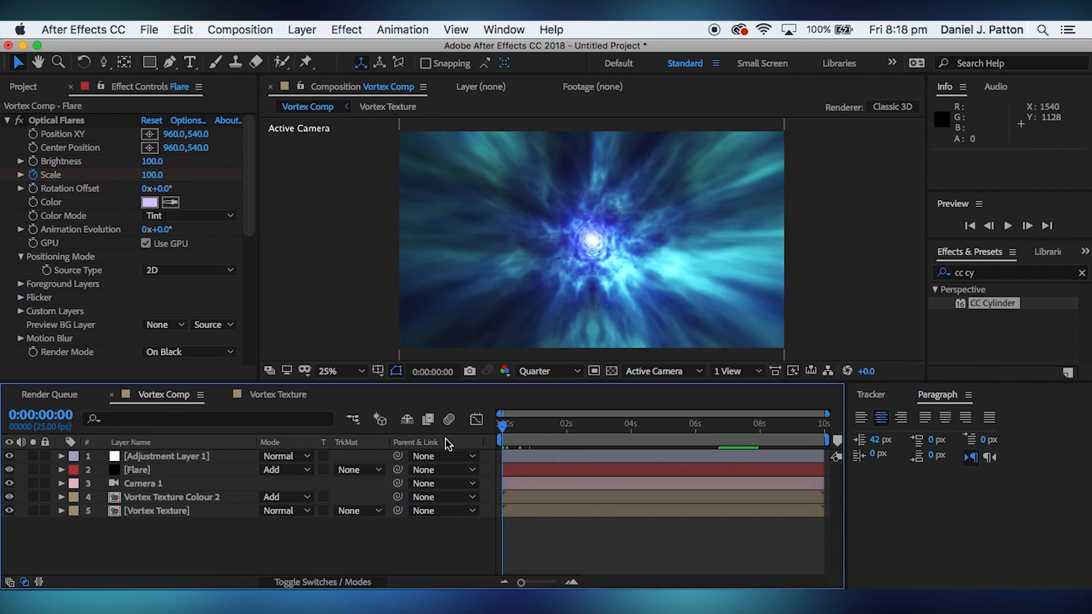
- Select Adjustment Layer 1 ready for uni.Chromatic Aberration and the Curves grade
click(166, 456)
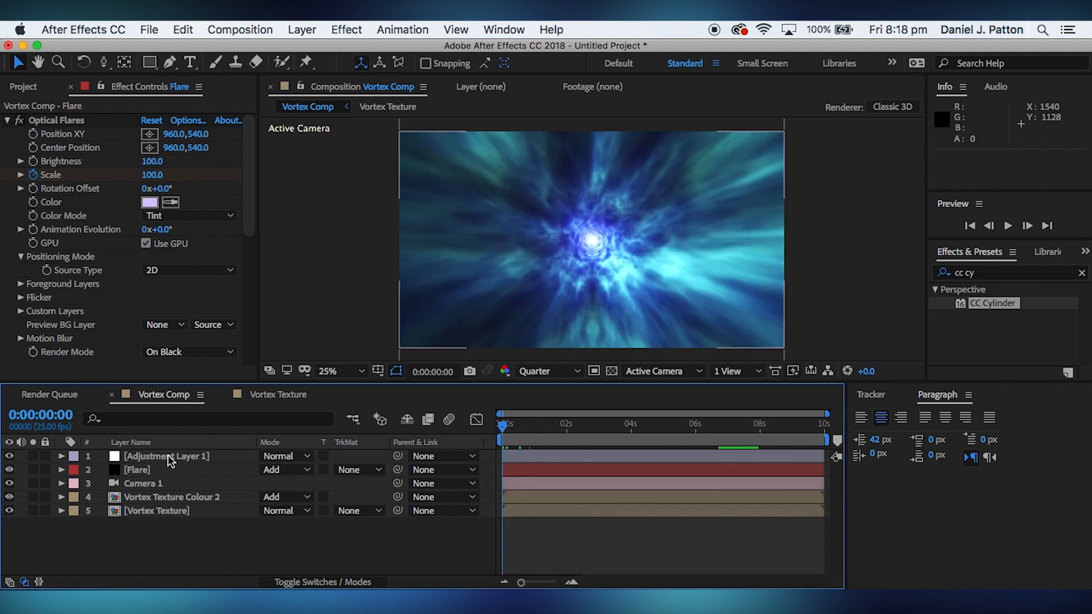
click(166, 456)
text(chrom)
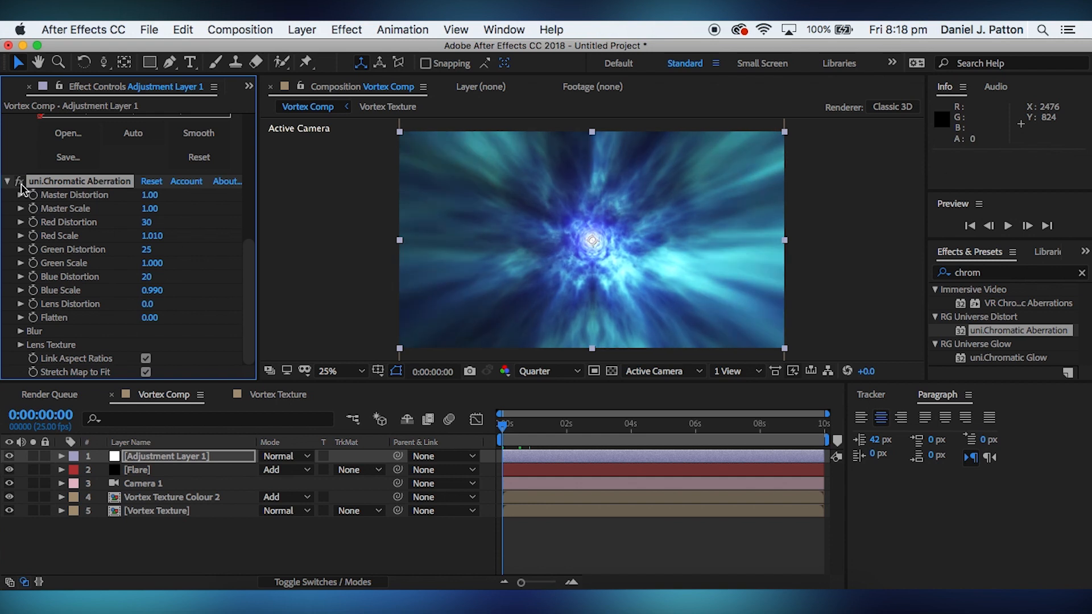
mouse_move(468, 224)
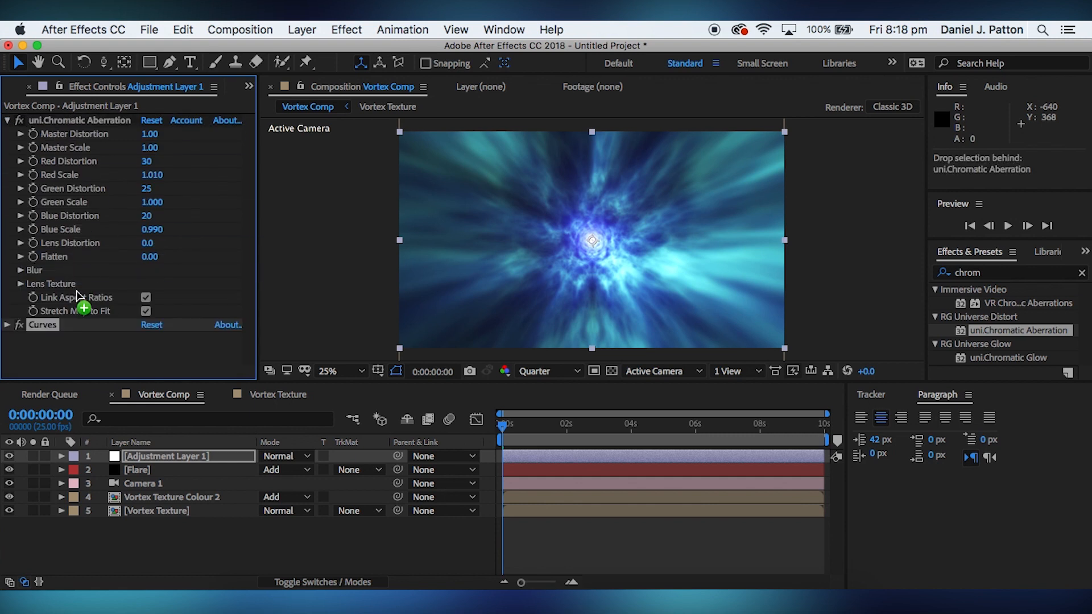
mouse_move(512, 202)
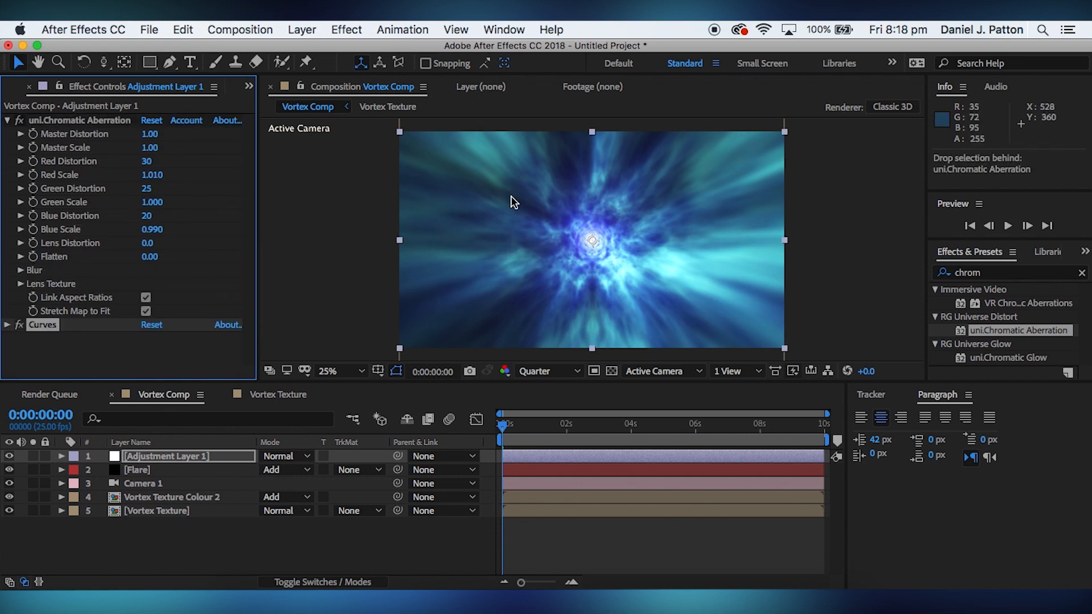
mouse_move(609, 231)
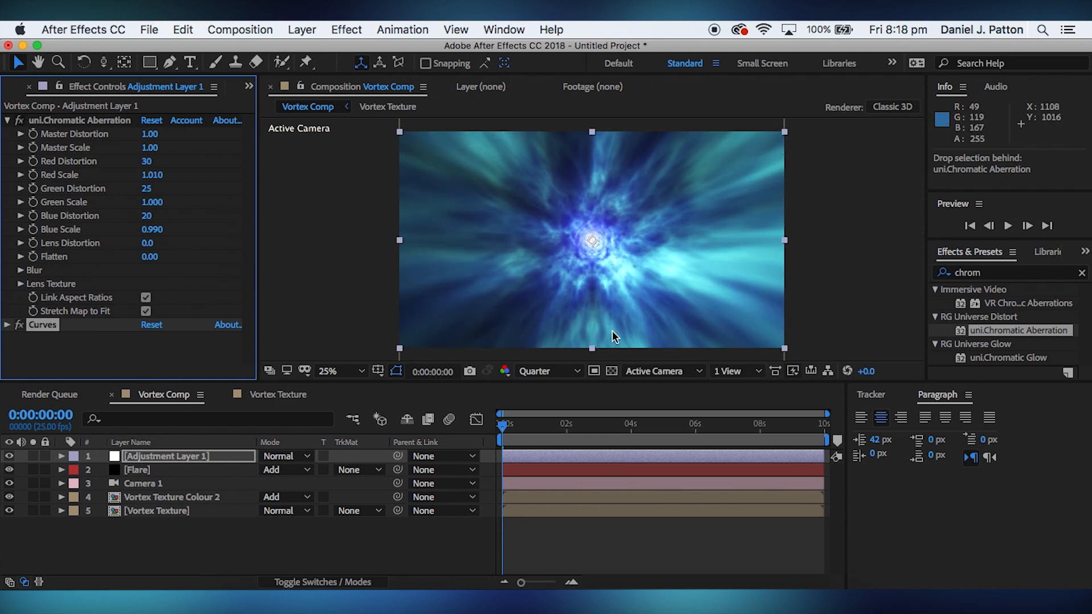
mouse_move(527, 443)
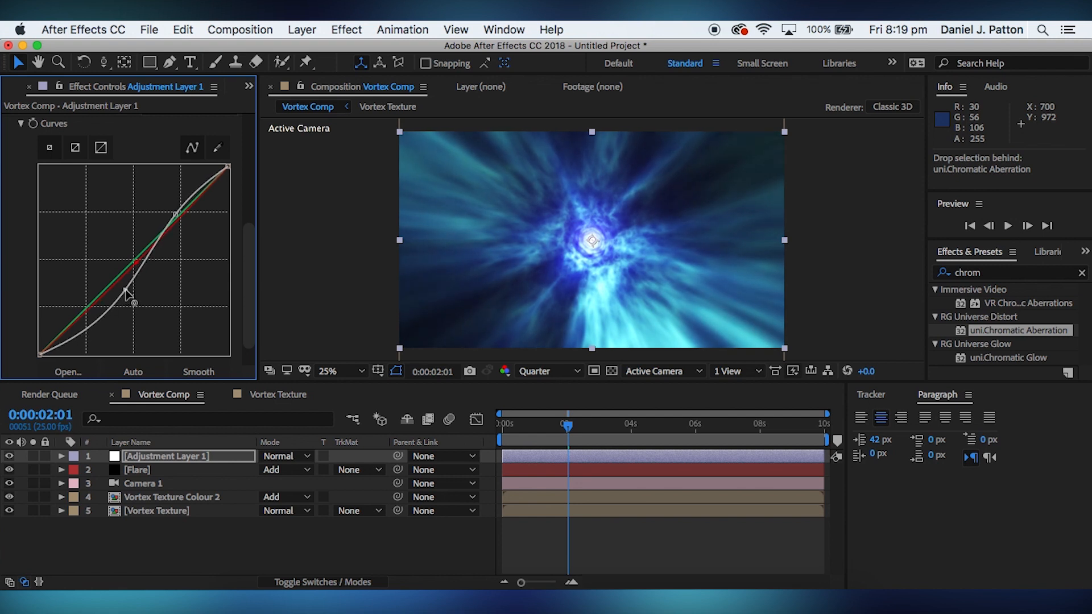
mouse_move(564, 404)
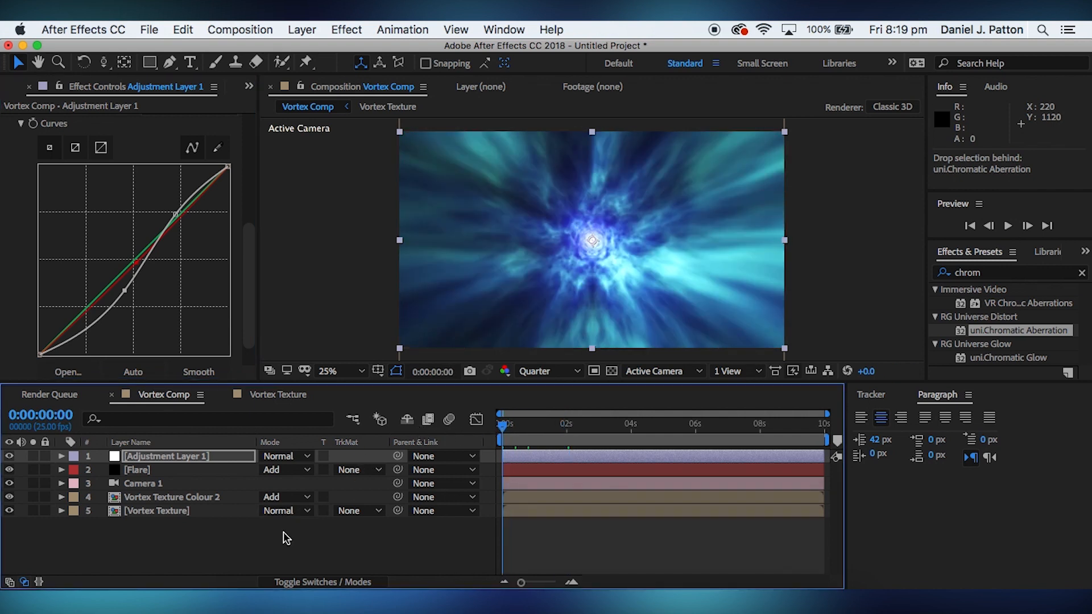
- Shift the Optical Flares tint hue to orange for a warm golden, peach-flared vortex
click(1007, 226)
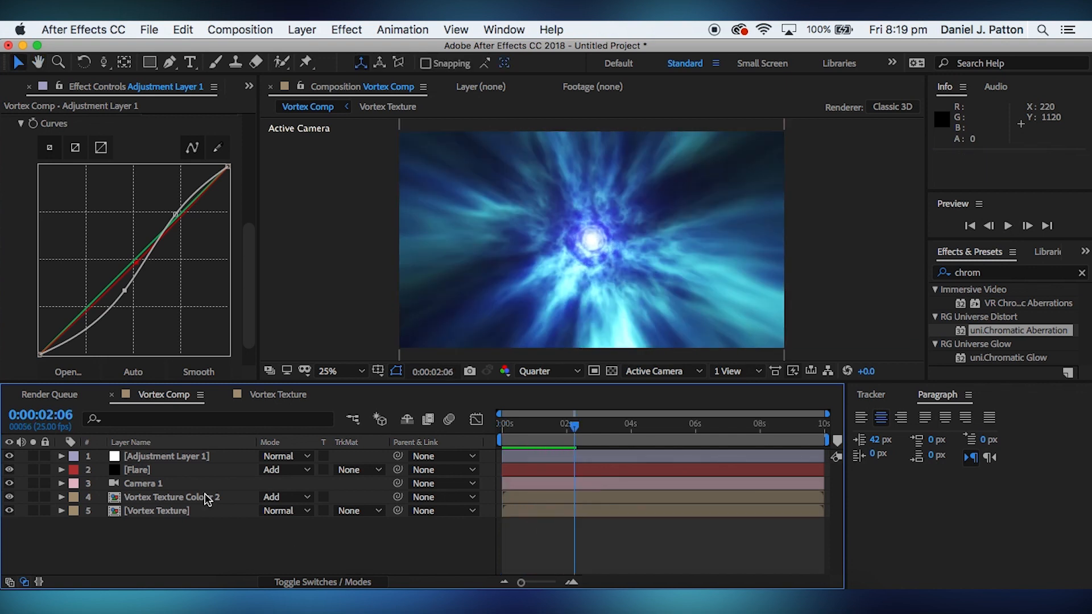
click(188, 290)
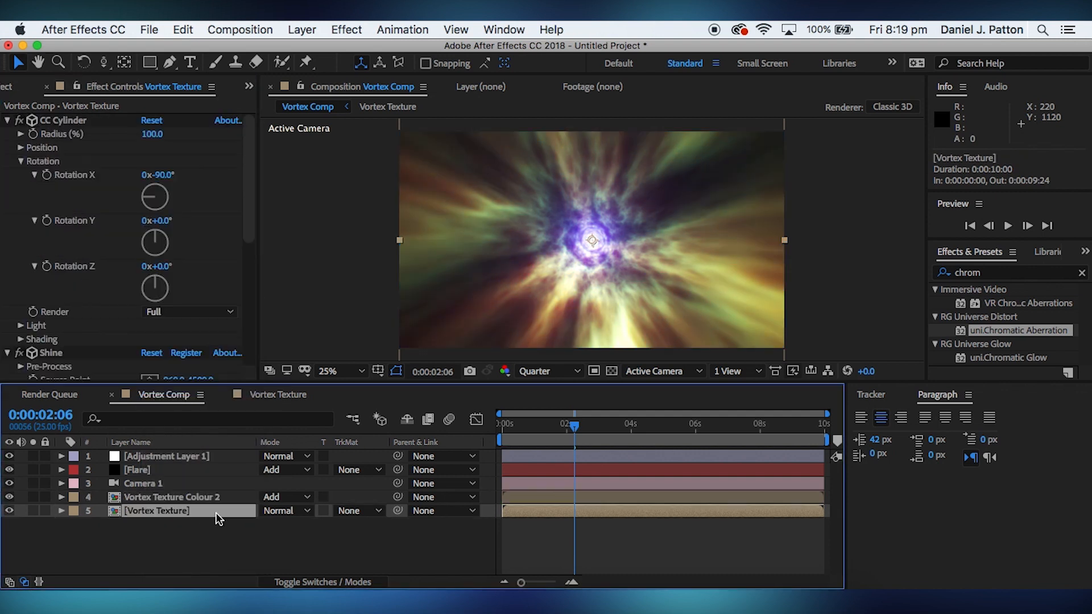
mouse_move(864, 298)
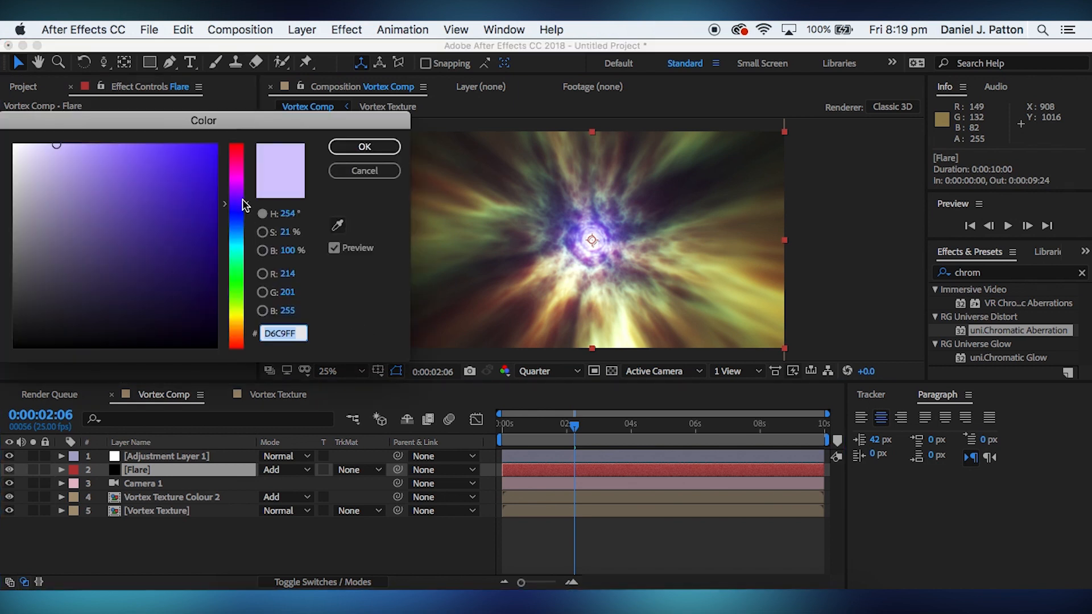
drag(236, 203, 236, 186)
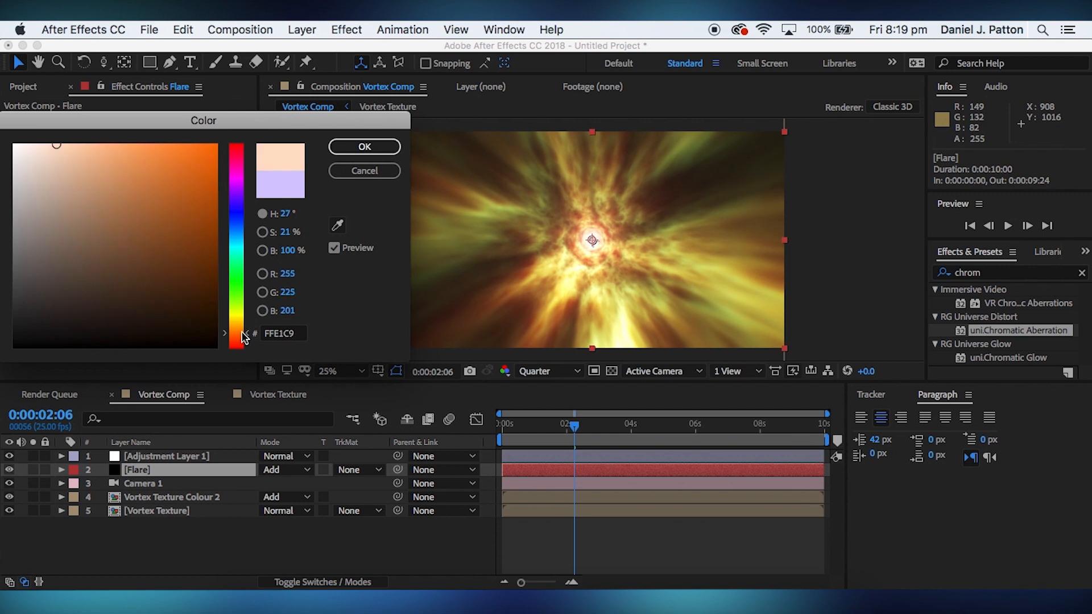
click(364, 146)
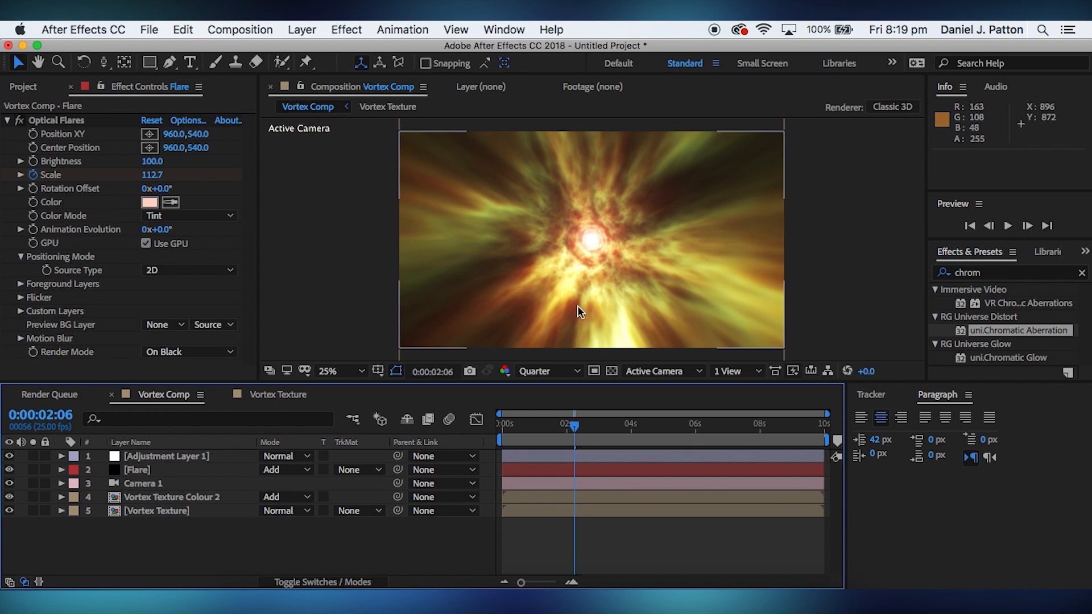
- Try the Chemistry, Heaven and Magic Shine Colorize presets on Vortex Texture Colour 2
click(172, 498)
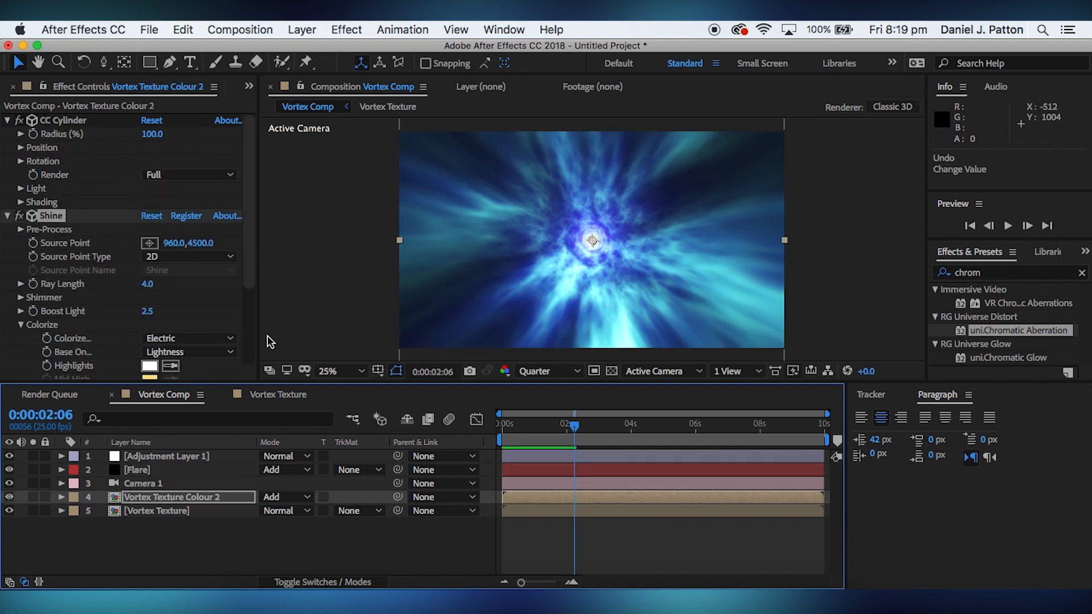
click(188, 338)
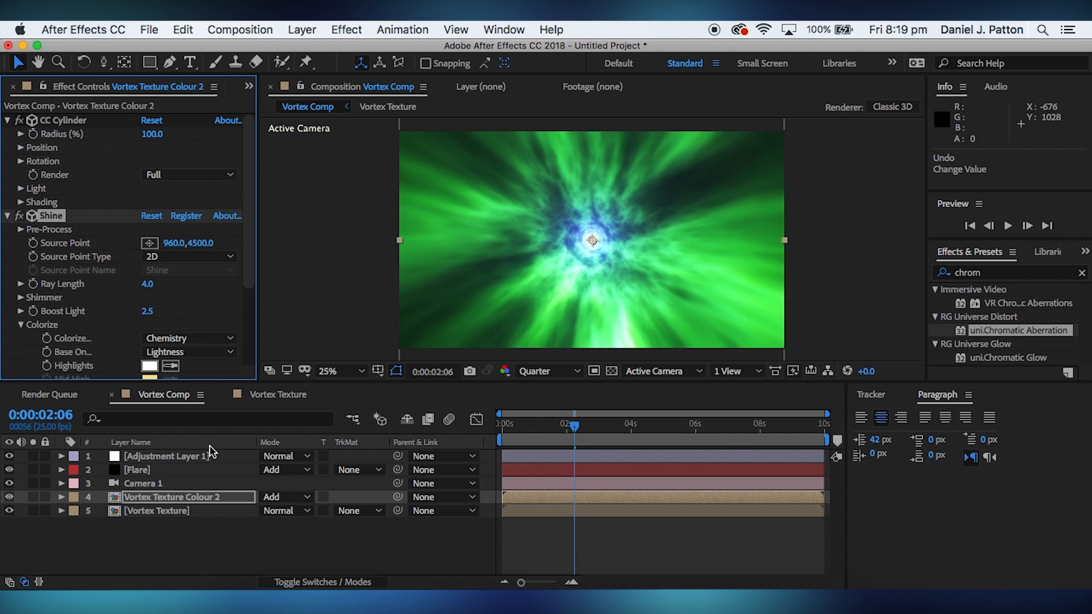
click(187, 338)
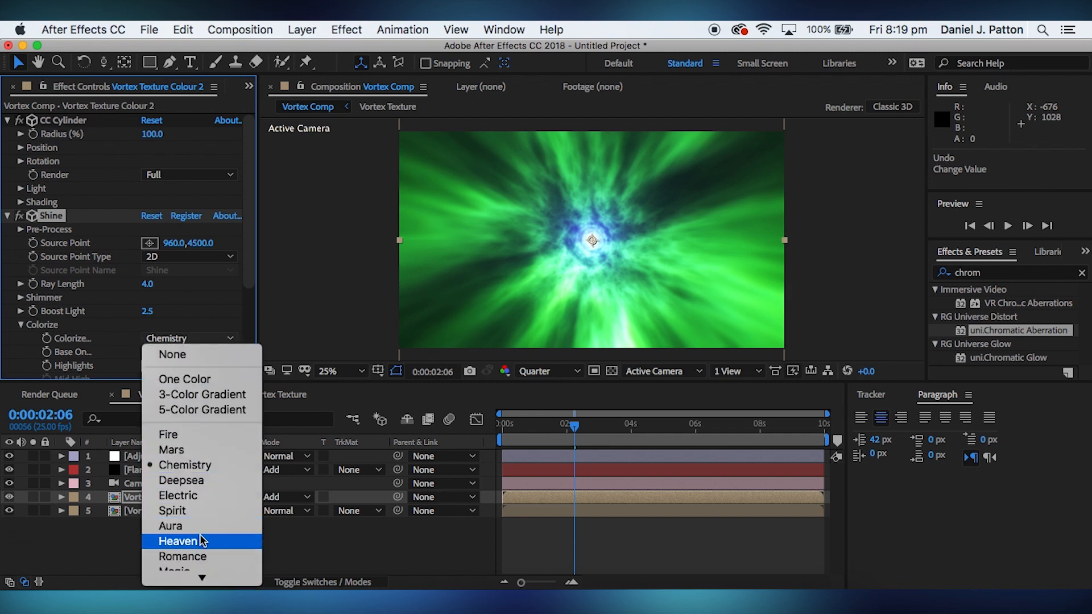
click(179, 541)
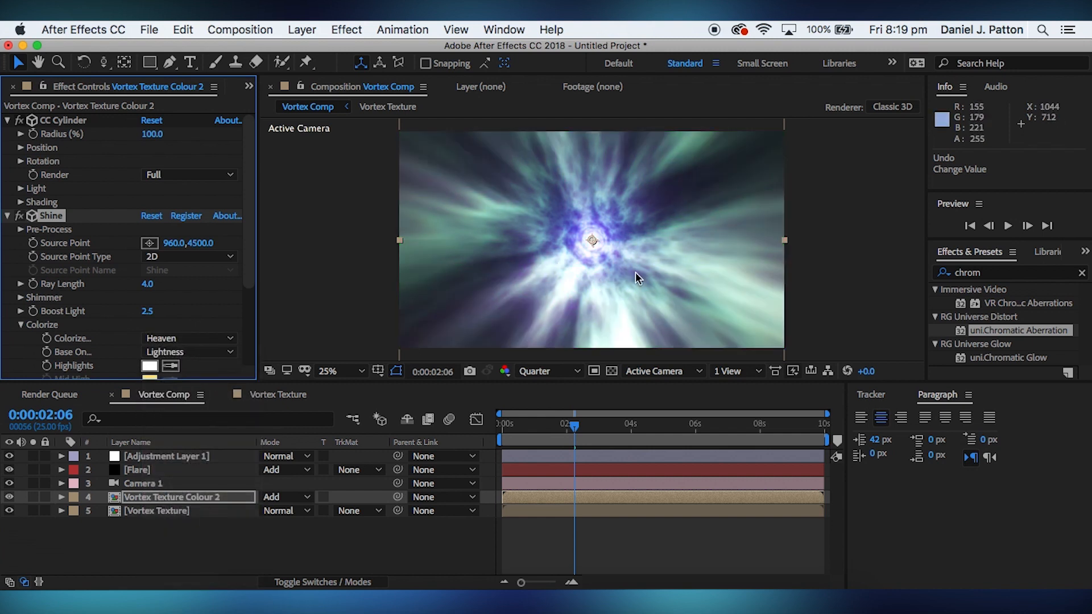
mouse_move(196, 308)
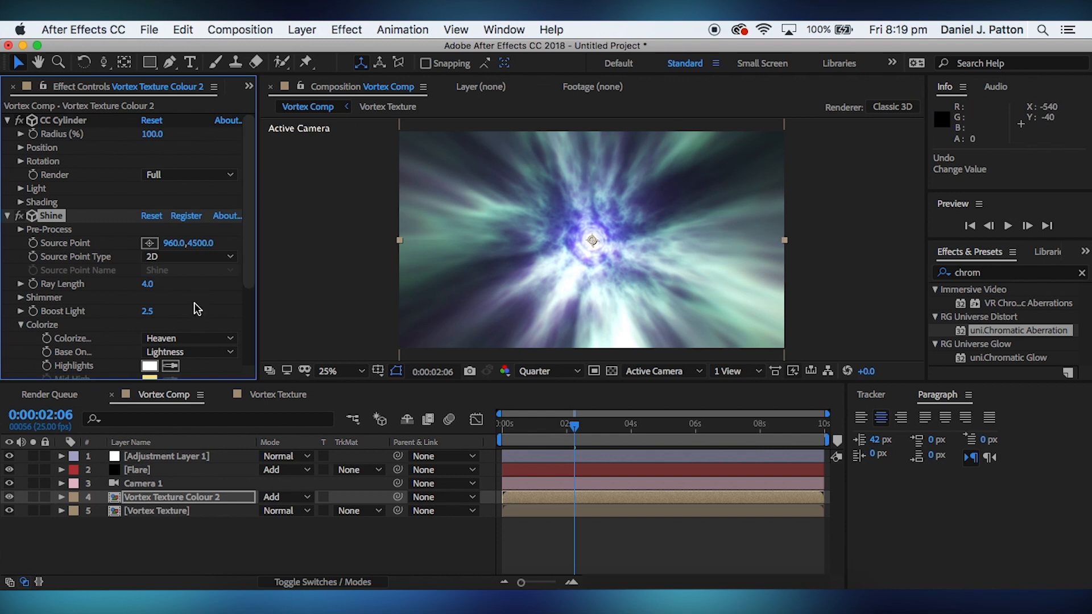
click(188, 338)
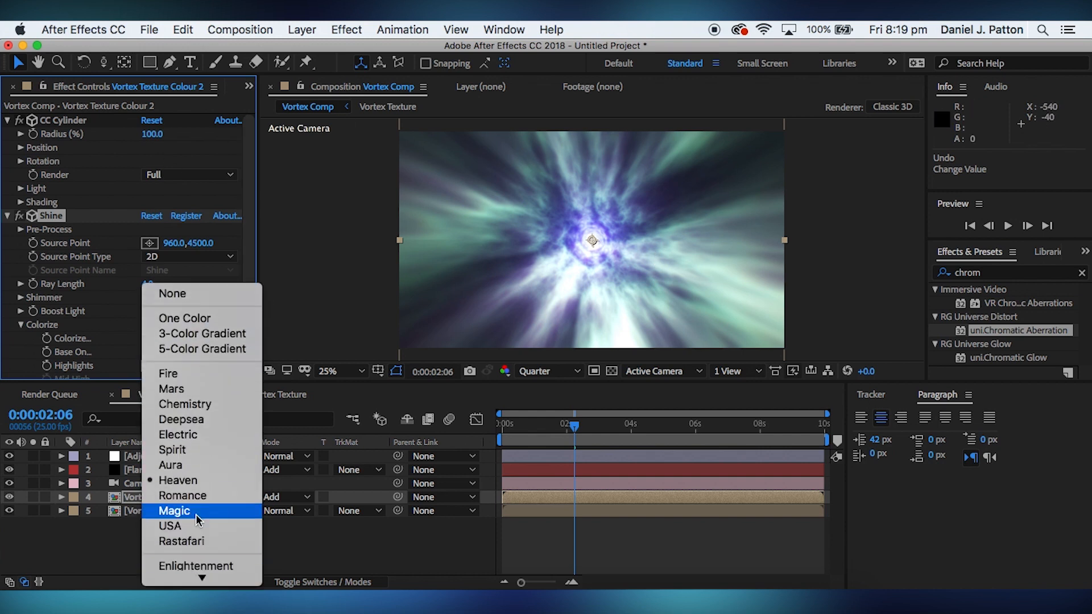
click(174, 511)
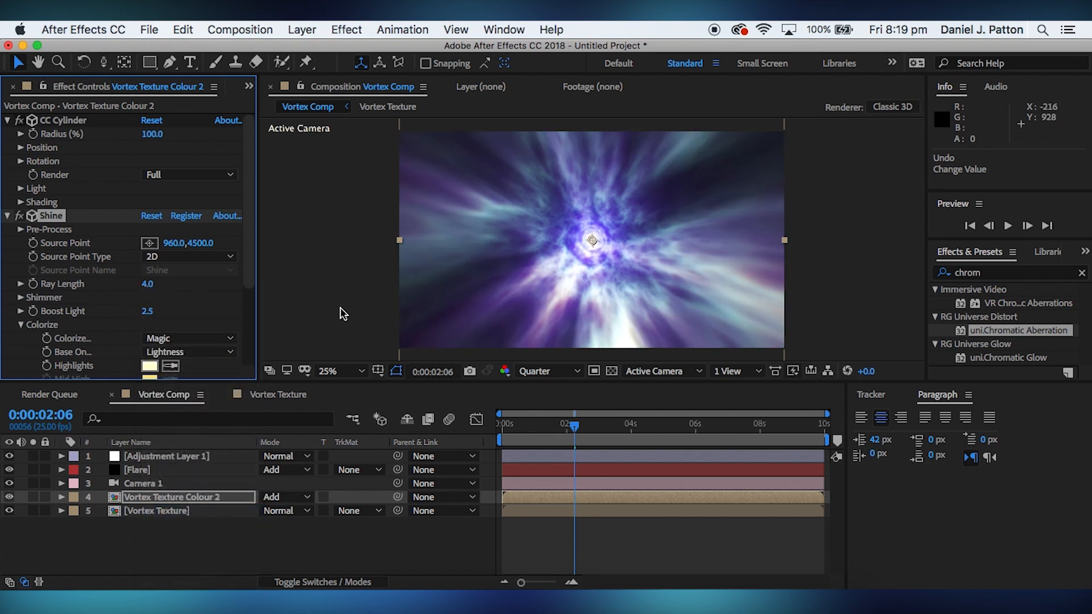
- Try one more Colorize preset, then return Shine to the blue Electric palette
click(187, 337)
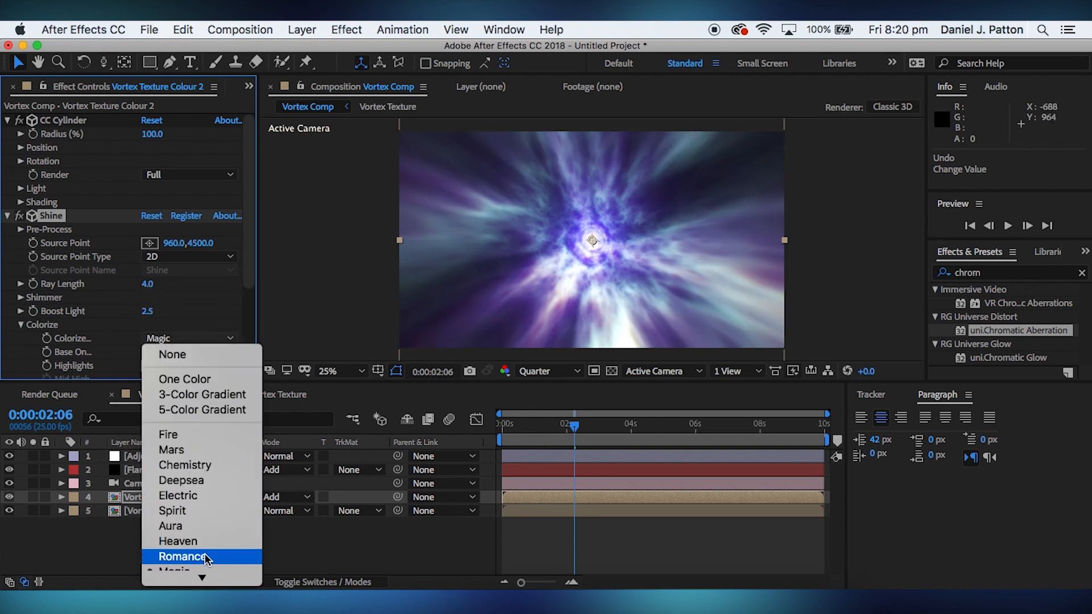
click(170, 450)
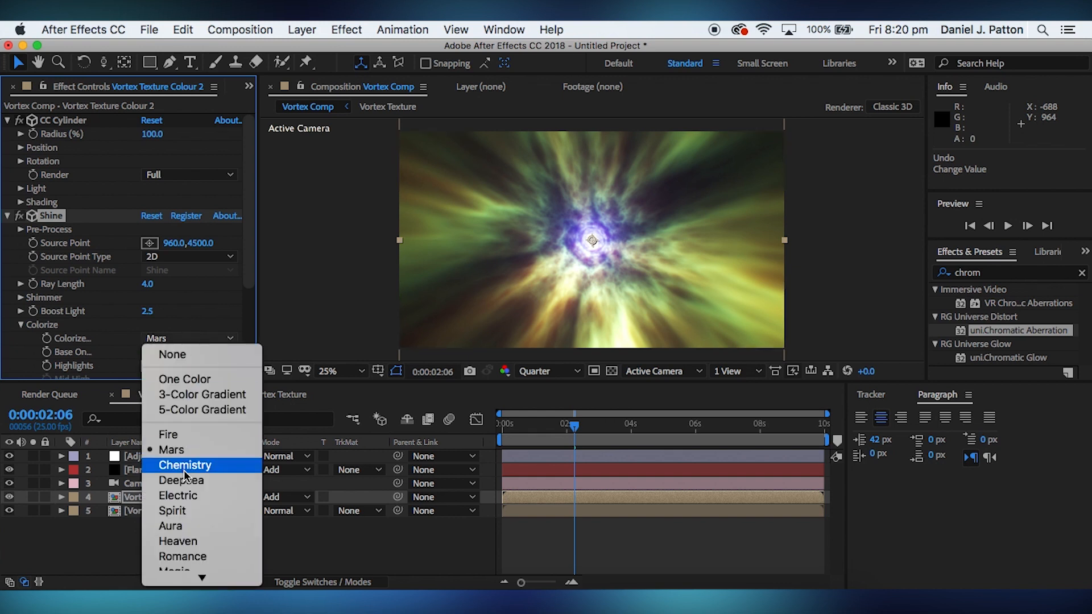
click(178, 495)
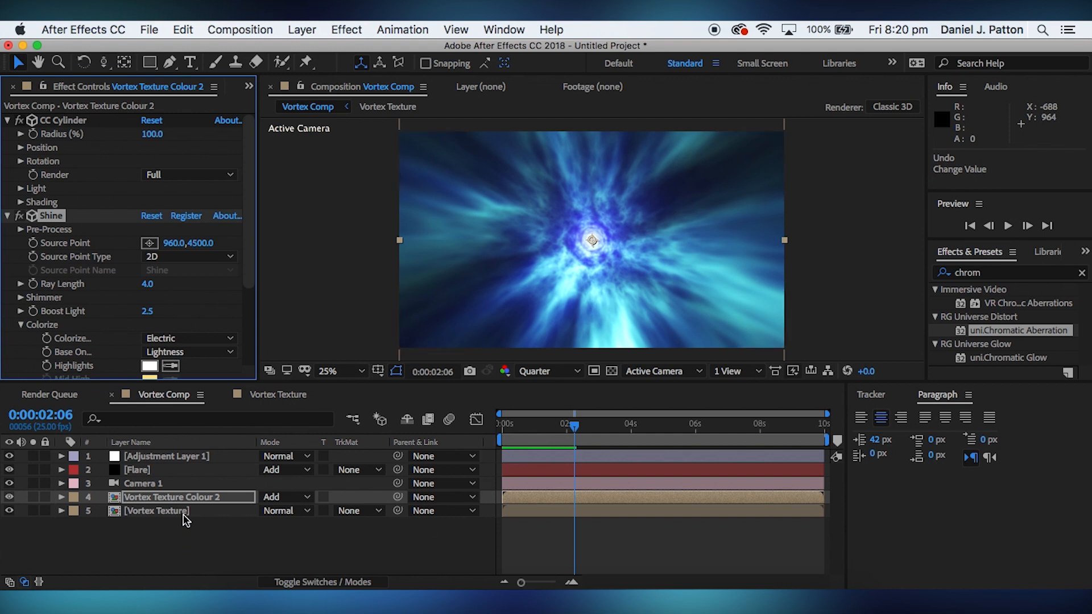
click(157, 511)
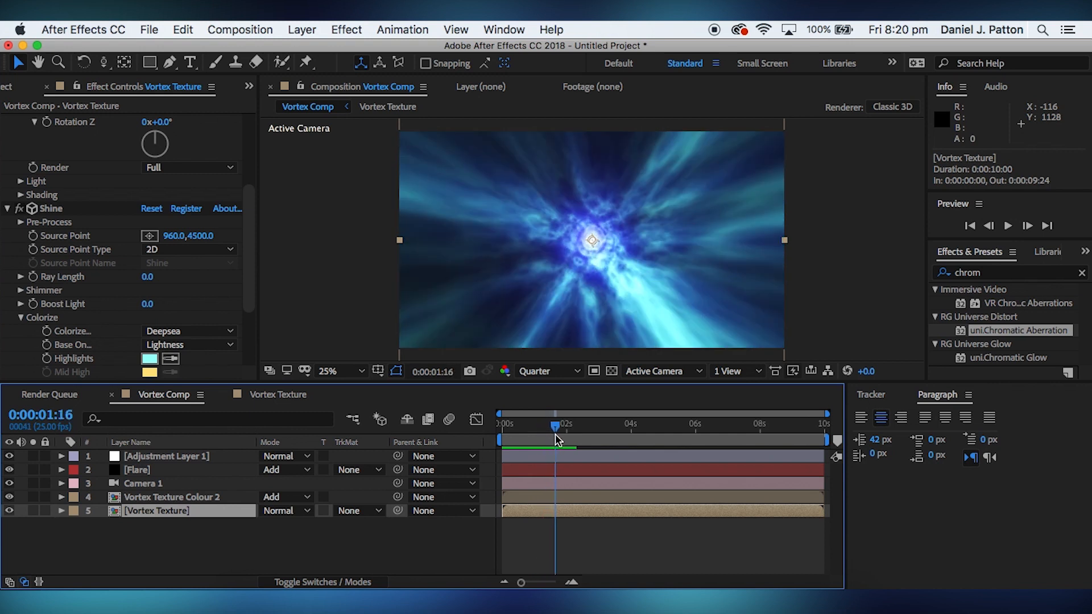
- Collapse the uni.Chromatic Aberration settings on Adjustment Layer 1 in Effect Controls
click(166, 456)
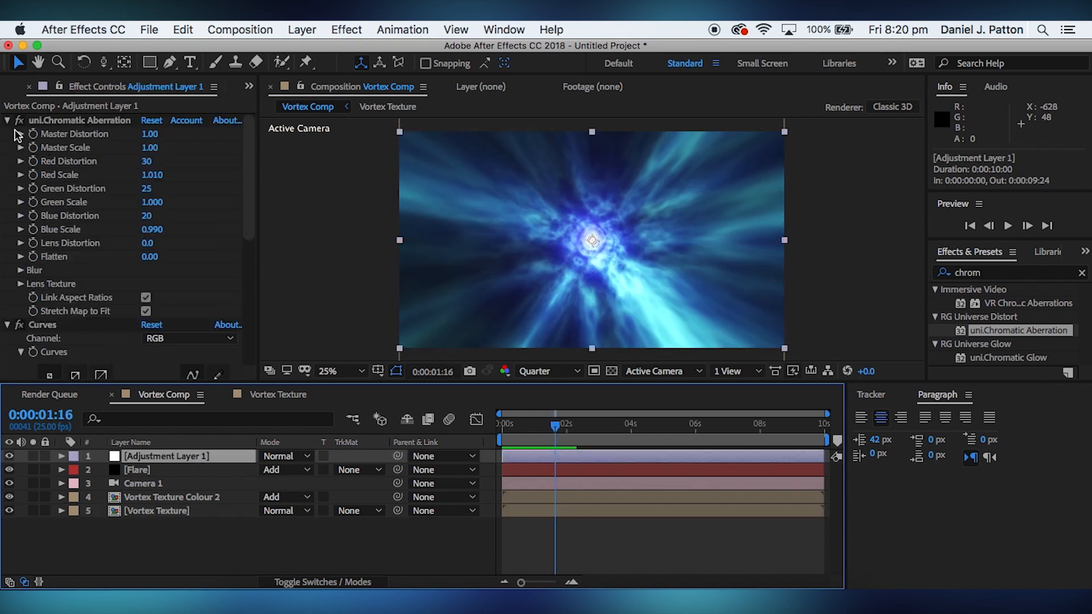
click(8, 119)
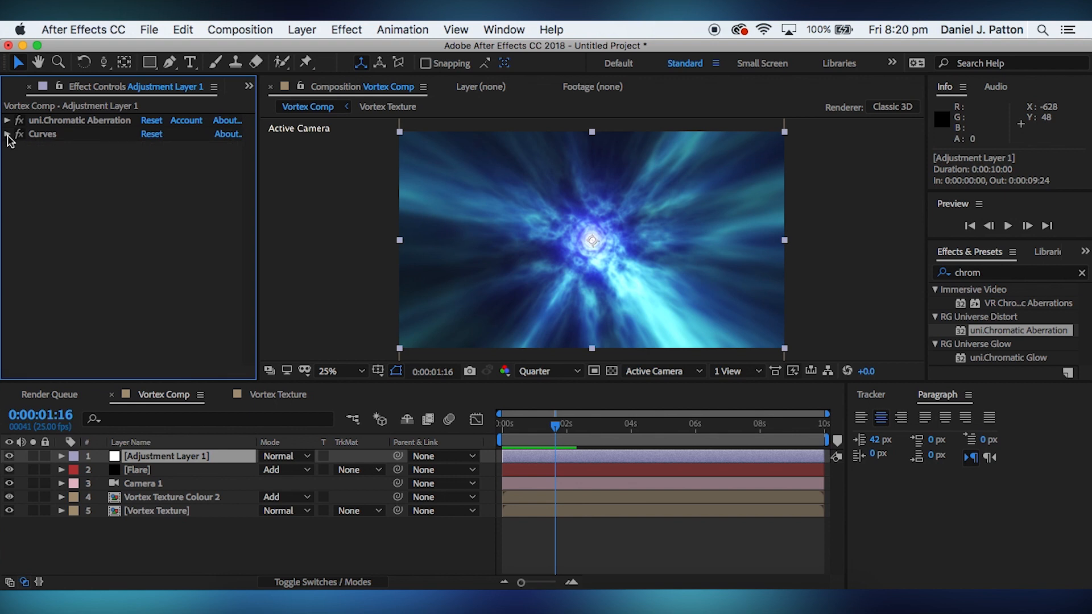
mouse_move(271, 289)
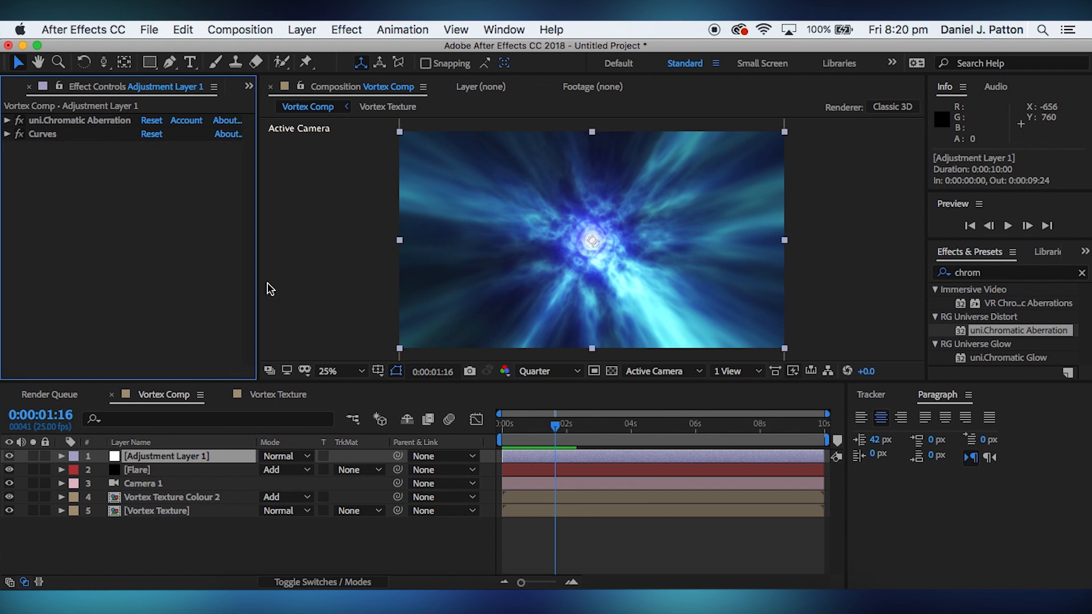